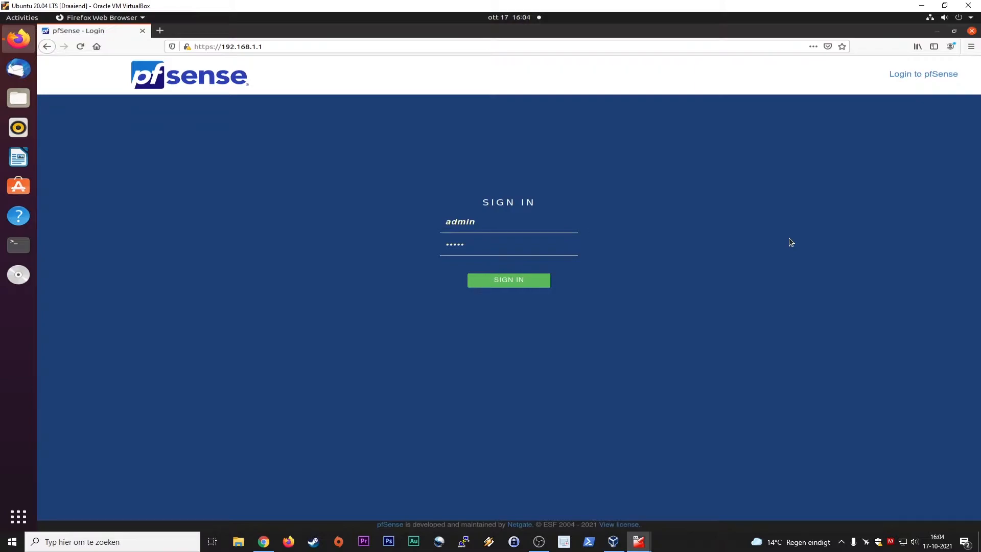
pyautogui.moveTo(539, 399)
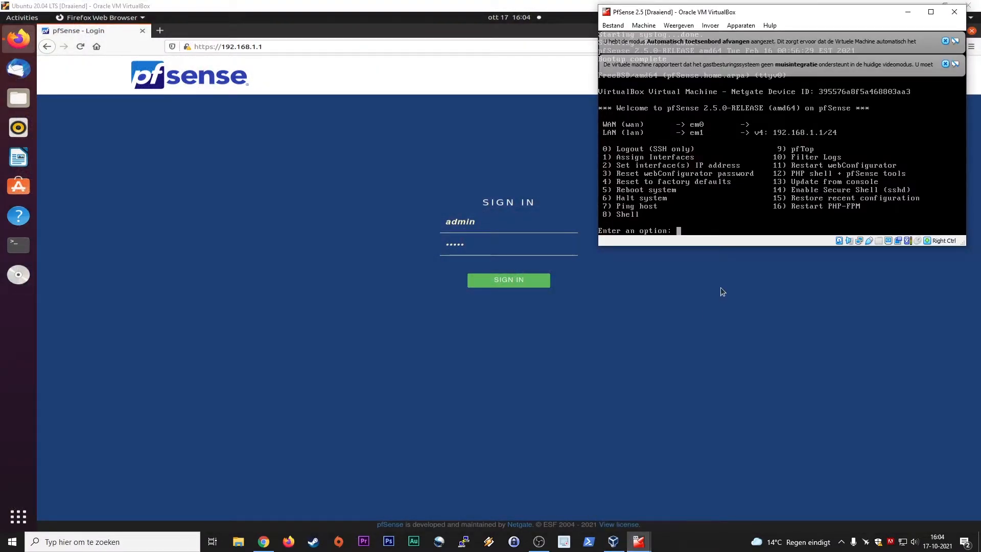
pyautogui.moveTo(256, 169)
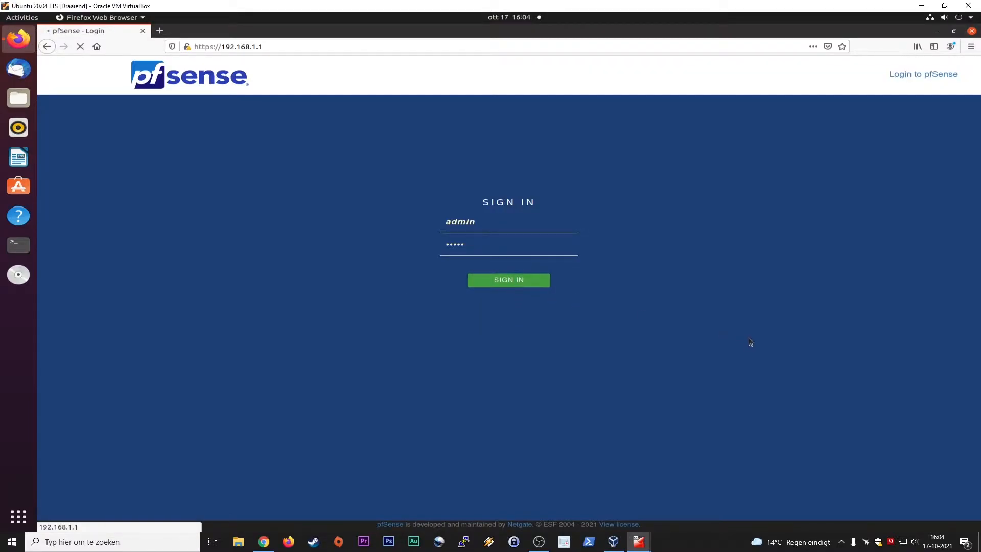
# - Sign in to pfSense as admin and view the dashboard's system, interface and gateway status
pyautogui.click(508, 279)
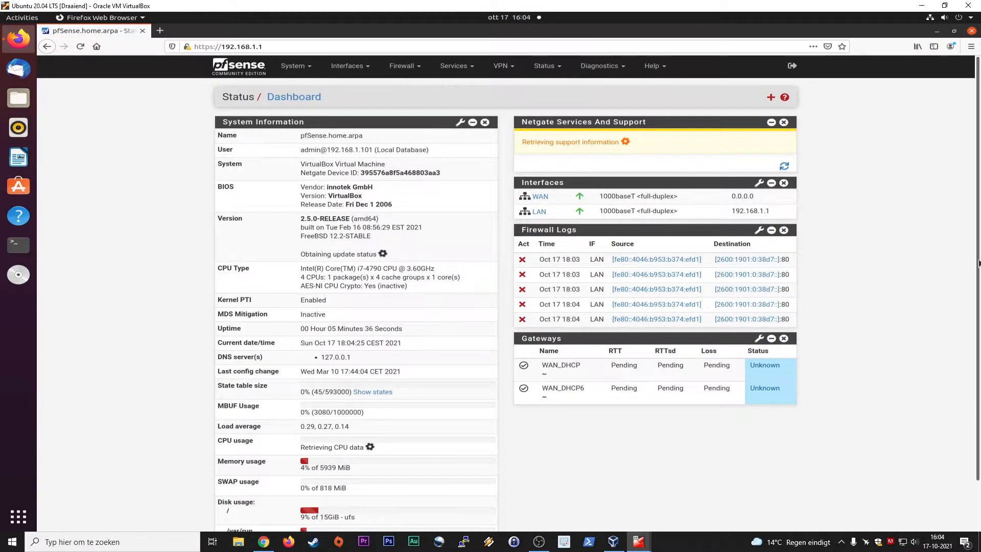
pyautogui.moveTo(898, 312)
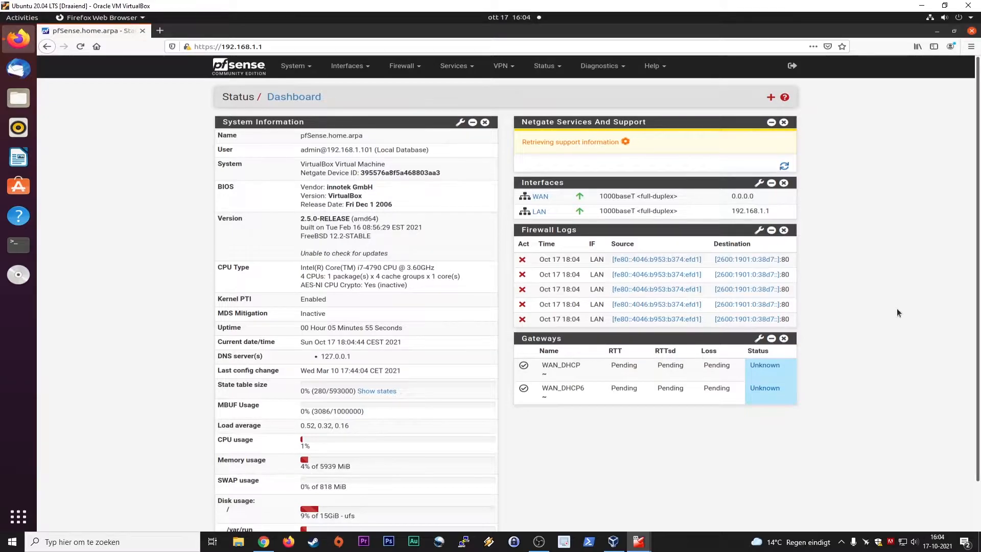
pyautogui.click(227, 46)
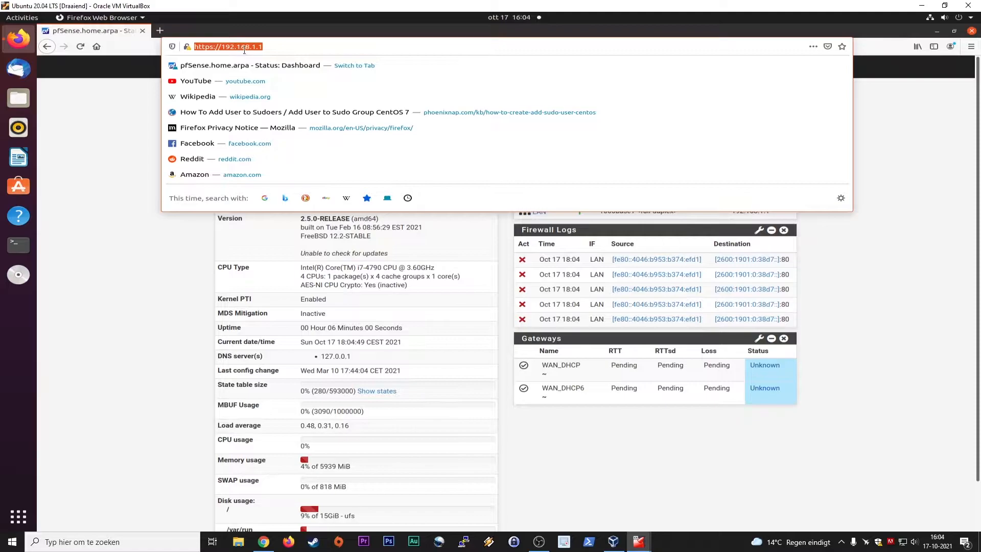
pyautogui.moveTo(91, 218)
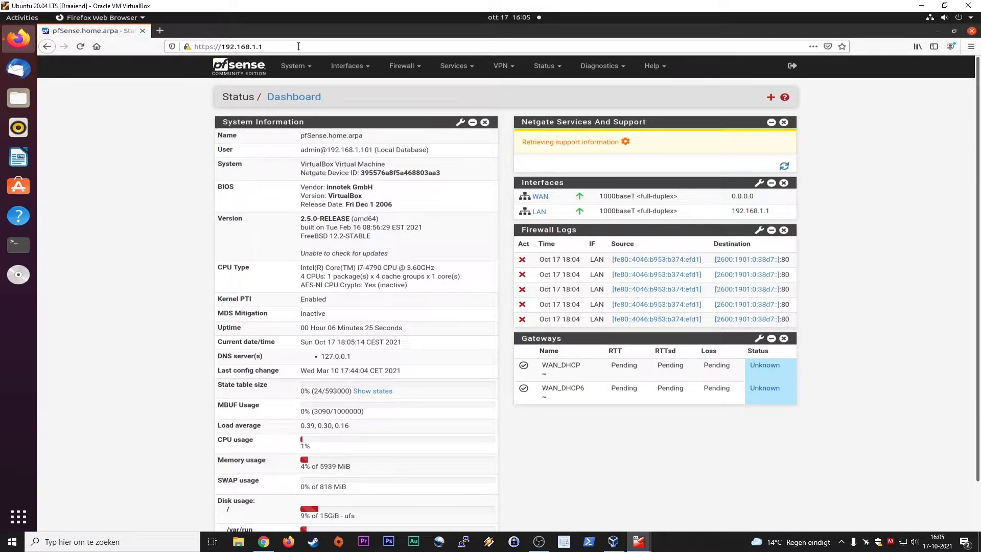
pyautogui.click(298, 46)
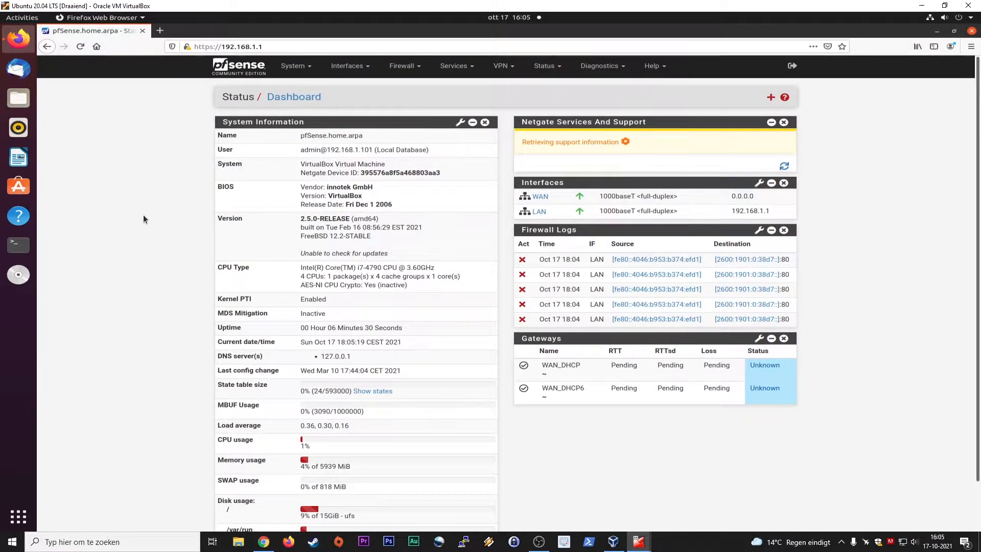
# - Go to Services > DHCP Server and review LAN settings: enabled, range 192.168.1.10–192.168.1.245
pyautogui.click(402, 66)
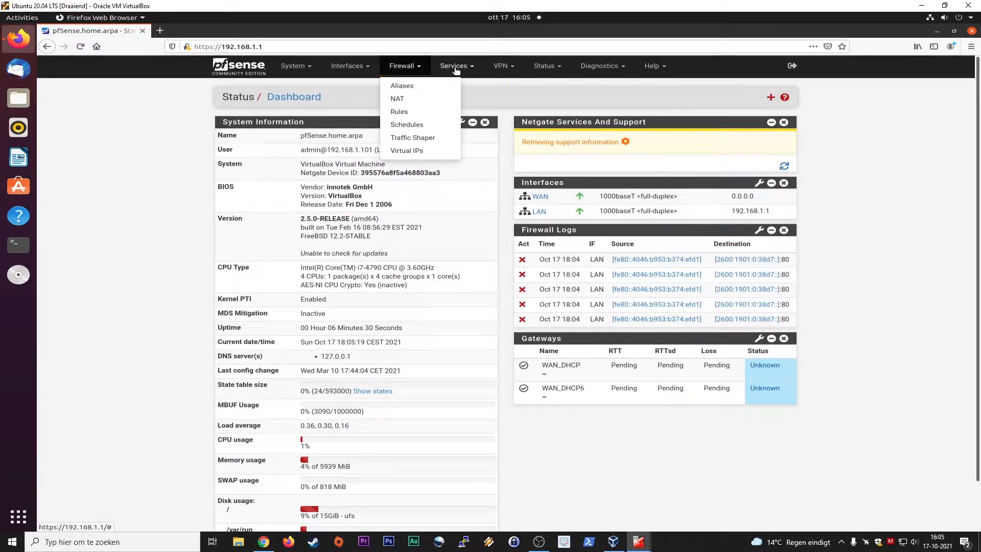
pyautogui.click(453, 66)
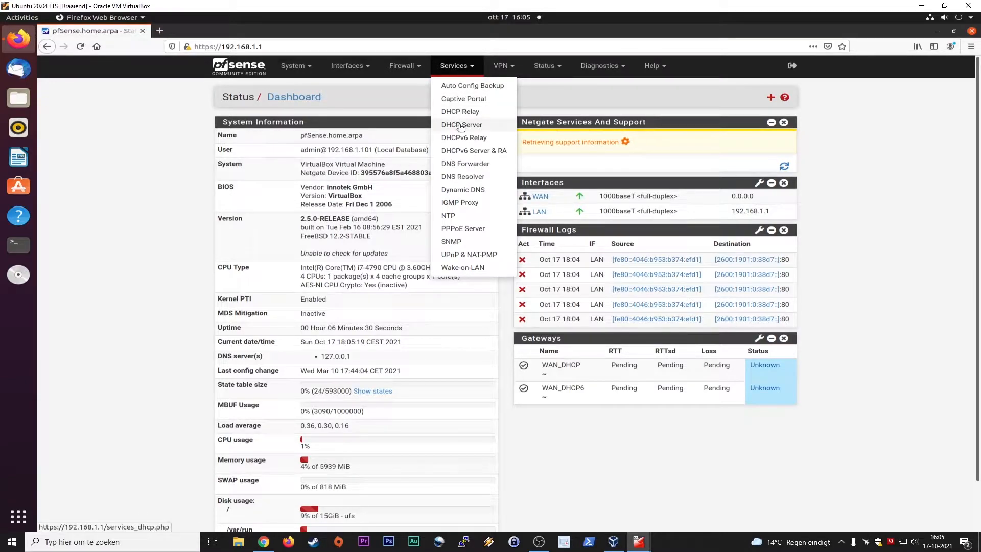
pyautogui.click(461, 125)
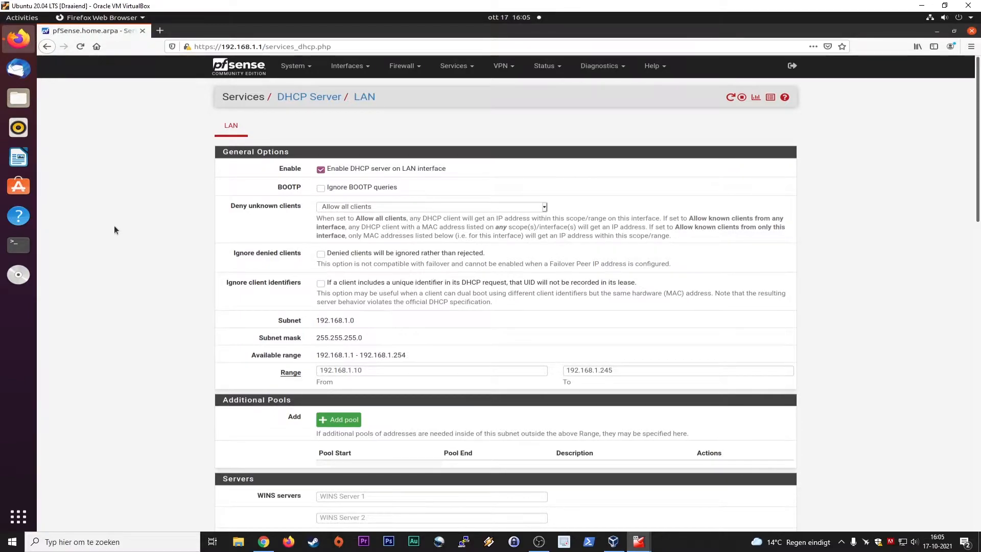
pyautogui.scroll(-3)
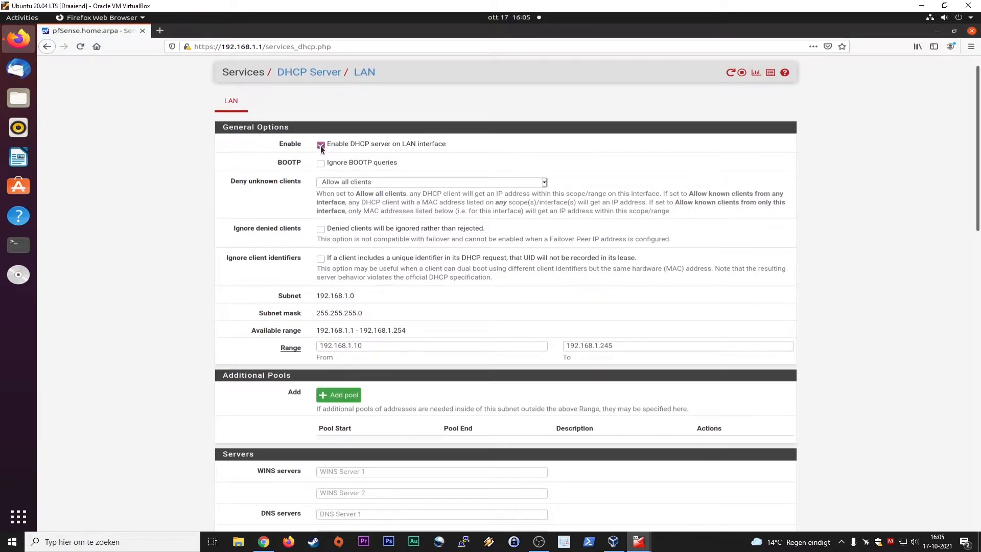
pyautogui.moveTo(379, 149)
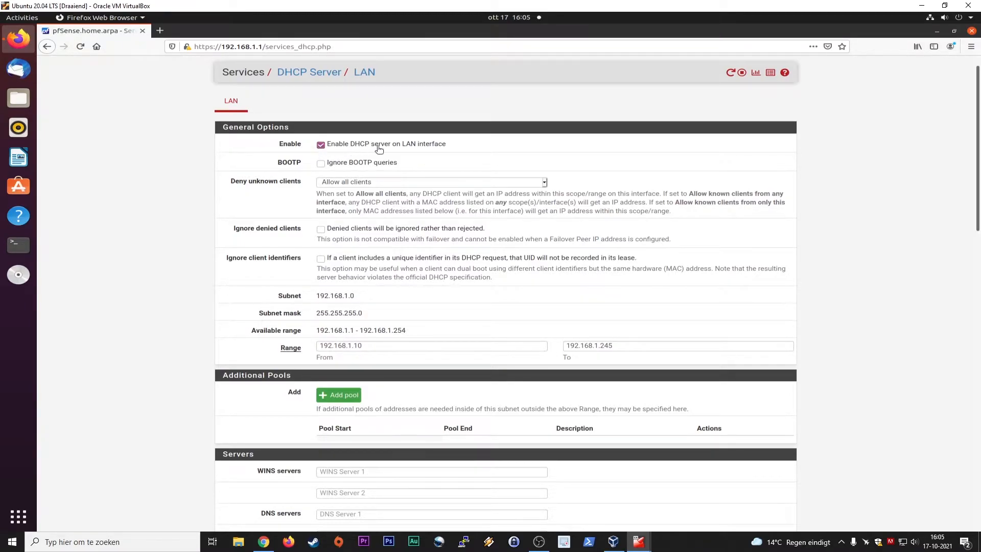
pyautogui.moveTo(272, 276)
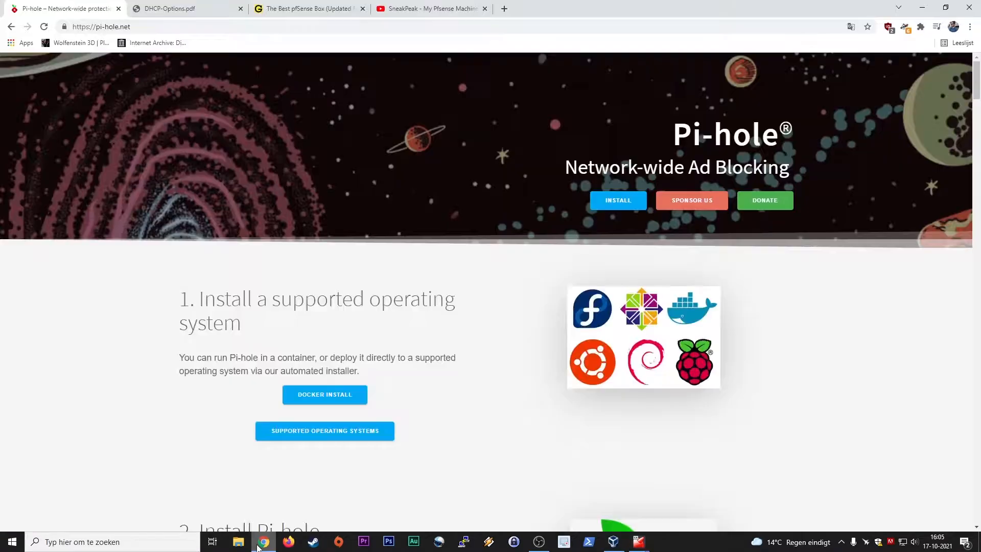
# - Switch to The Geek Pub's 'The Best pfSense Box' article and scroll to the router board
pyautogui.click(307, 8)
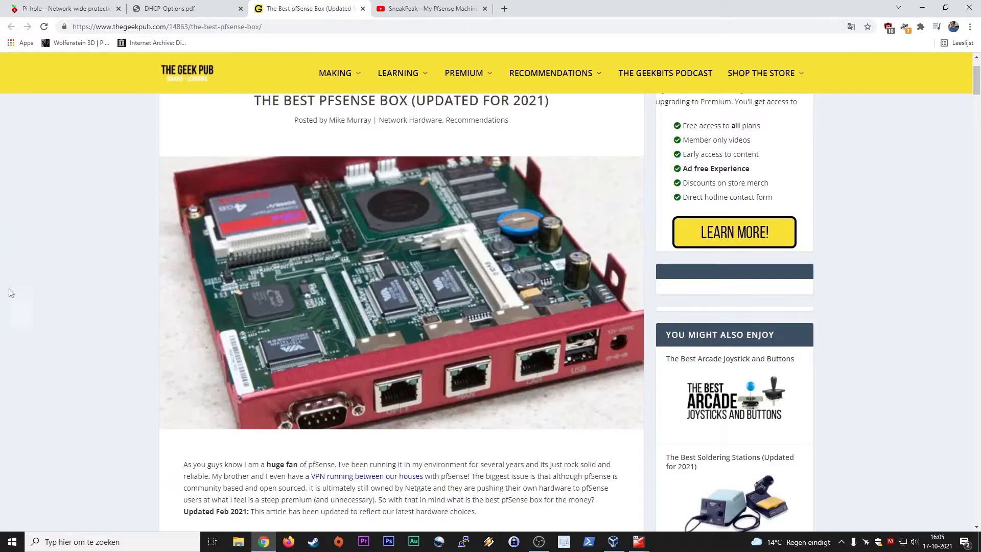
pyautogui.scroll(-3)
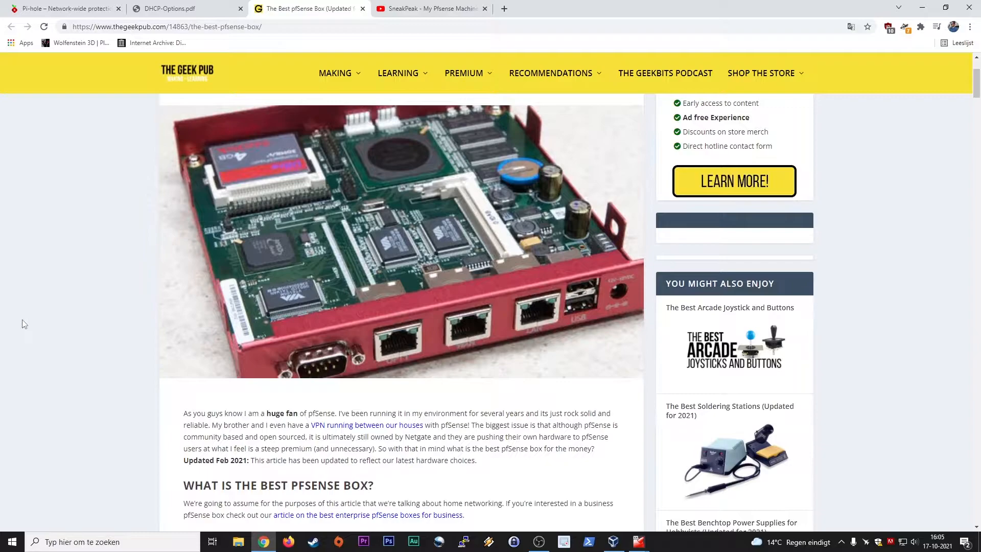
pyautogui.moveTo(466, 338)
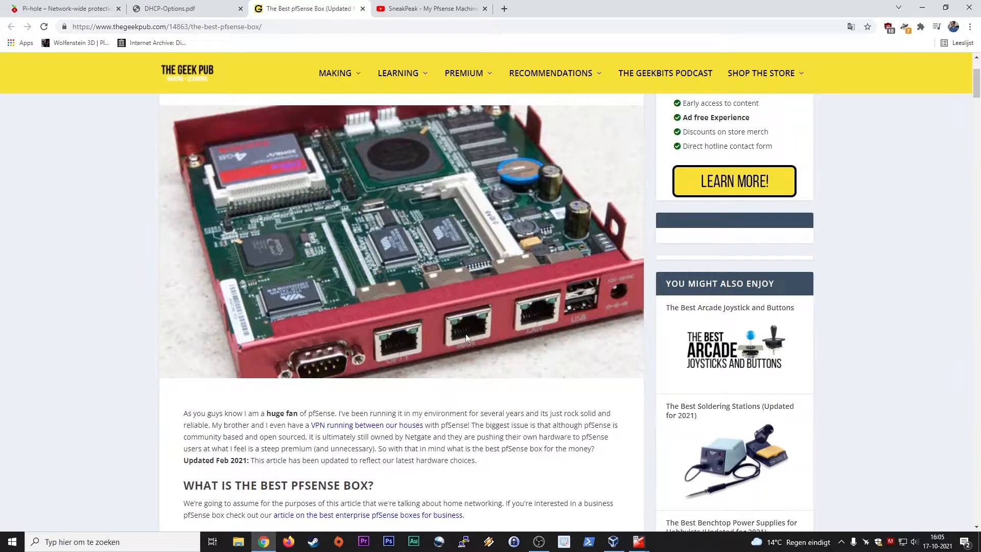
pyautogui.moveTo(547, 366)
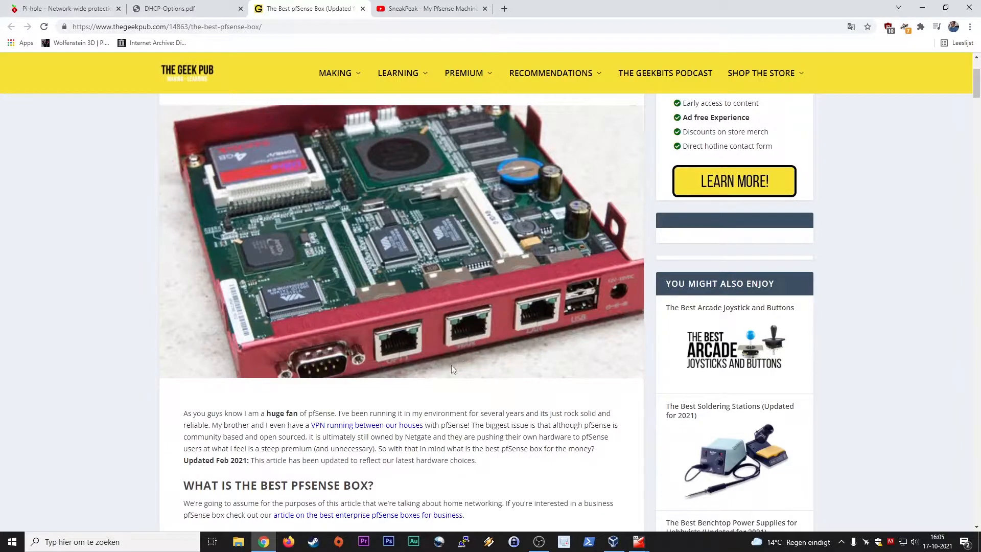
pyautogui.moveTo(410, 349)
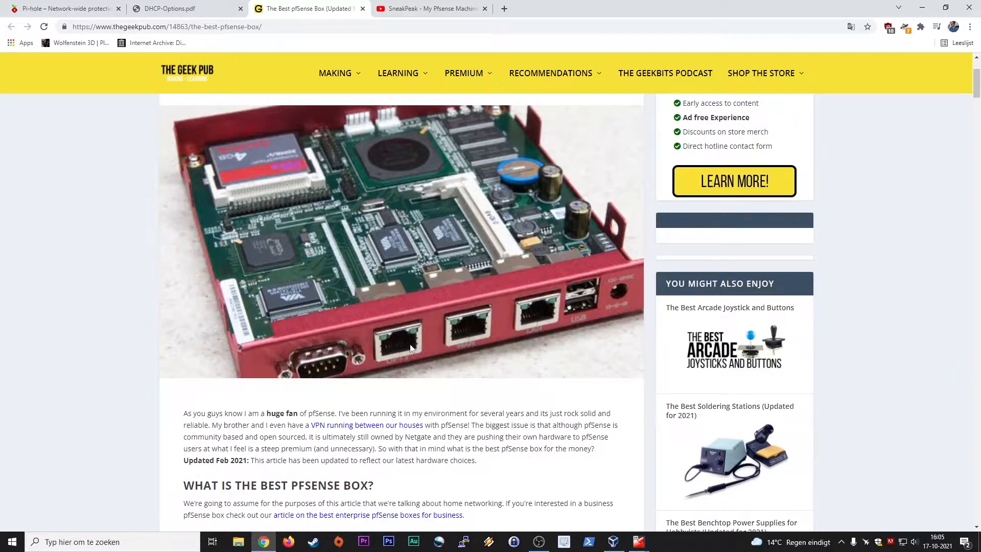
pyautogui.moveTo(413, 362)
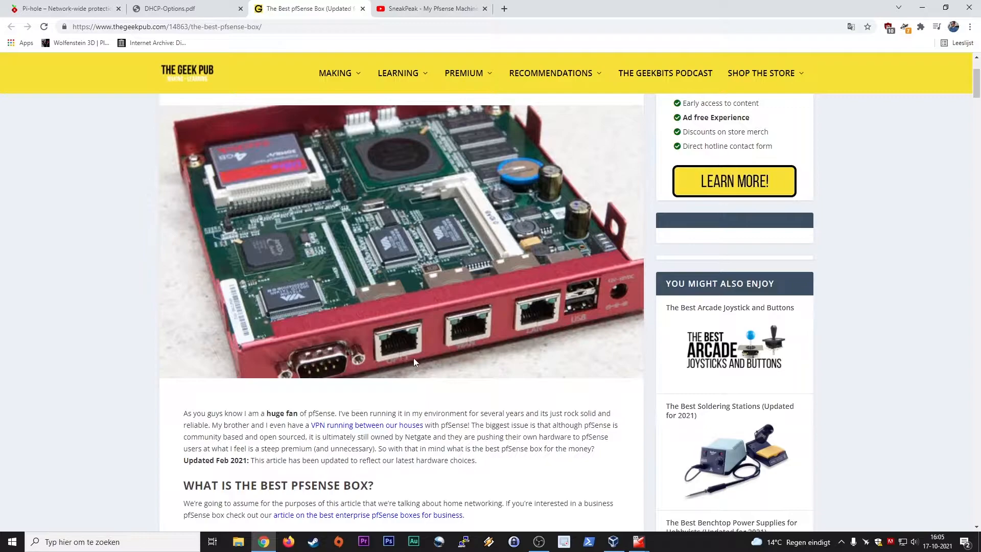
pyautogui.moveTo(531, 375)
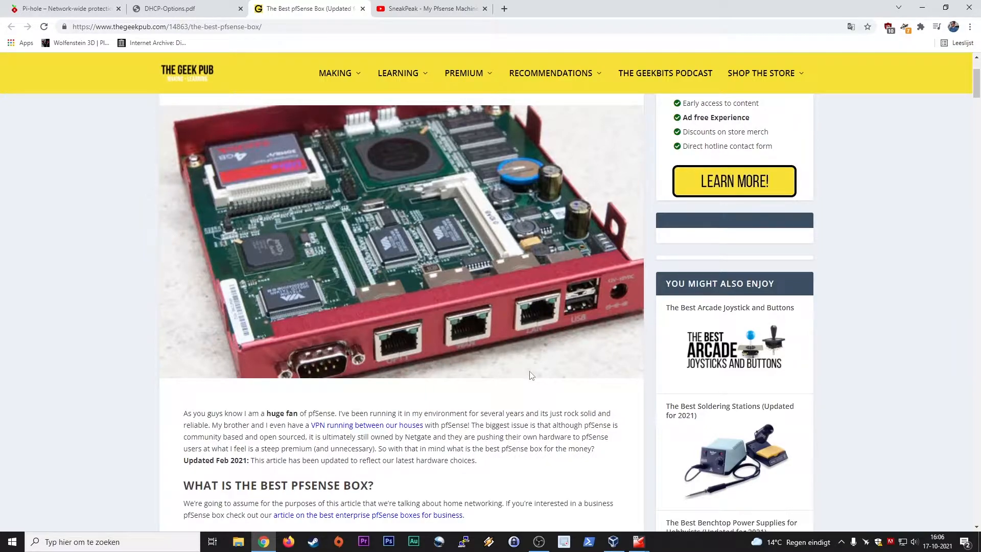
pyautogui.moveTo(547, 368)
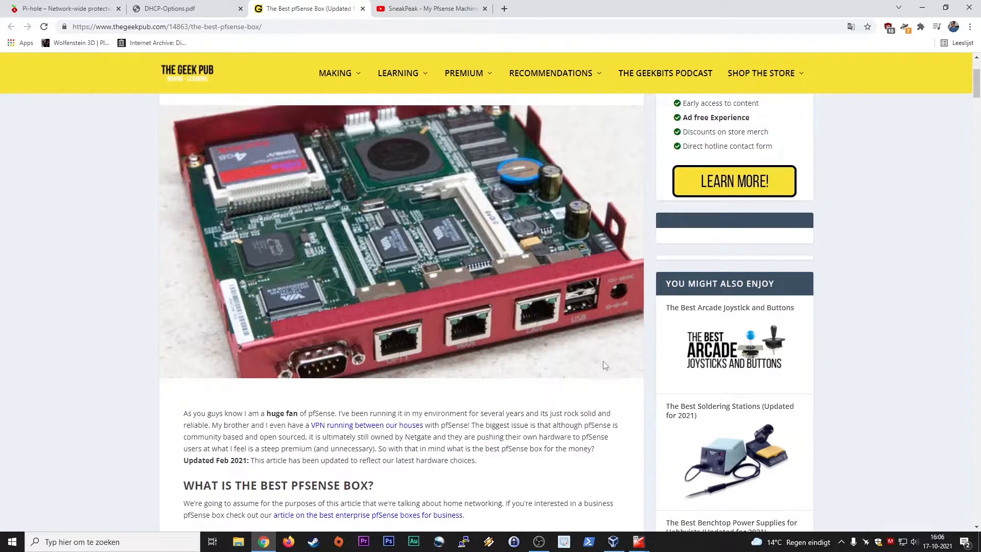
pyautogui.moveTo(533, 373)
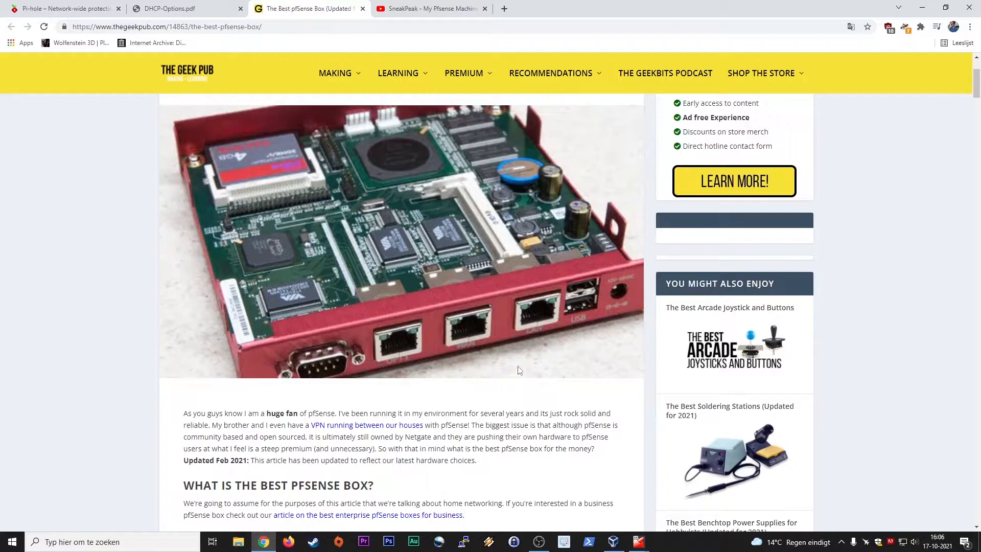
pyautogui.moveTo(544, 315)
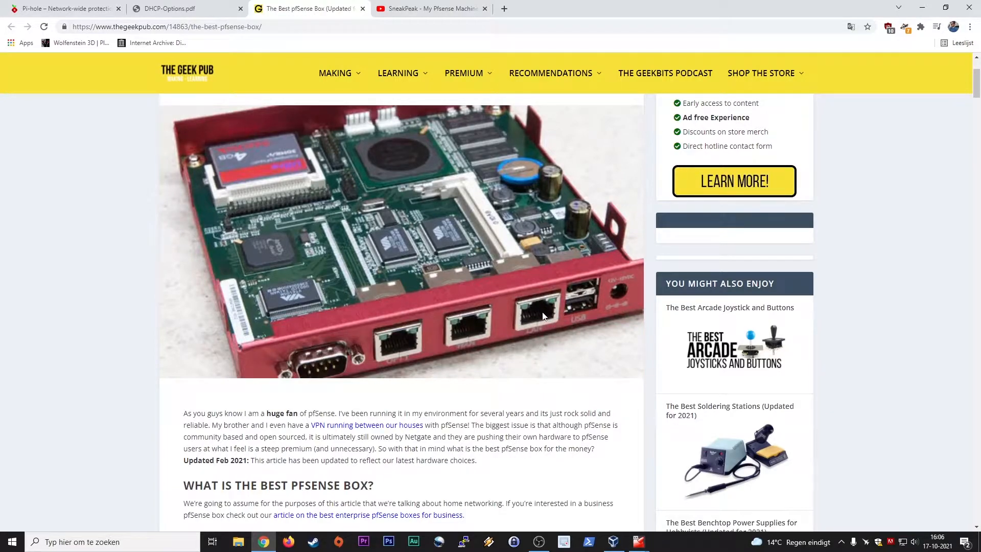
pyautogui.moveTo(418, 202)
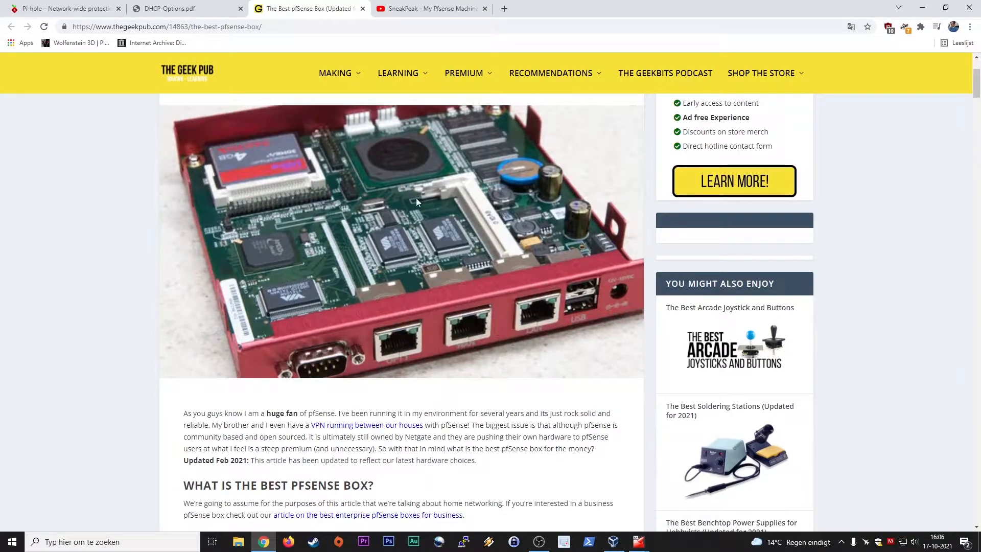
pyautogui.moveTo(466, 231)
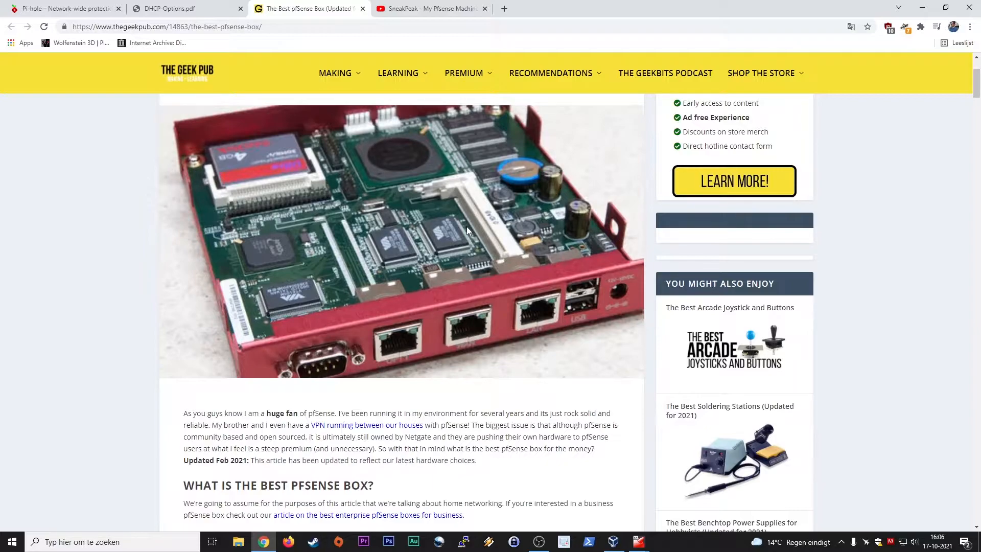
pyautogui.moveTo(455, 234)
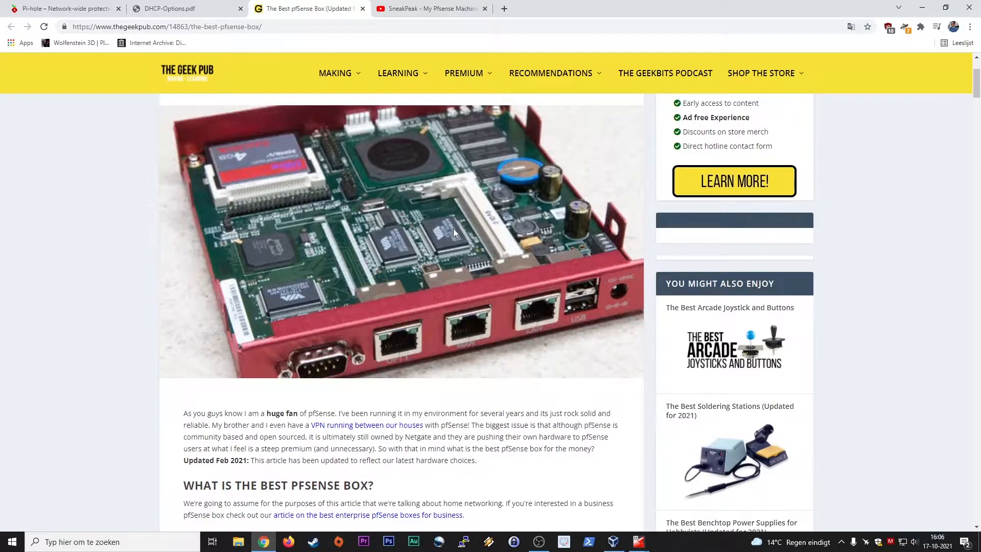
pyautogui.moveTo(419, 191)
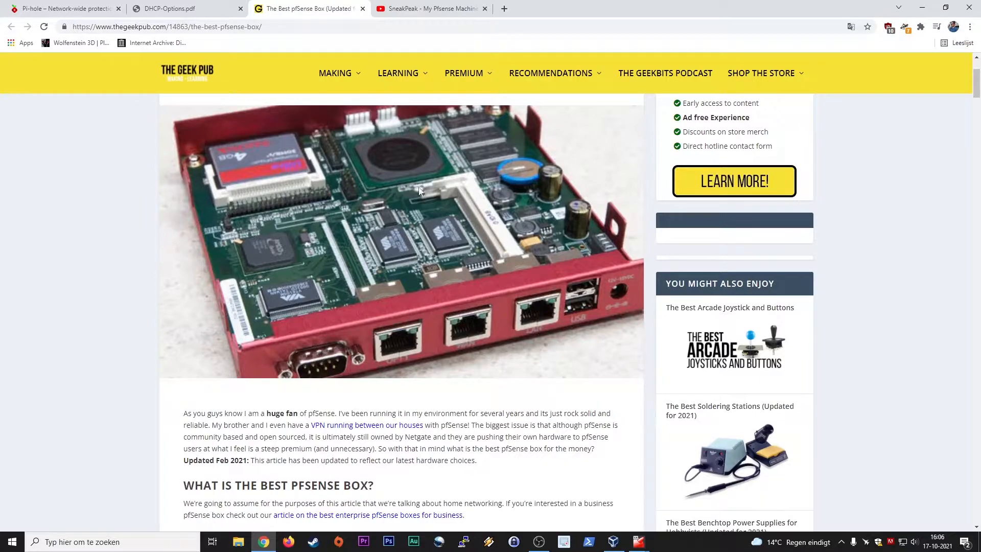
pyautogui.moveTo(449, 211)
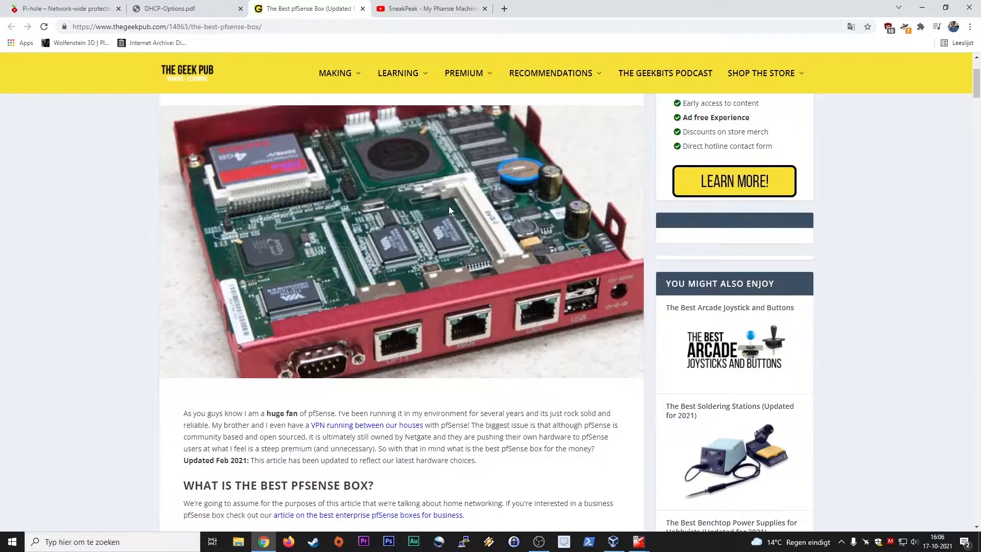
pyautogui.moveTo(519, 260)
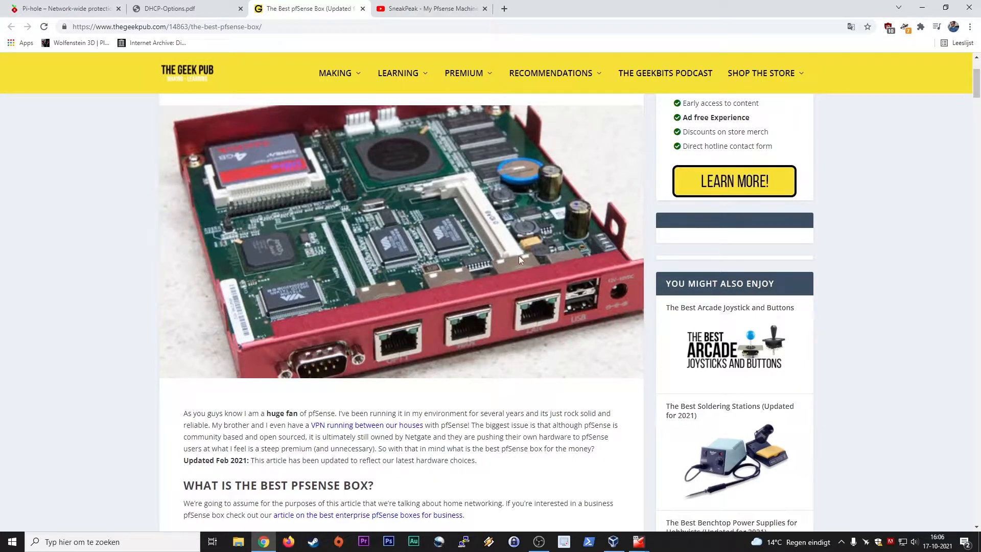
pyautogui.moveTo(541, 316)
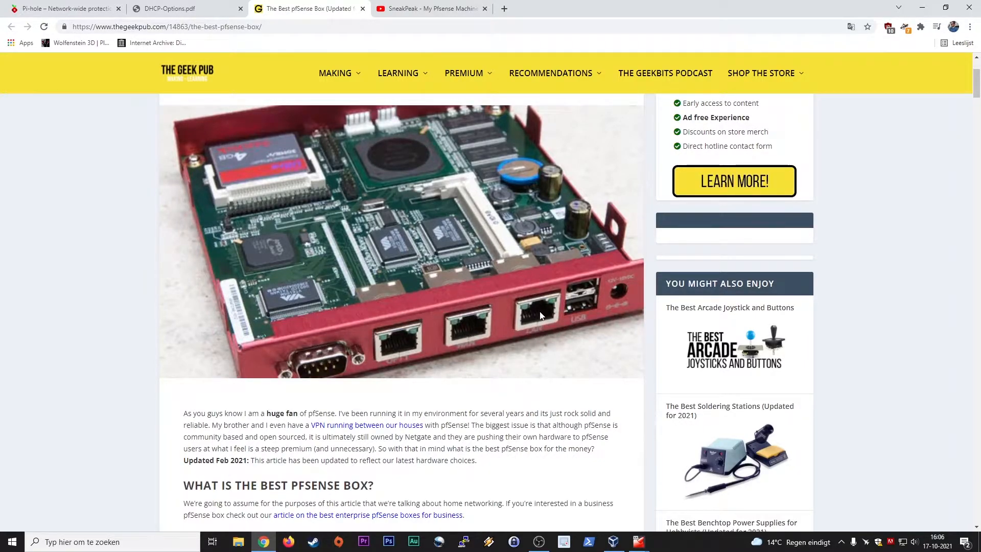
pyautogui.moveTo(443, 293)
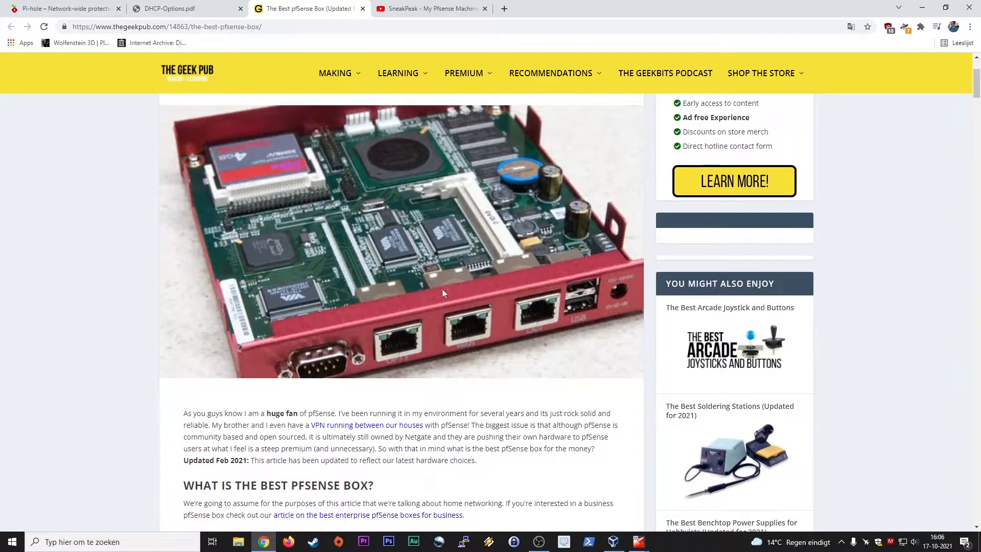
pyautogui.moveTo(440, 345)
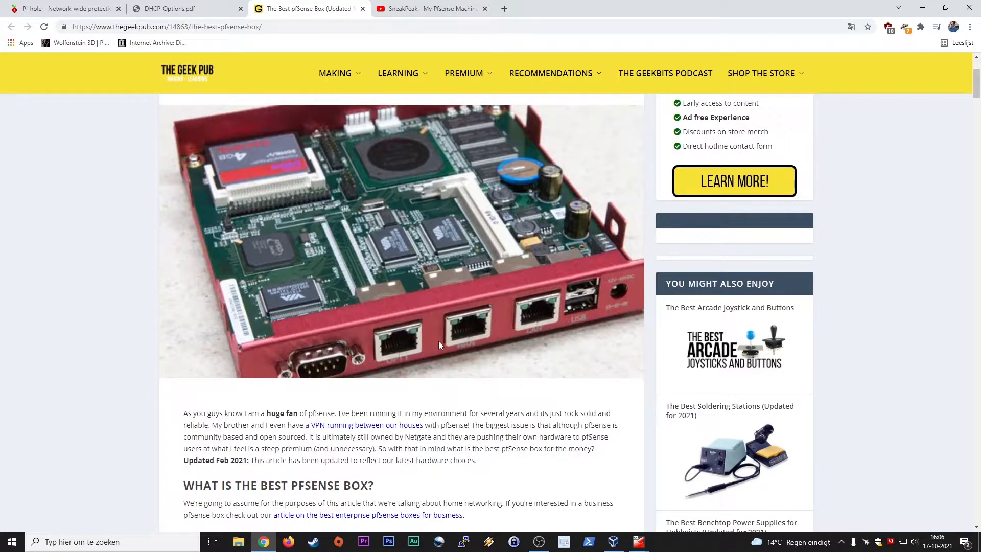
pyautogui.moveTo(505, 480)
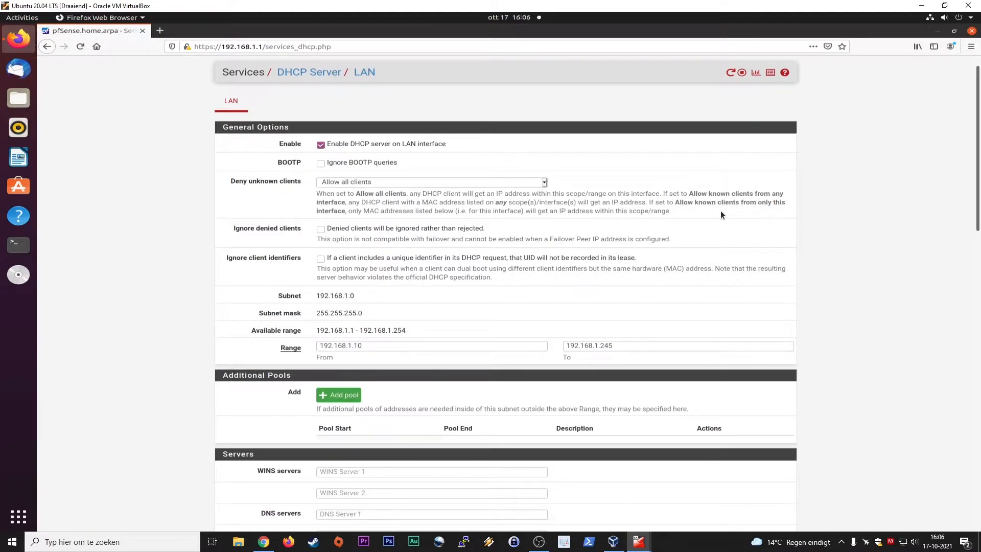
pyautogui.moveTo(546, 365)
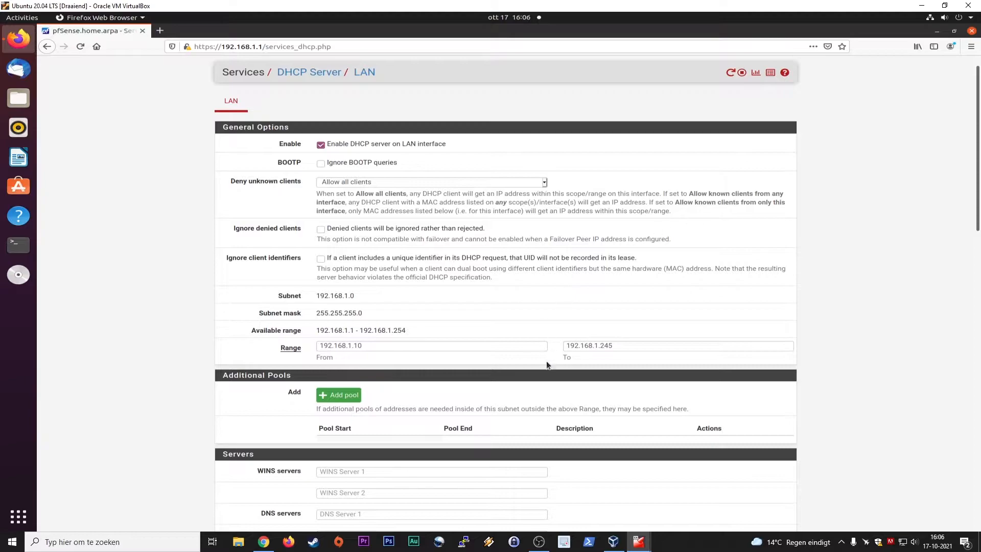
# - Highlight the Subnet setting and MAC address wording on the LAN DHCP page while explaining
pyautogui.doubleClick(289, 295)
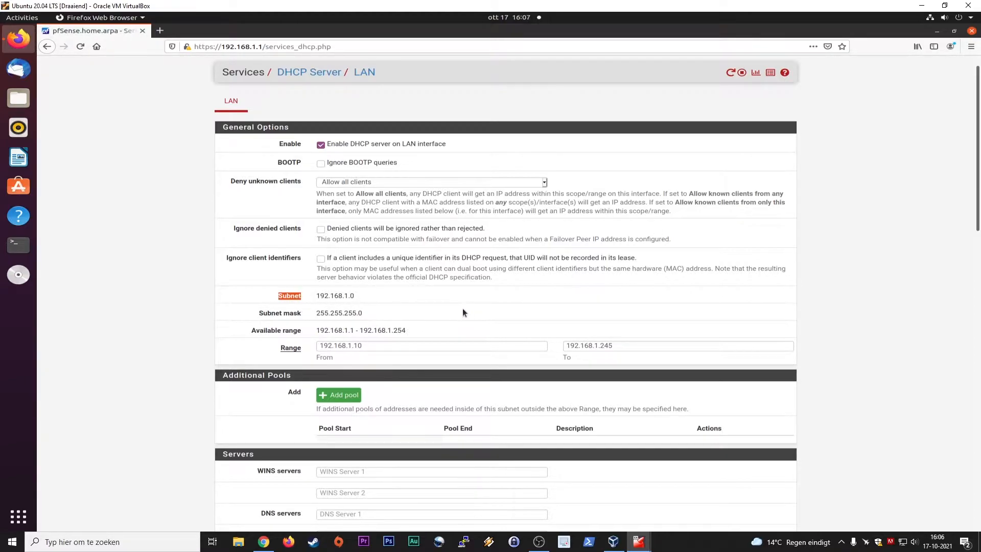
pyautogui.doubleClick(335, 296)
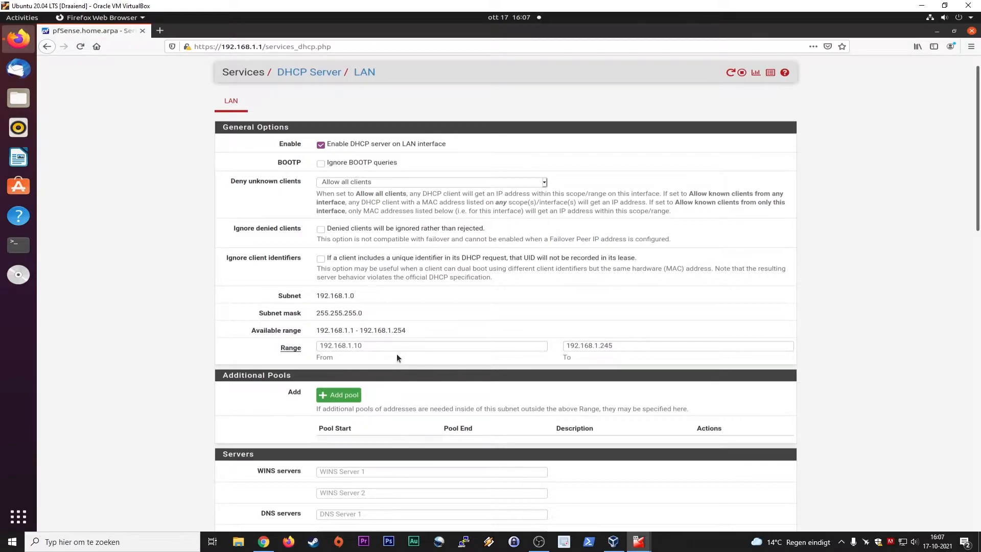
pyautogui.moveTo(396, 364)
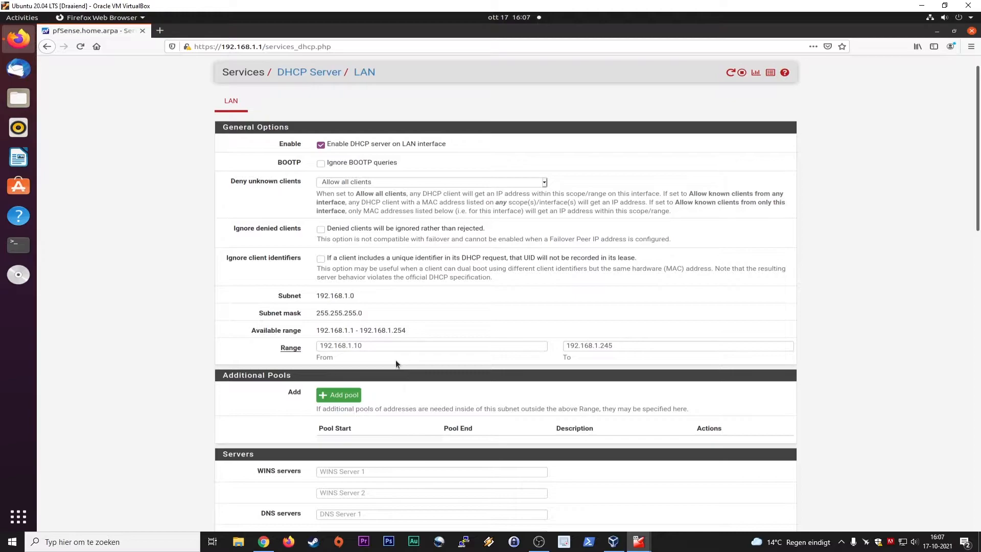
pyautogui.moveTo(429, 312)
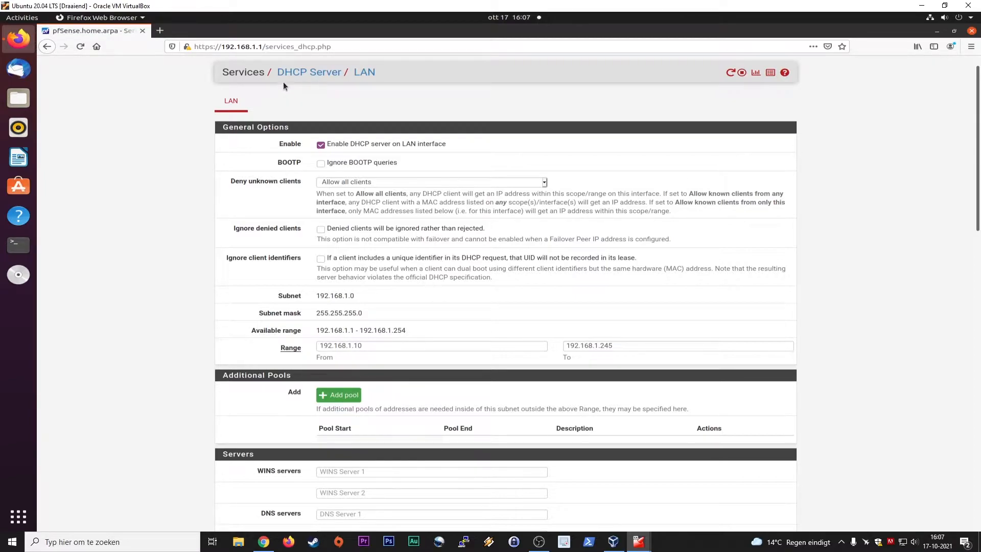
pyautogui.moveTo(141, 254)
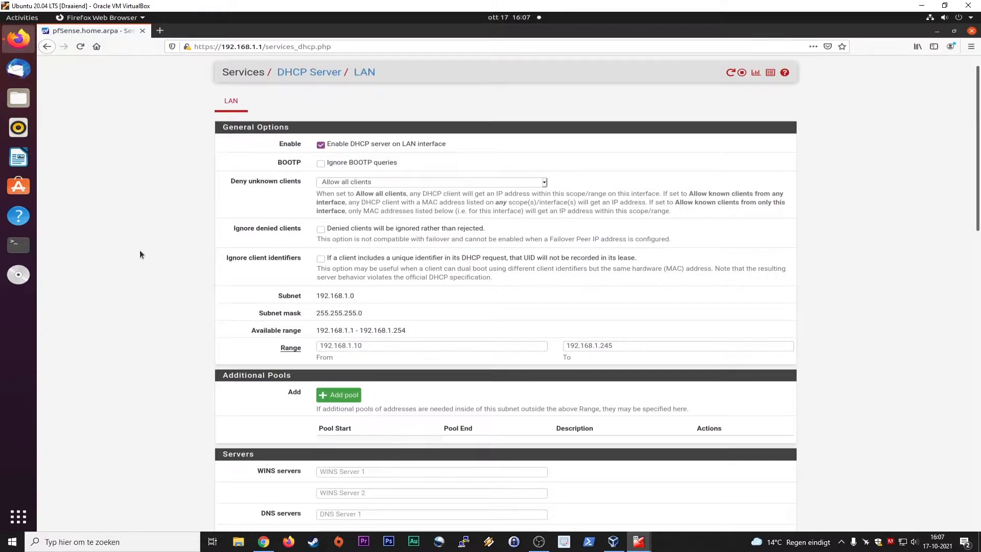
pyautogui.moveTo(157, 294)
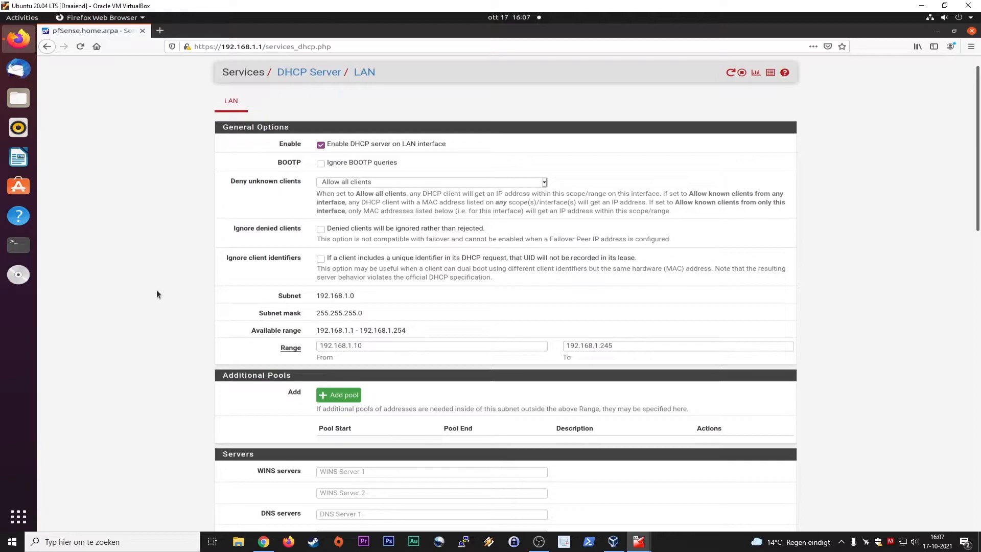
pyautogui.moveTo(287, 282)
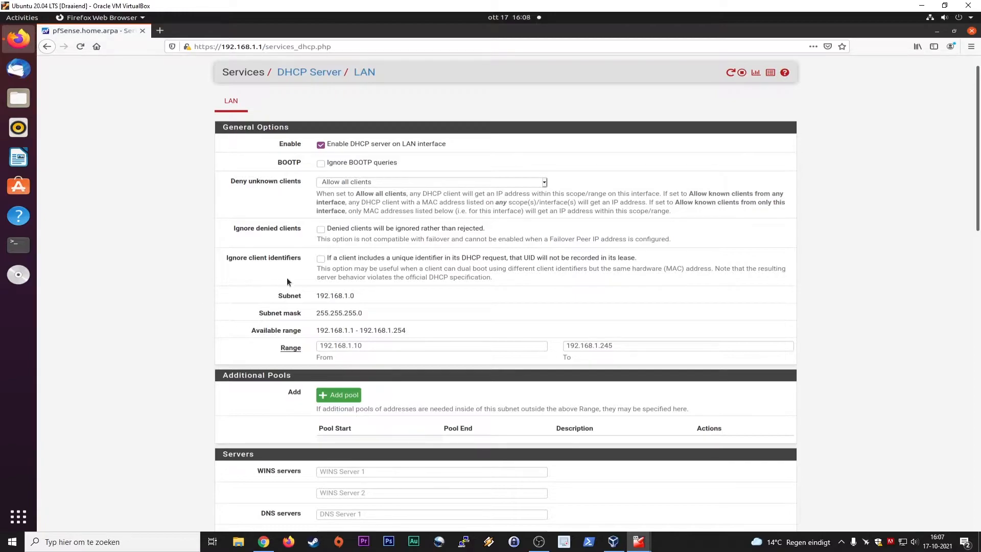
pyautogui.doubleClick(322, 330)
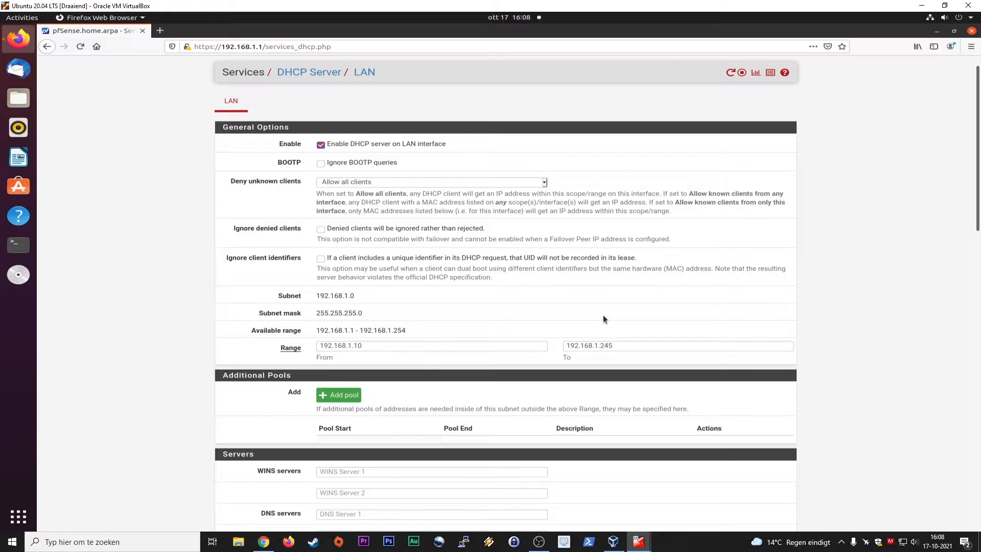
pyautogui.moveTo(759, 342)
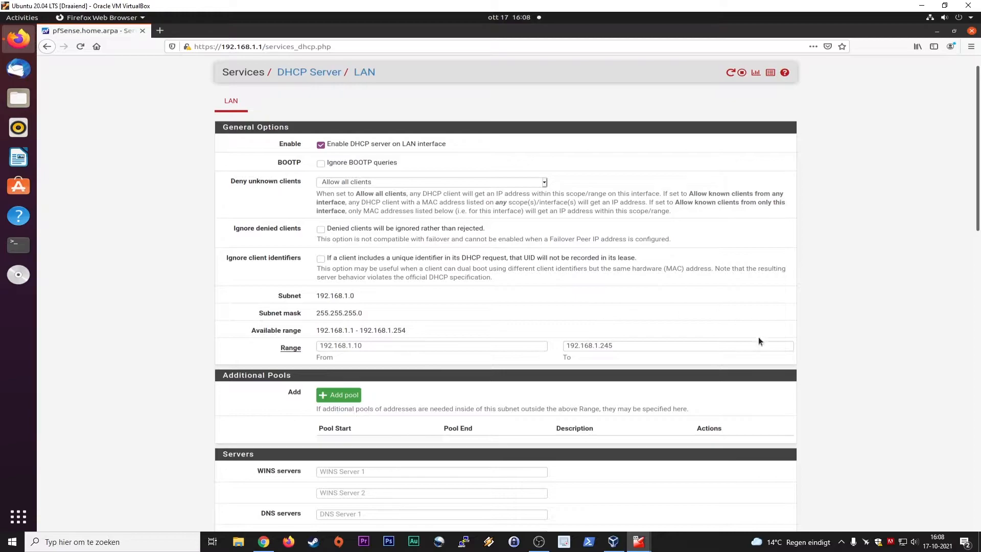
pyautogui.moveTo(859, 339)
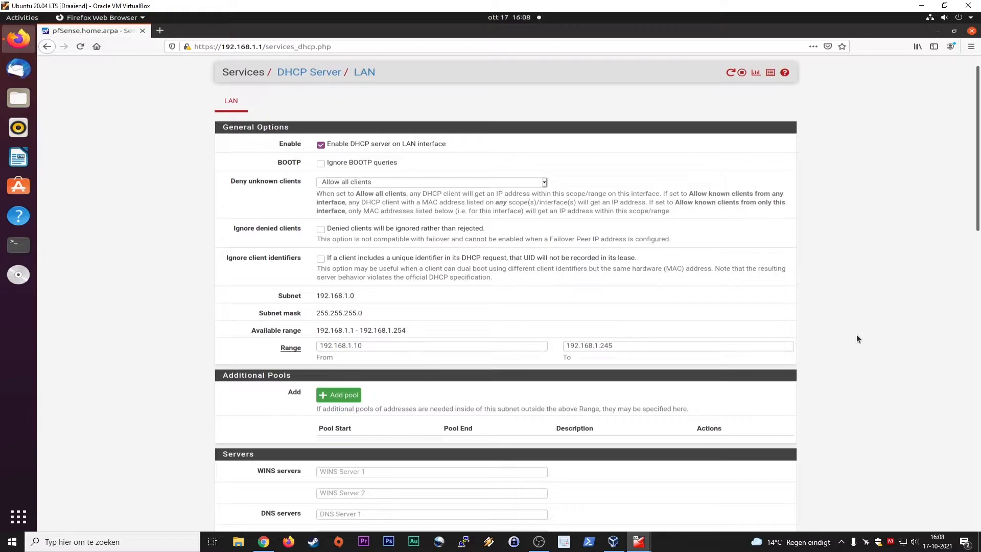
pyautogui.moveTo(957, 238)
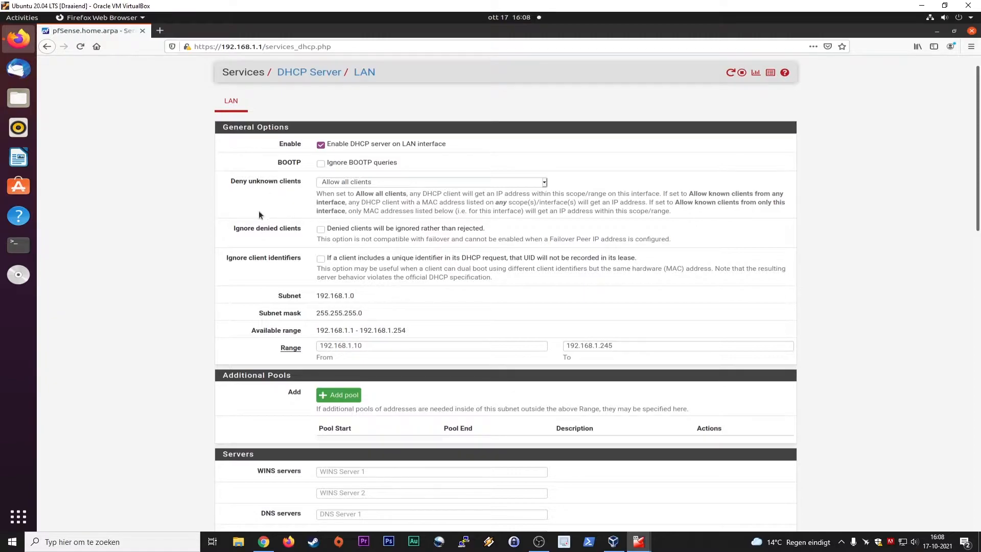
pyautogui.moveTo(250, 196)
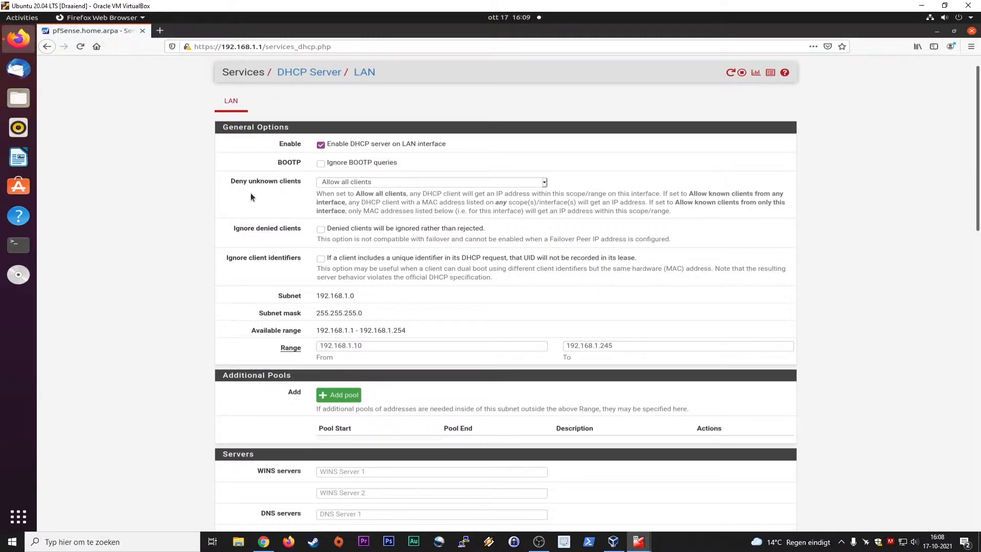
pyautogui.moveTo(296, 190)
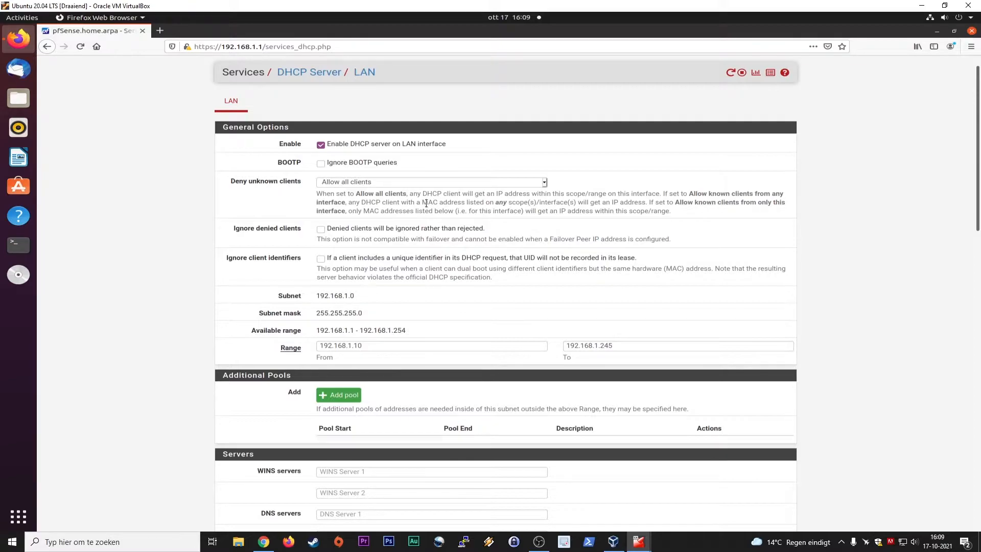
pyautogui.doubleClick(452, 202)
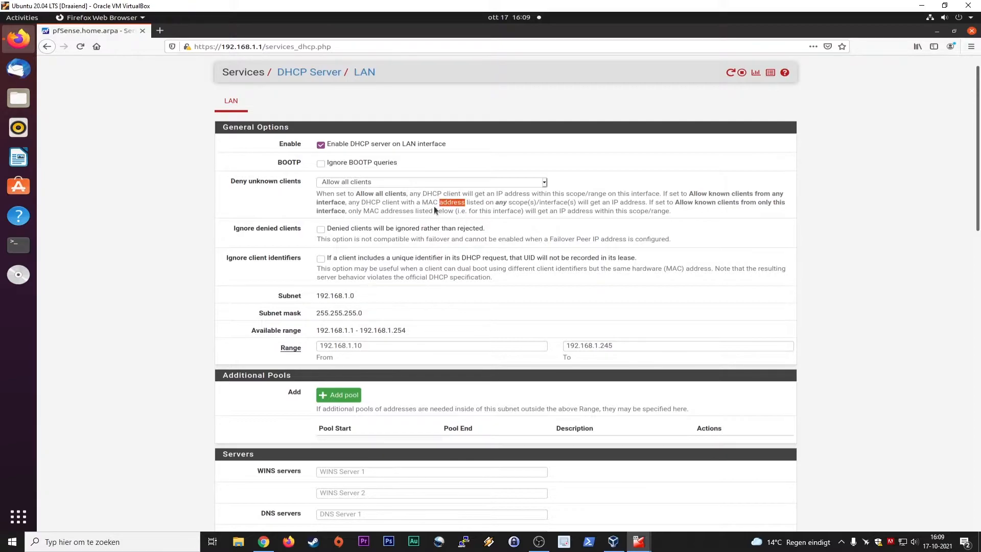
pyautogui.moveTo(219, 201)
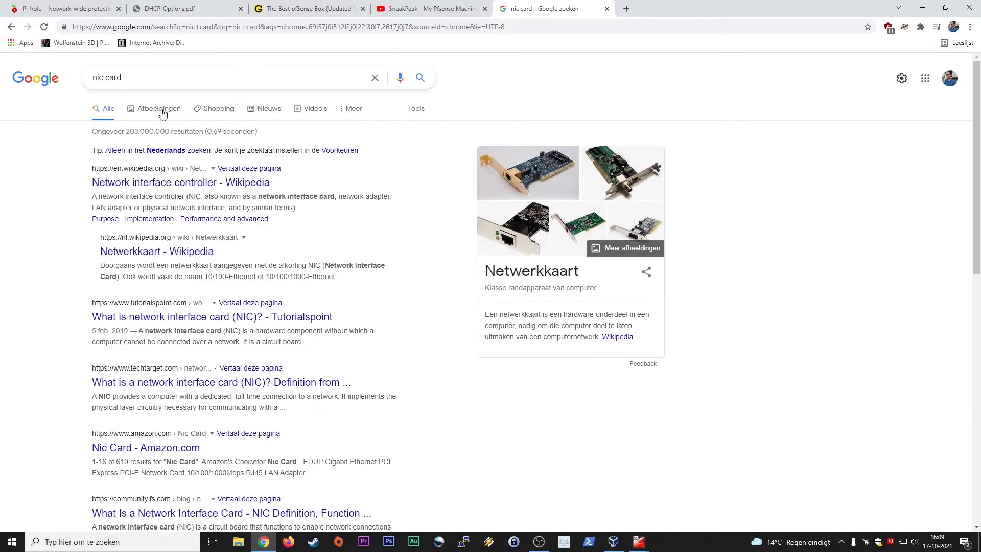
# - Show image results for 'nic card' and enlarge the Wikipedia network card photo
pyautogui.click(159, 108)
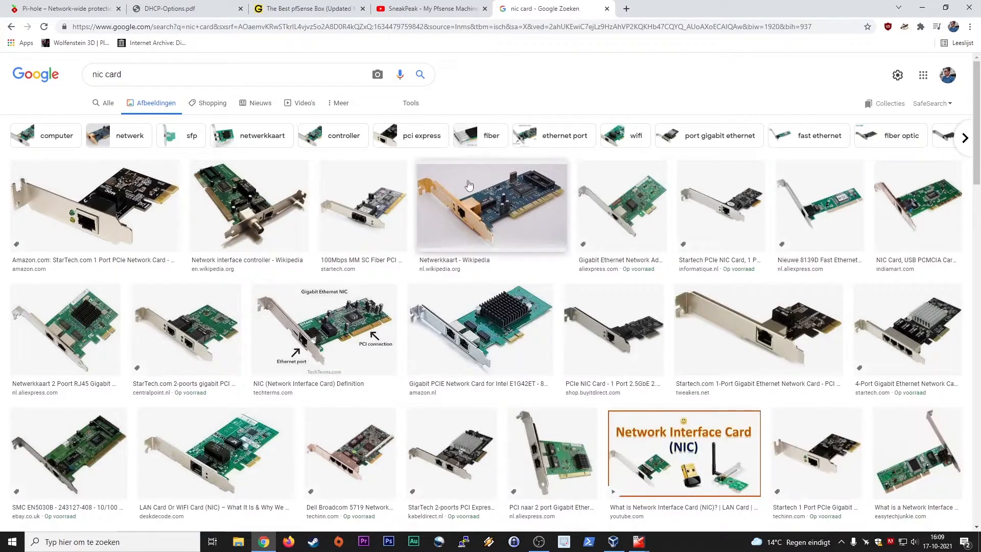
pyautogui.click(491, 207)
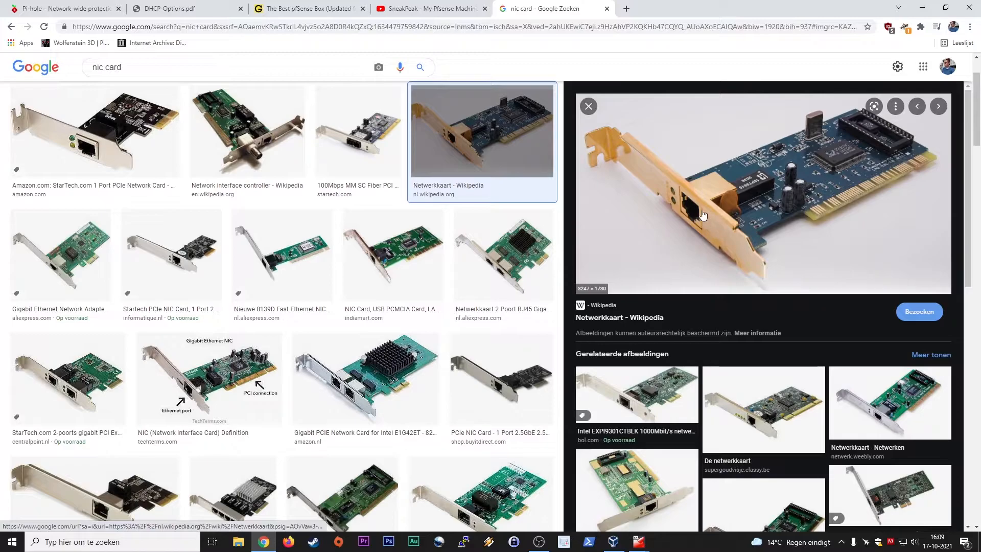
pyautogui.moveTo(746, 220)
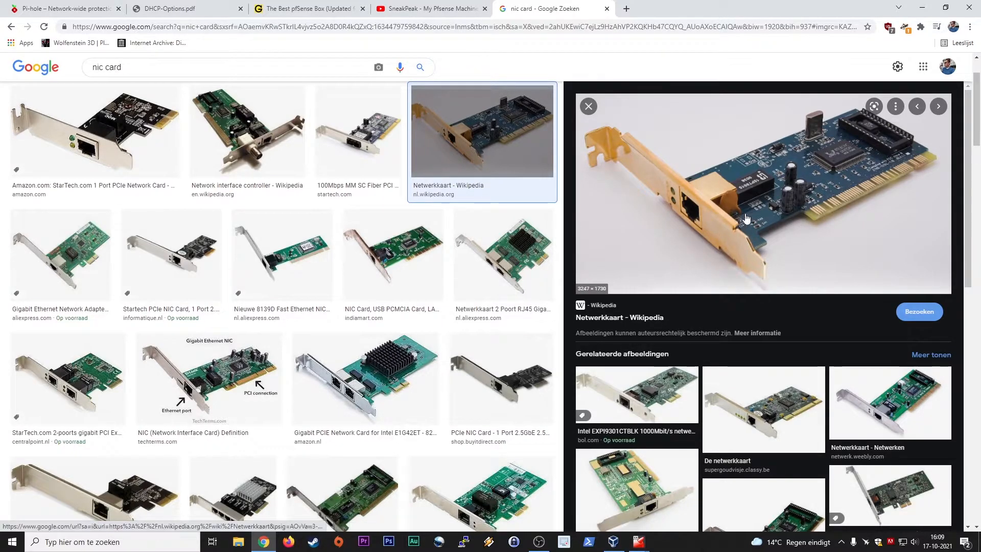
pyautogui.moveTo(722, 229)
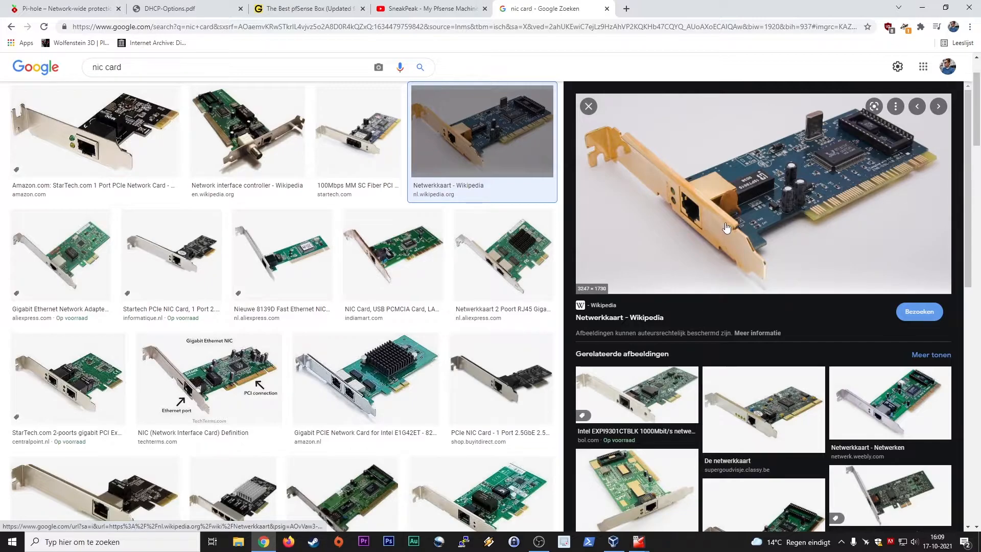
pyautogui.moveTo(741, 212)
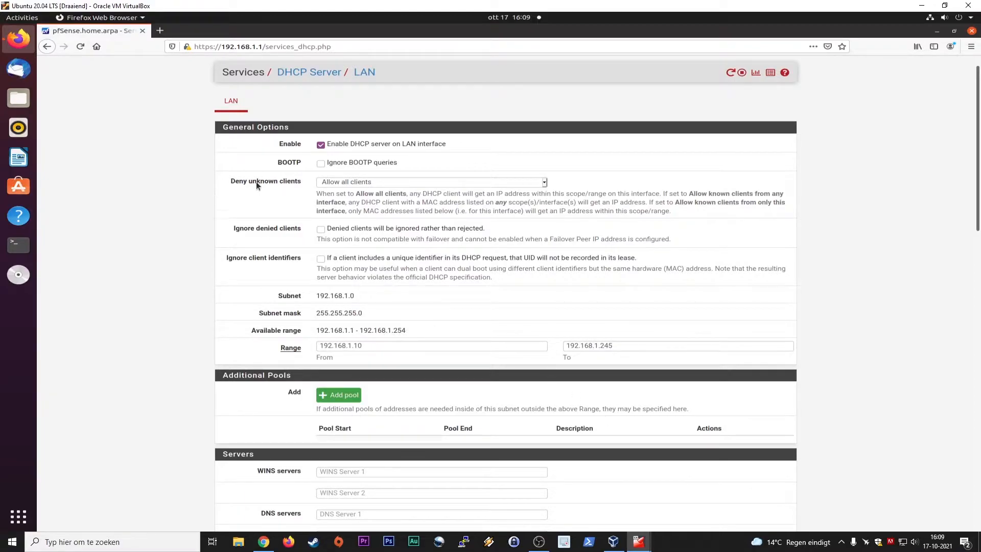
pyautogui.moveTo(260, 213)
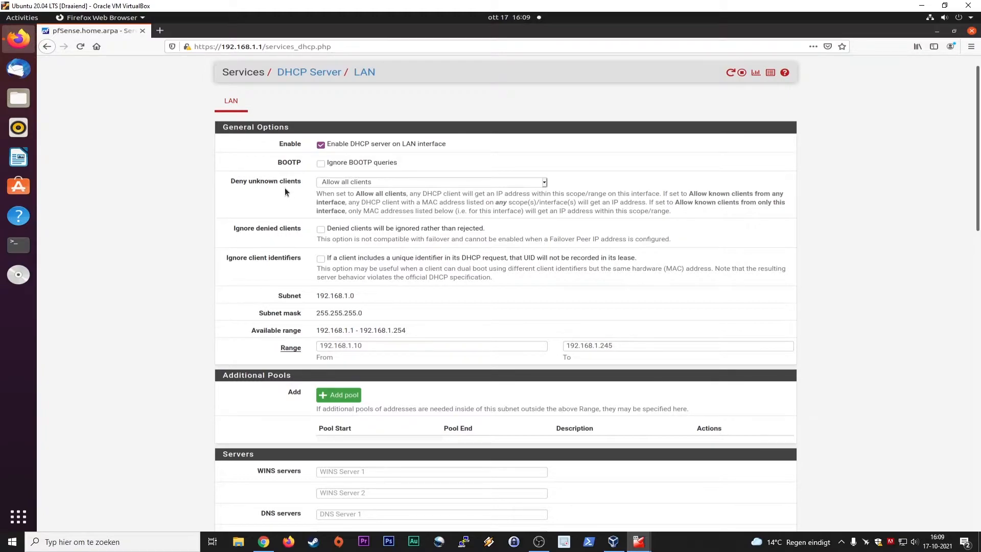
pyautogui.moveTo(265, 193)
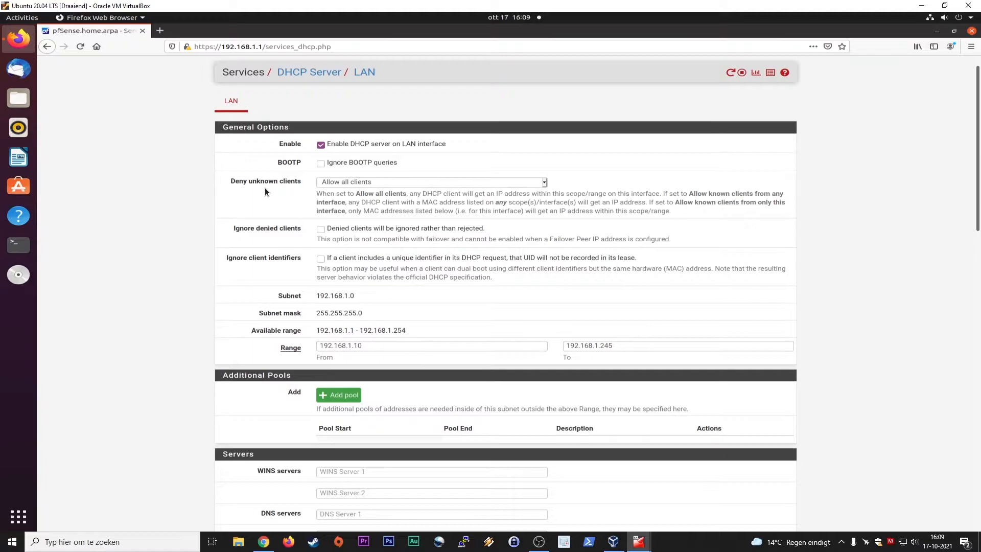
pyautogui.moveTo(268, 241)
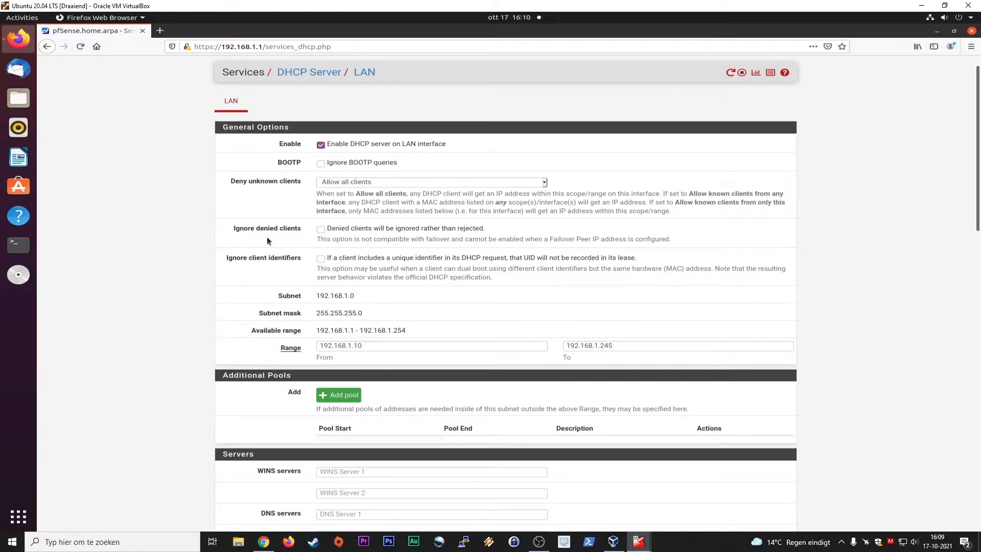
pyautogui.moveTo(336, 251)
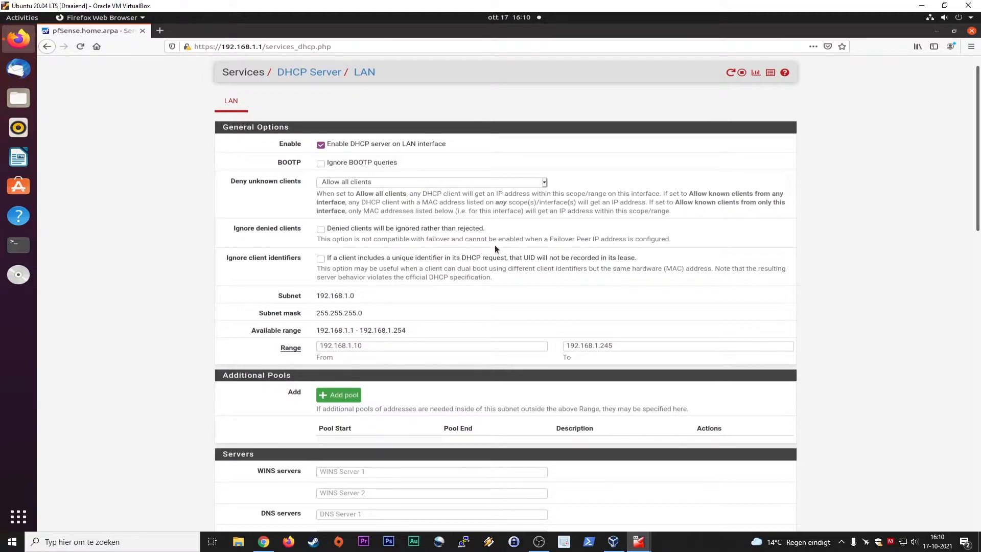
pyautogui.moveTo(410, 254)
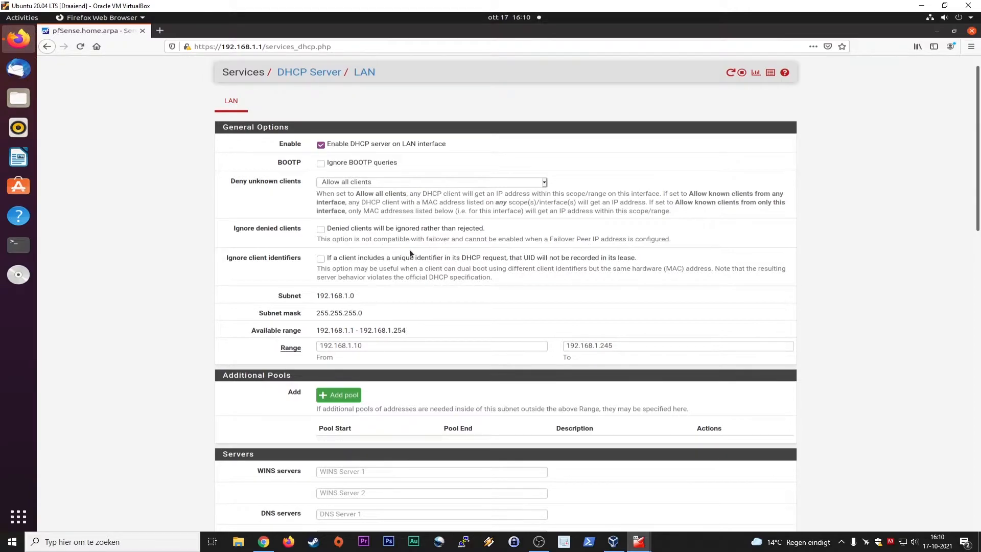
pyautogui.moveTo(252, 266)
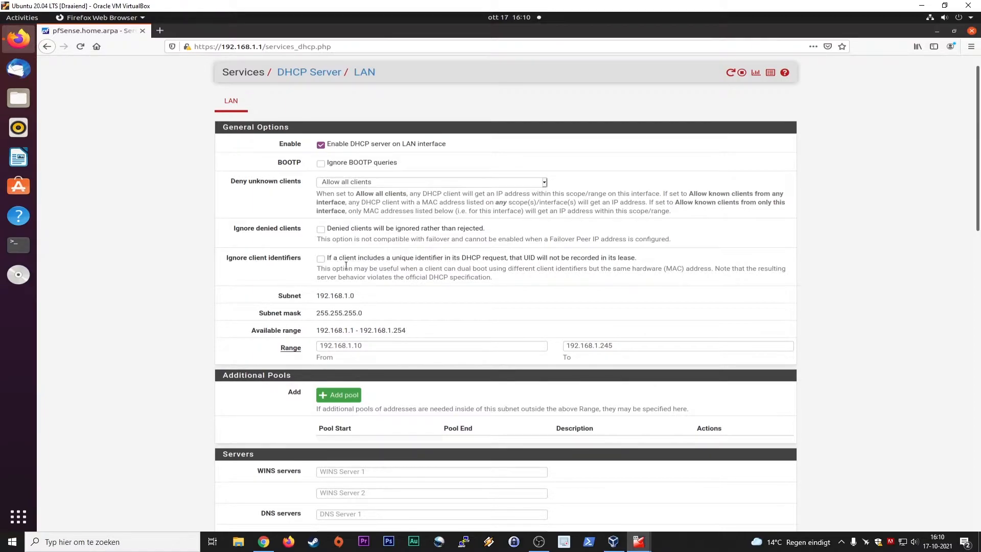
pyautogui.moveTo(450, 260)
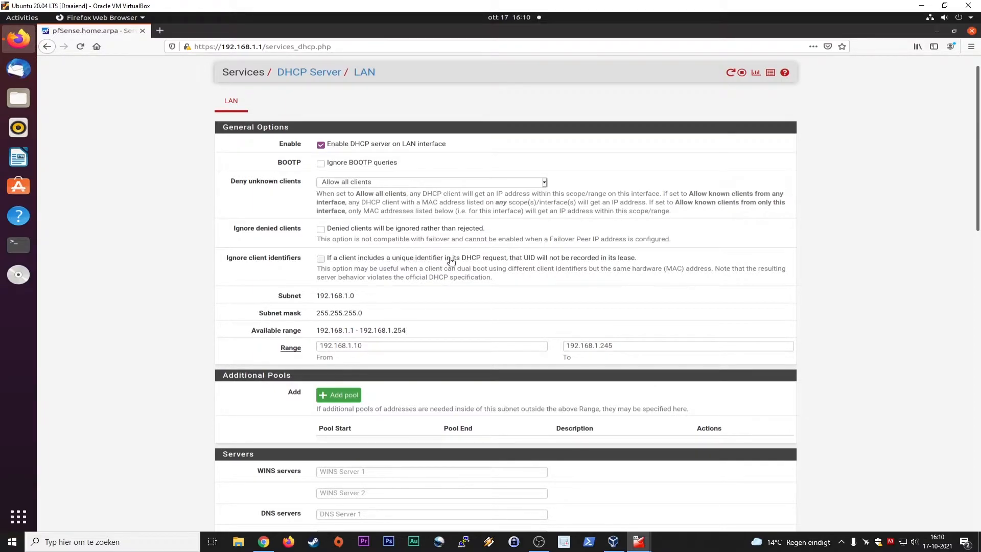
pyautogui.moveTo(523, 264)
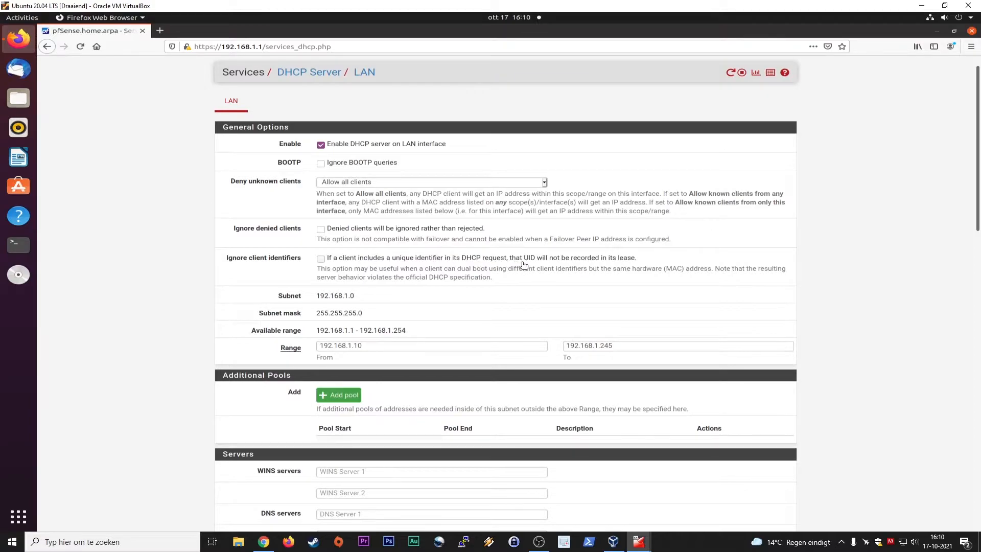
pyautogui.moveTo(231, 202)
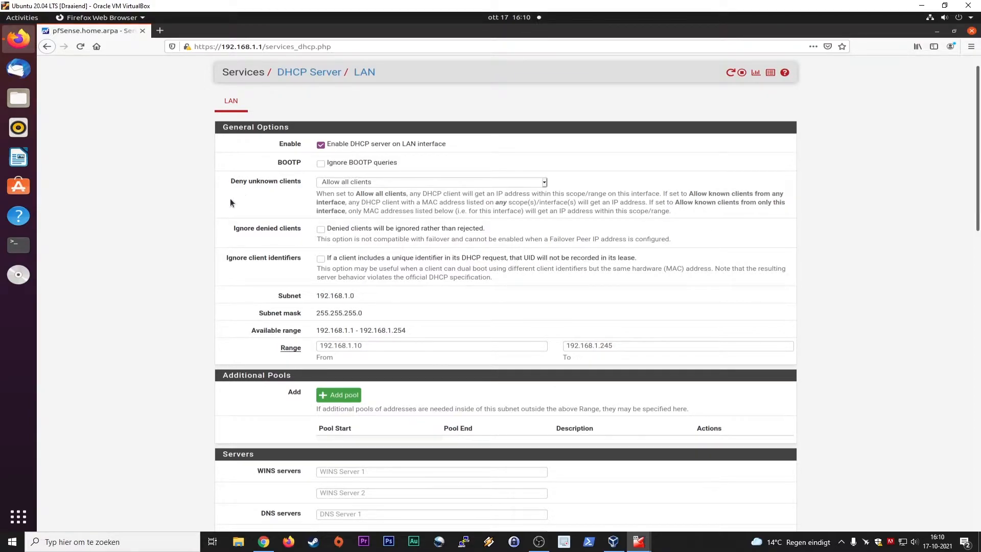
pyautogui.click(430, 181)
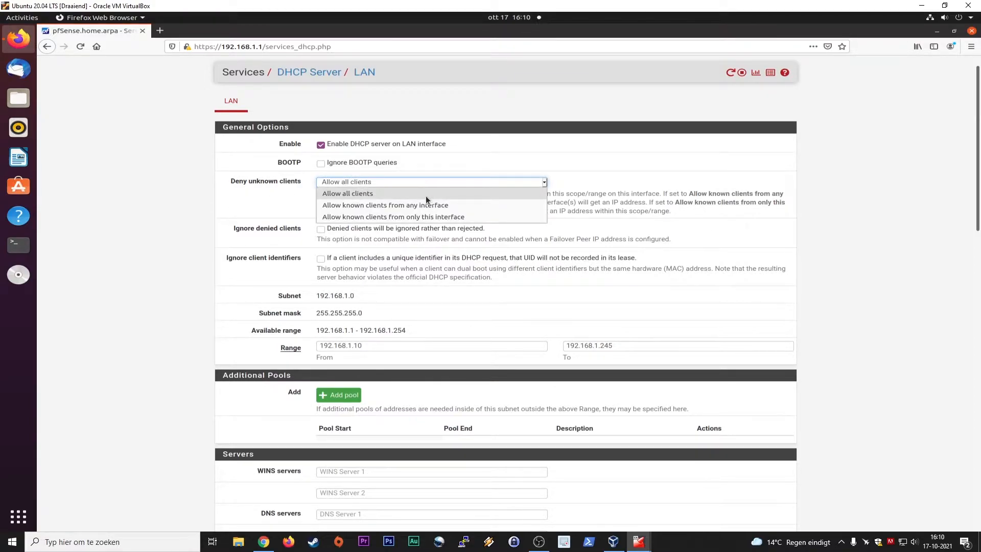
pyautogui.moveTo(463, 209)
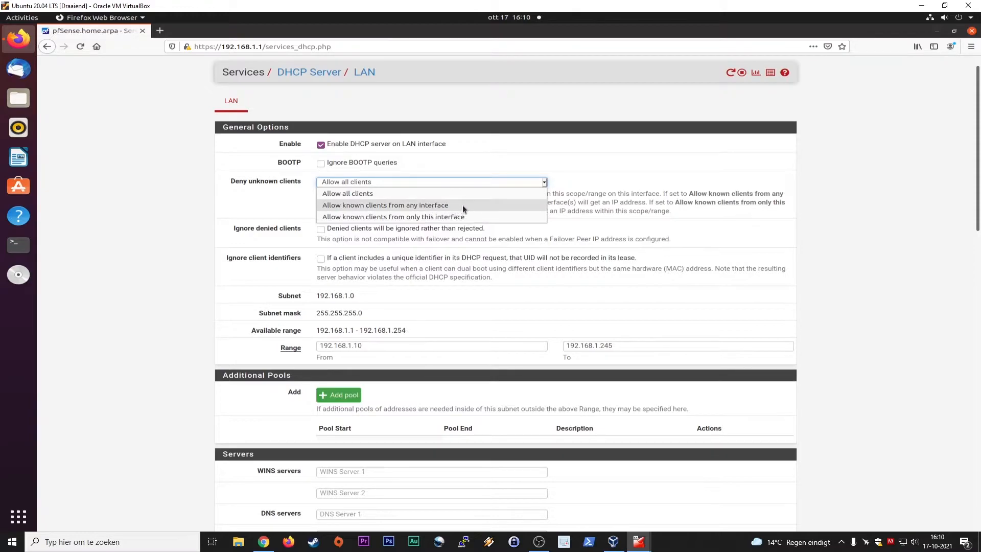
pyautogui.moveTo(425, 217)
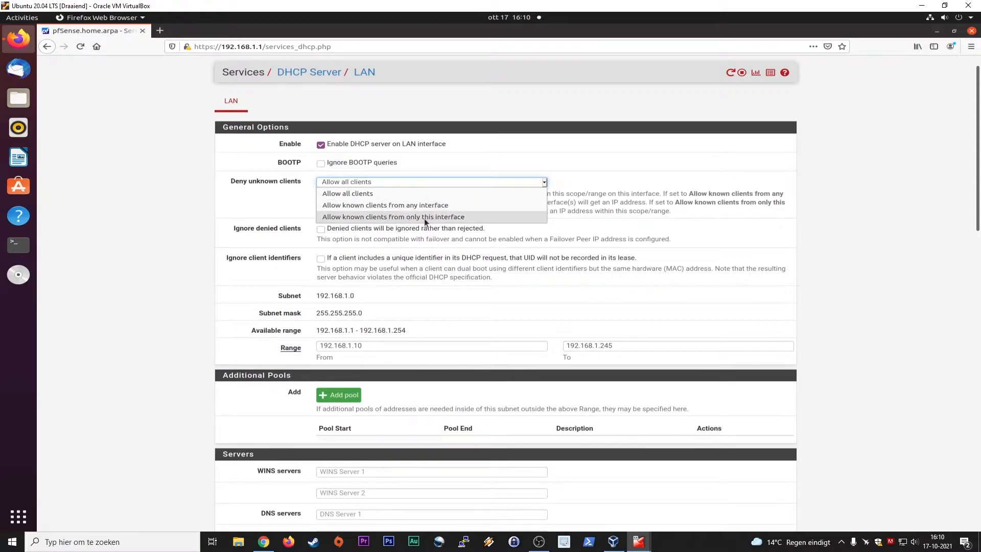
pyautogui.moveTo(474, 217)
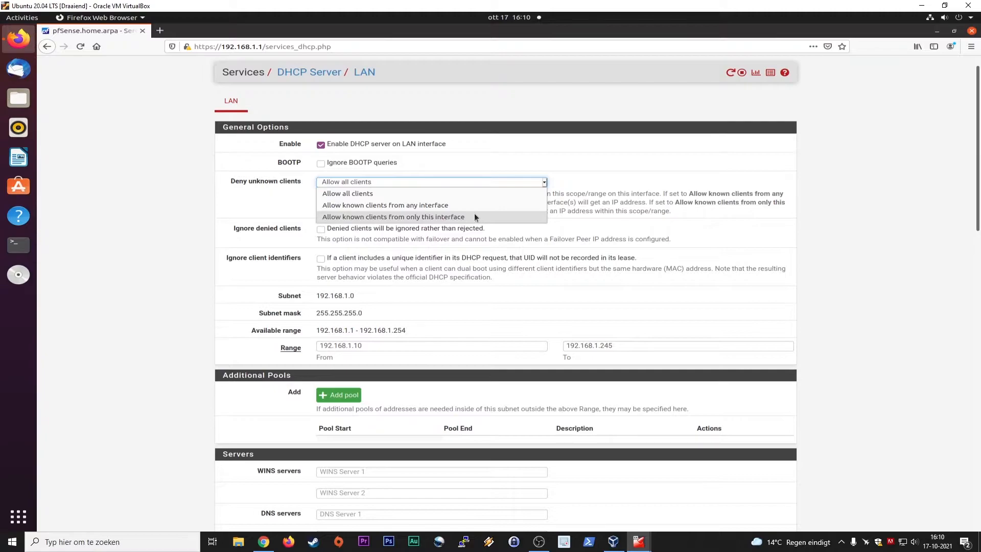
pyautogui.click(346, 192)
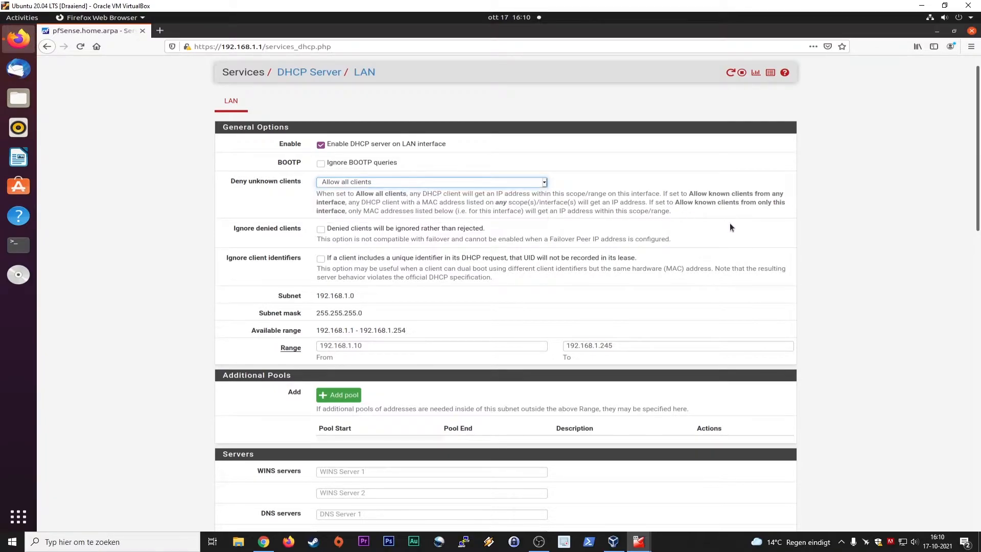
pyautogui.moveTo(718, 232)
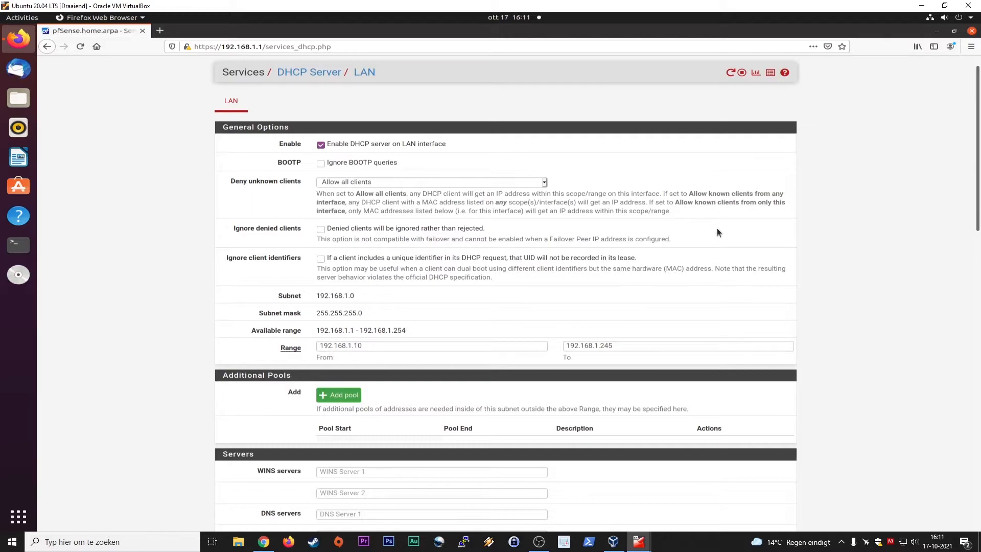
pyautogui.moveTo(669, 212)
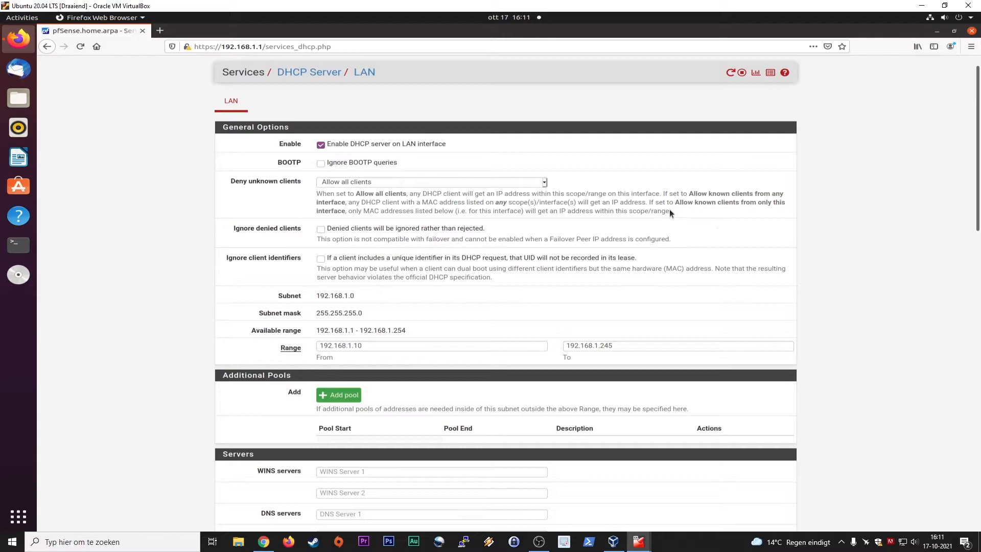
pyautogui.moveTo(939, 226)
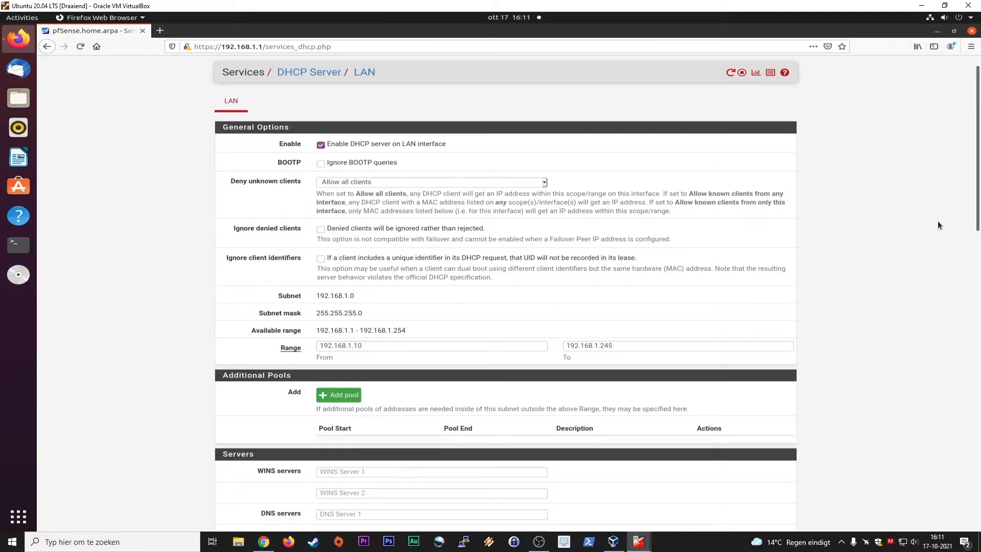
pyautogui.scroll(-3)
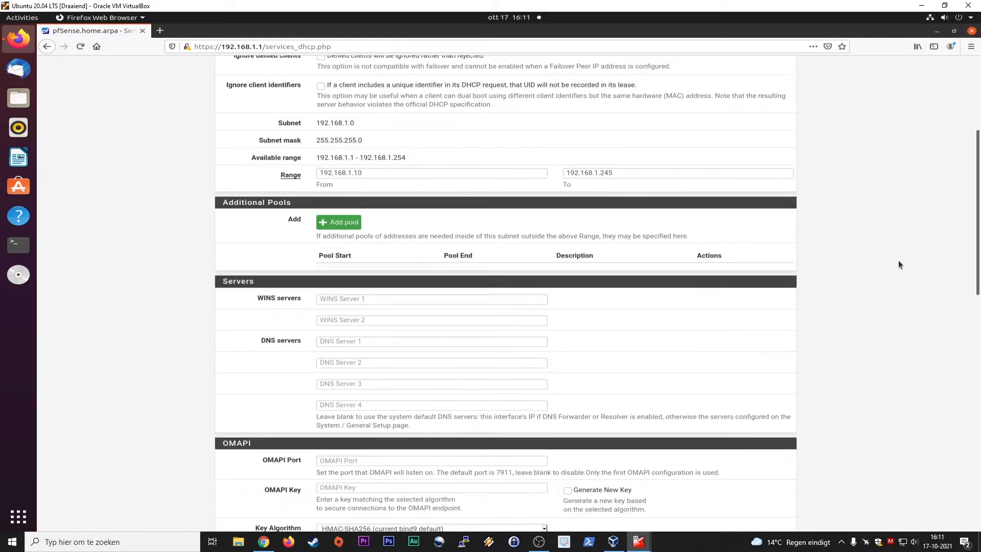
pyautogui.scroll(-3)
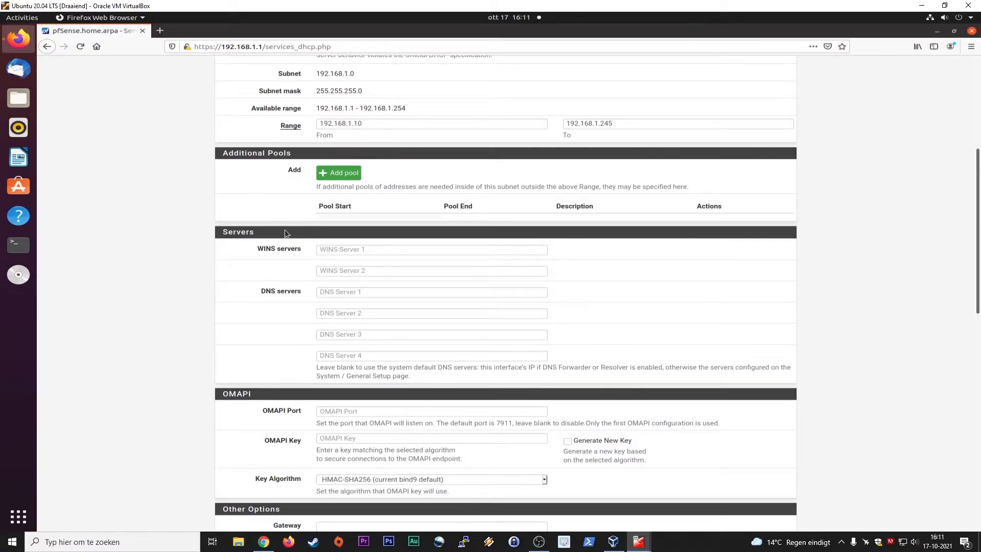
pyautogui.moveTo(232, 199)
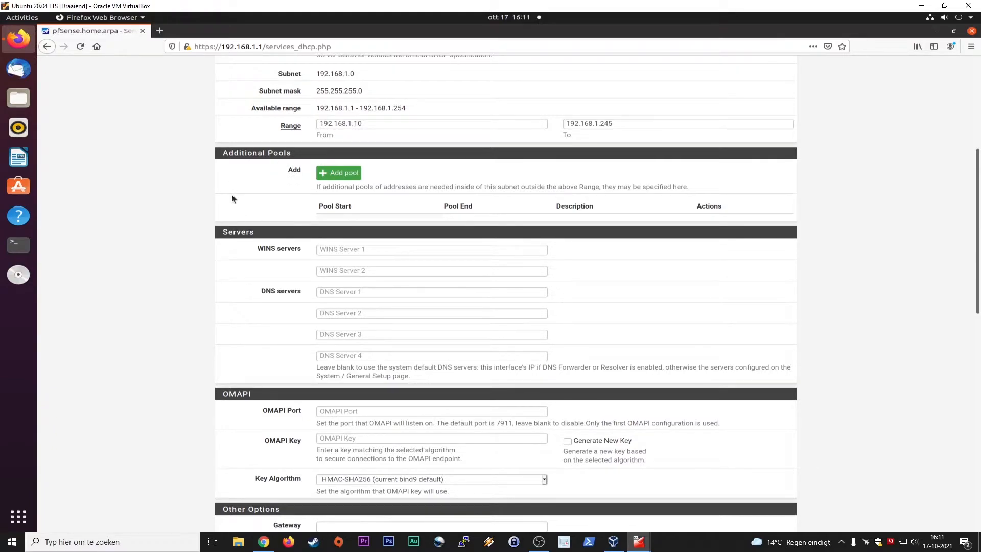
pyautogui.moveTo(338, 173)
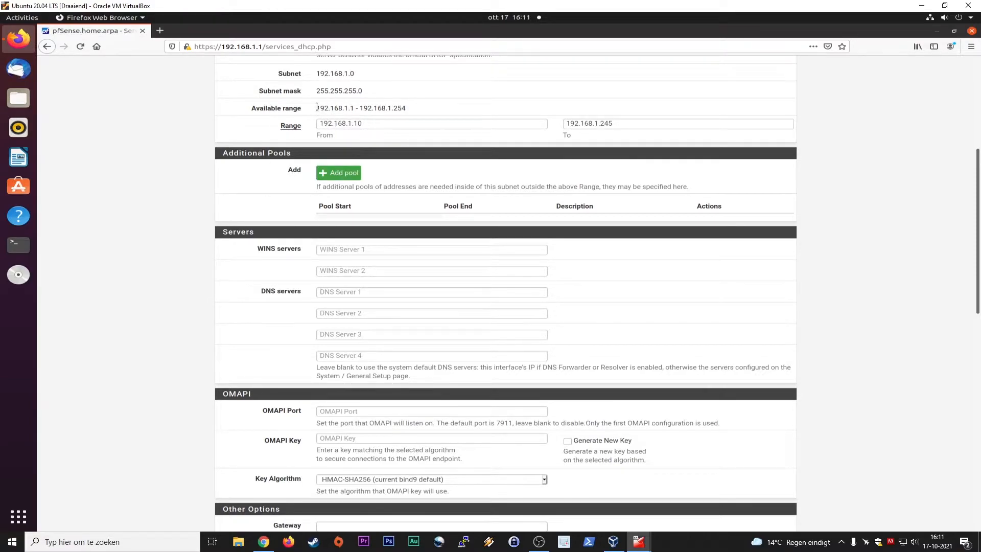
pyautogui.doubleClick(334, 108)
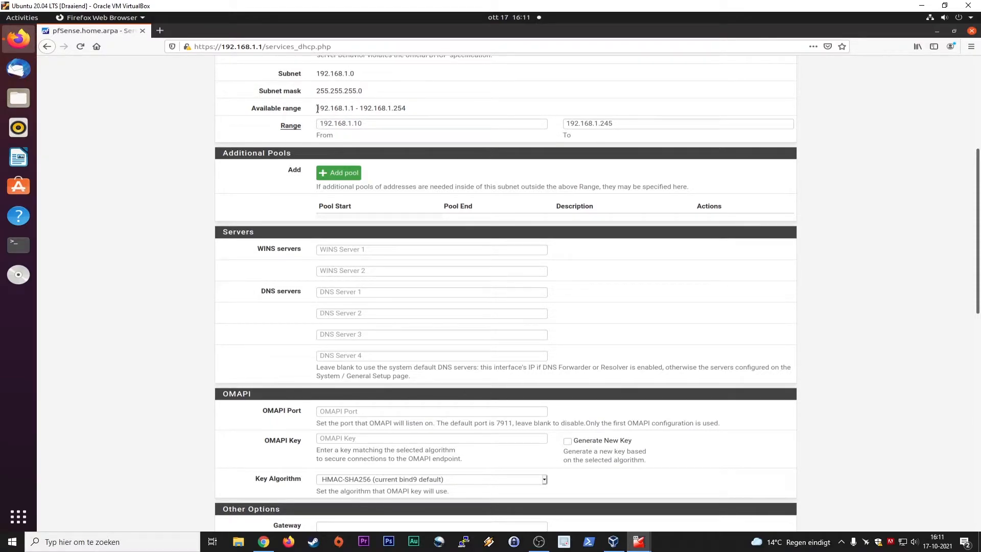
pyautogui.doubleClick(334, 108)
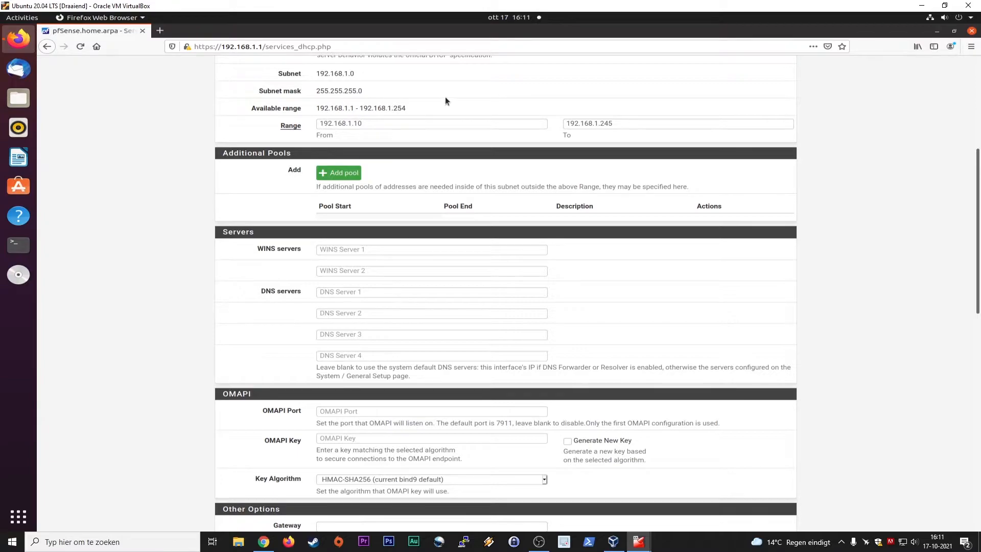
pyautogui.moveTo(440, 108)
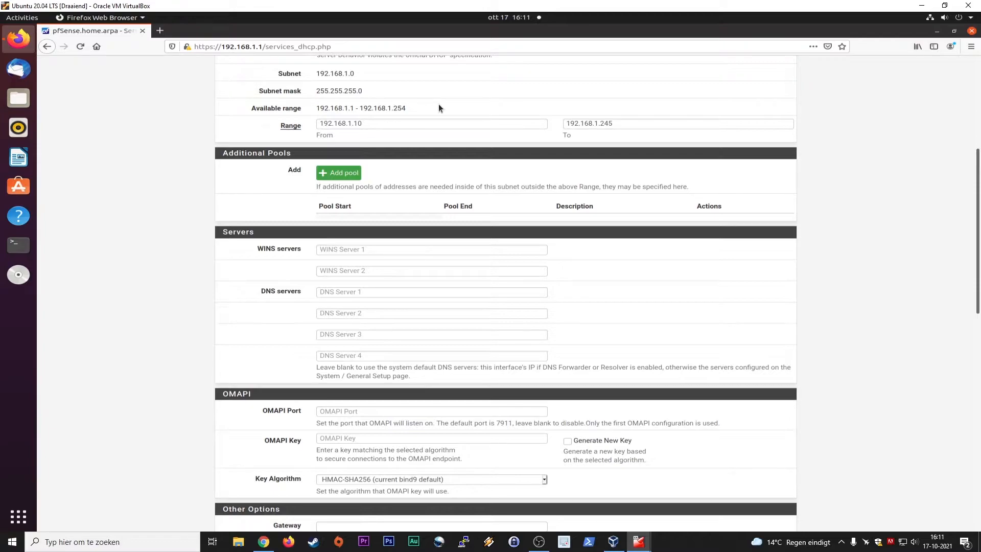
pyautogui.moveTo(234, 196)
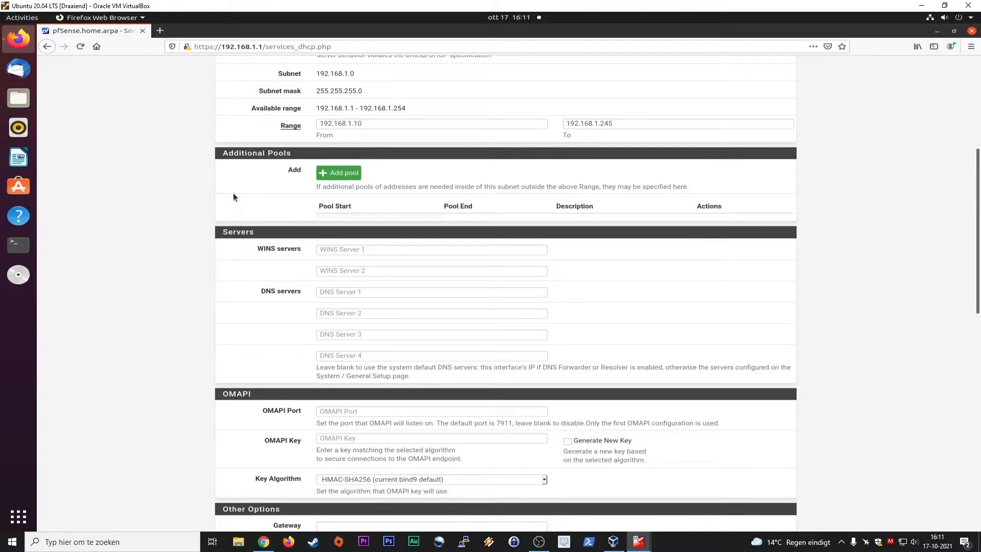
pyautogui.moveTo(256, 198)
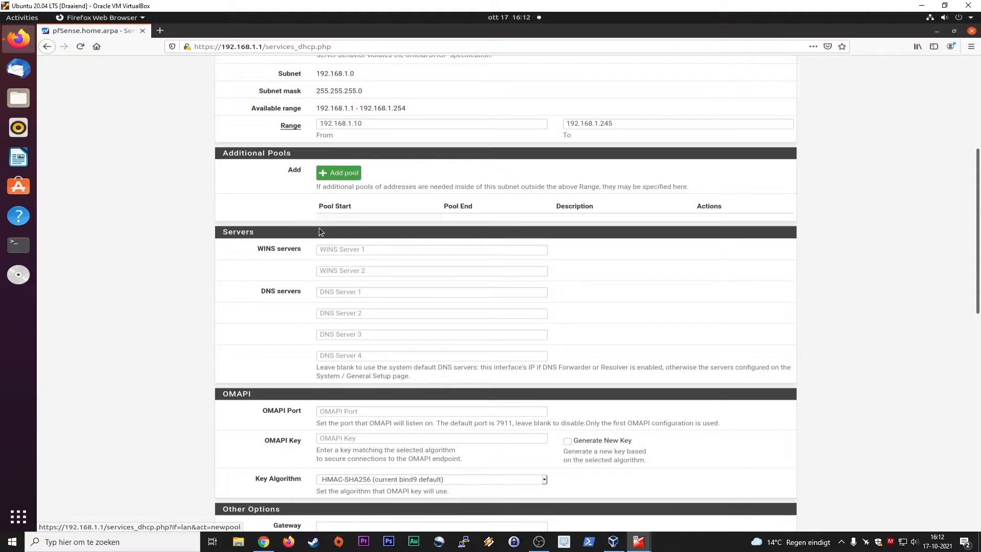
pyautogui.moveTo(227, 202)
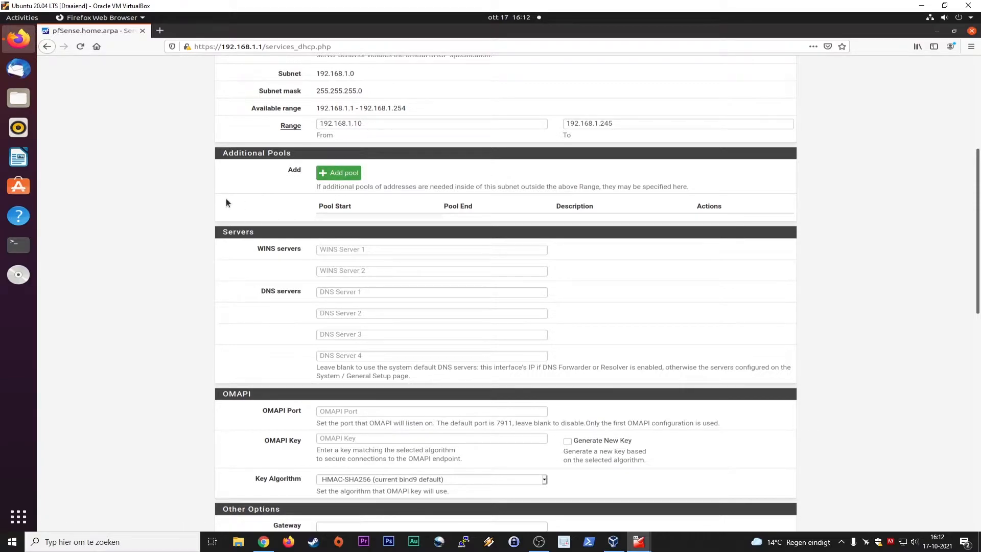
pyautogui.moveTo(861, 271)
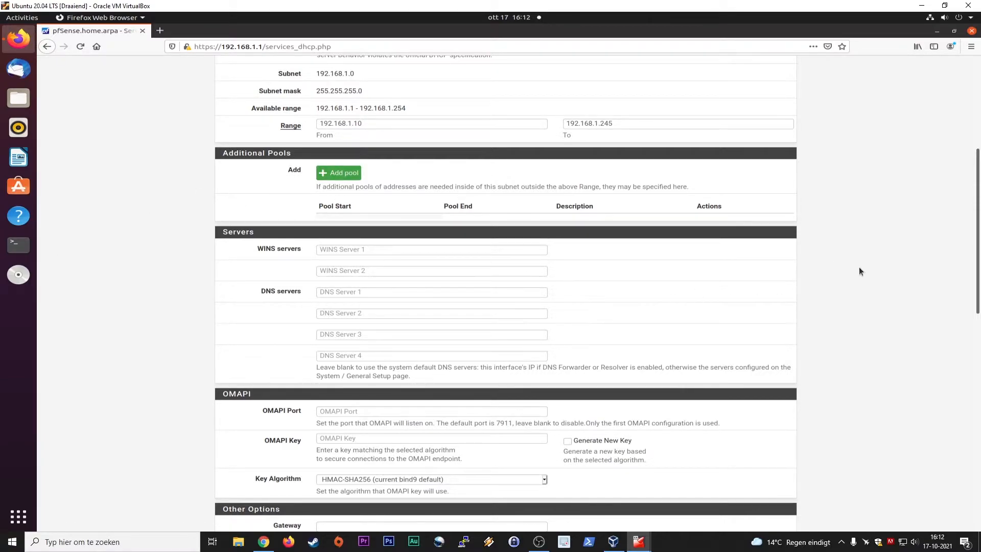
pyautogui.moveTo(240, 251)
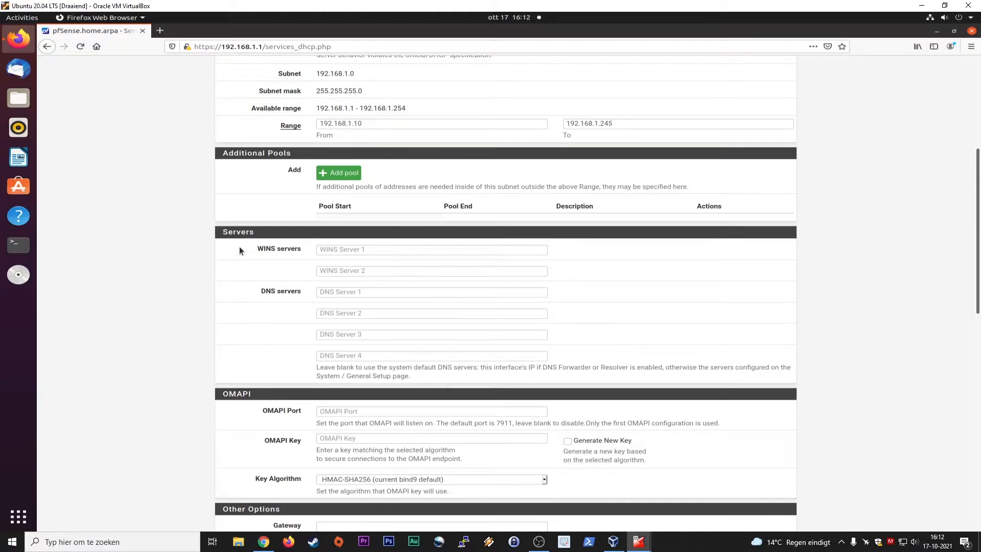
pyautogui.moveTo(260, 262)
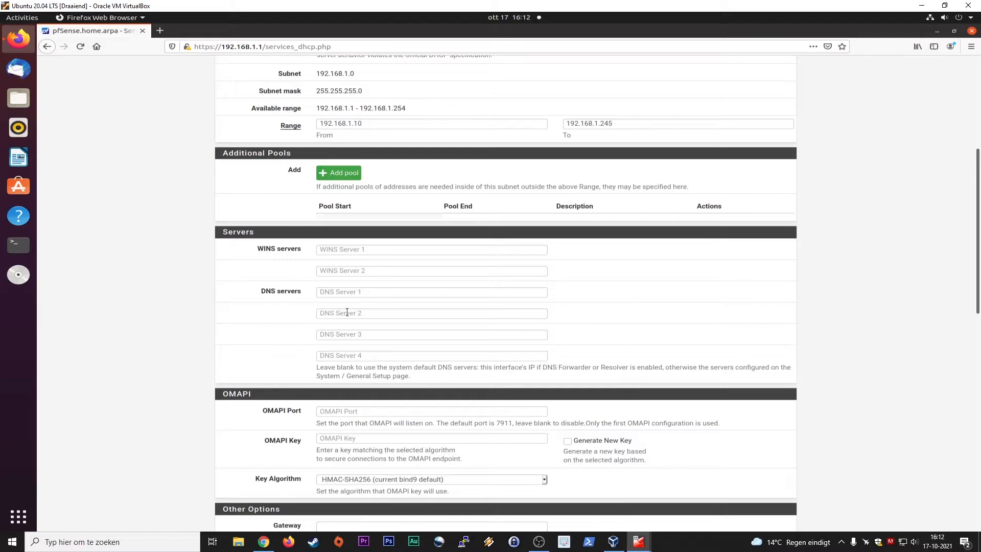
pyautogui.click(431, 249)
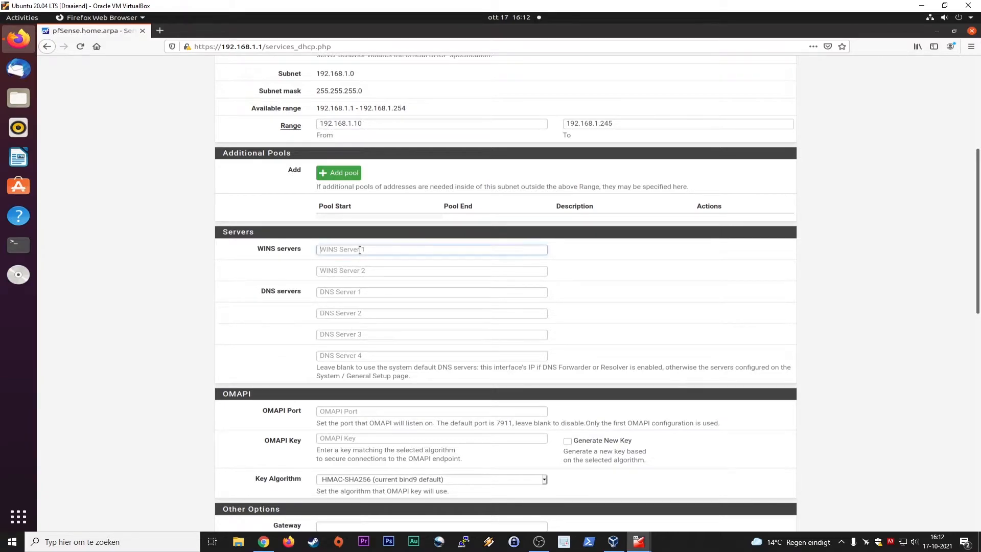
pyautogui.click(431, 271)
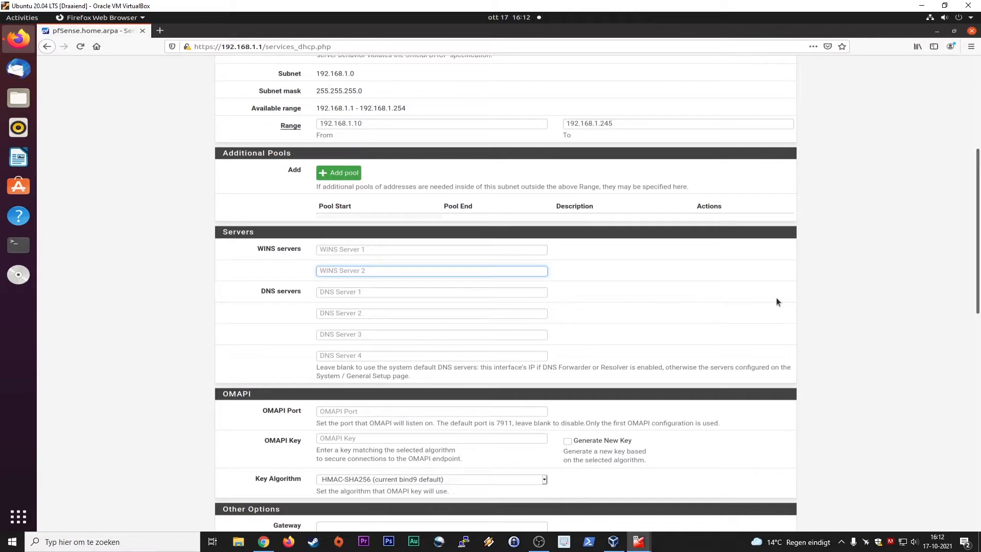
pyautogui.click(432, 270)
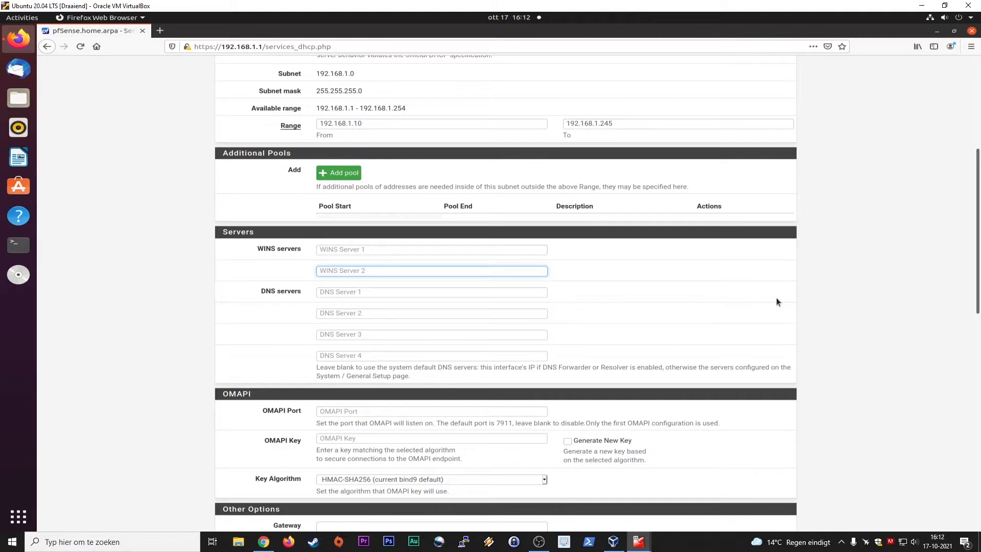
pyautogui.click(431, 270)
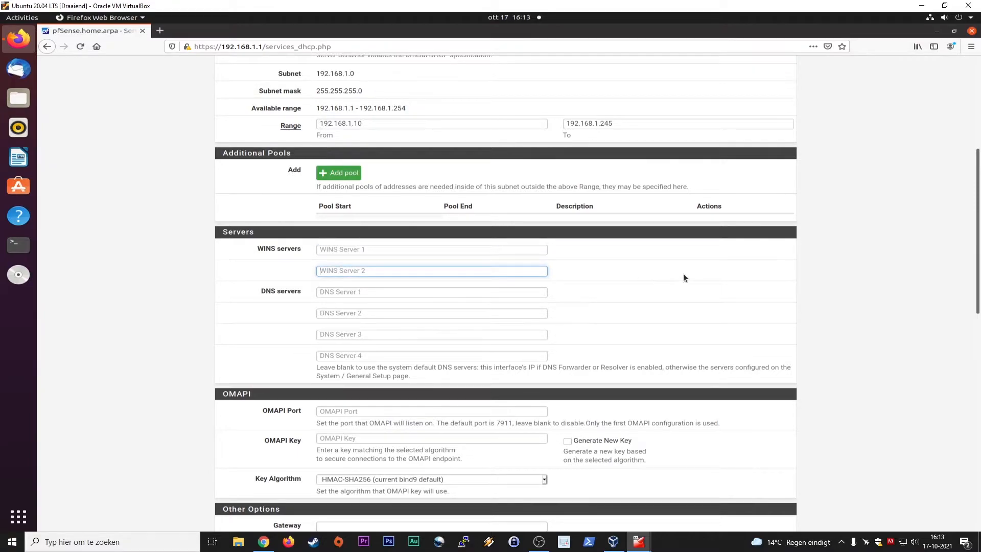
pyautogui.click(432, 292)
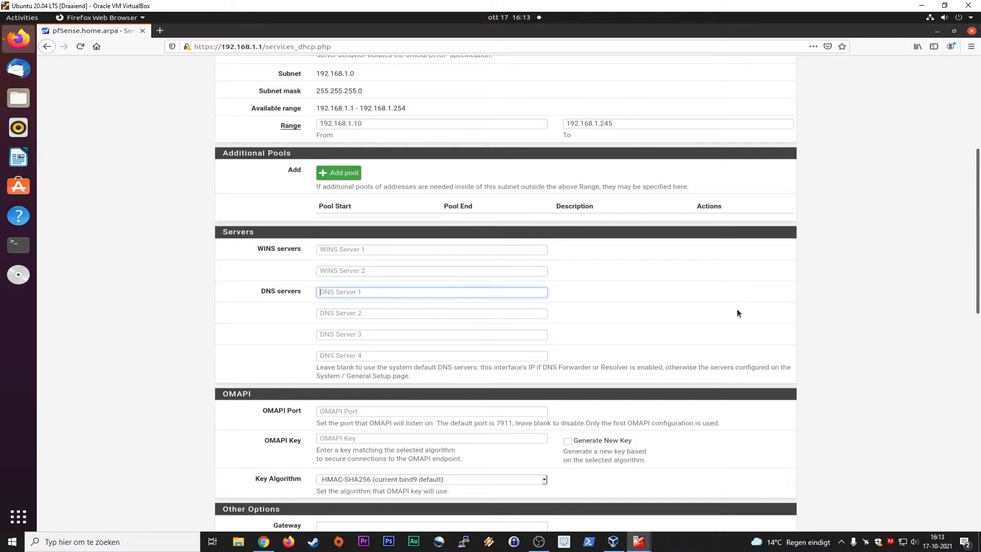
pyautogui.moveTo(405, 311)
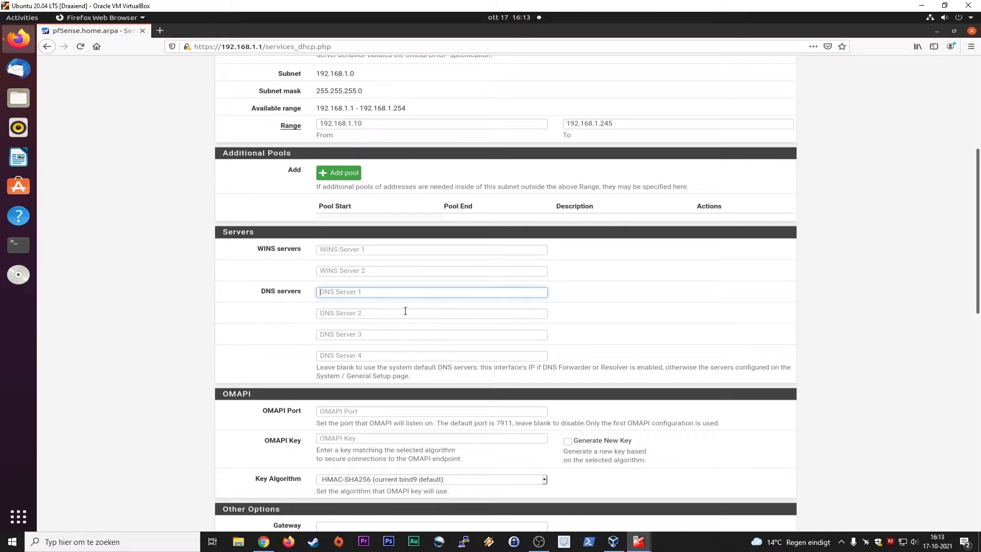
pyautogui.moveTo(438, 309)
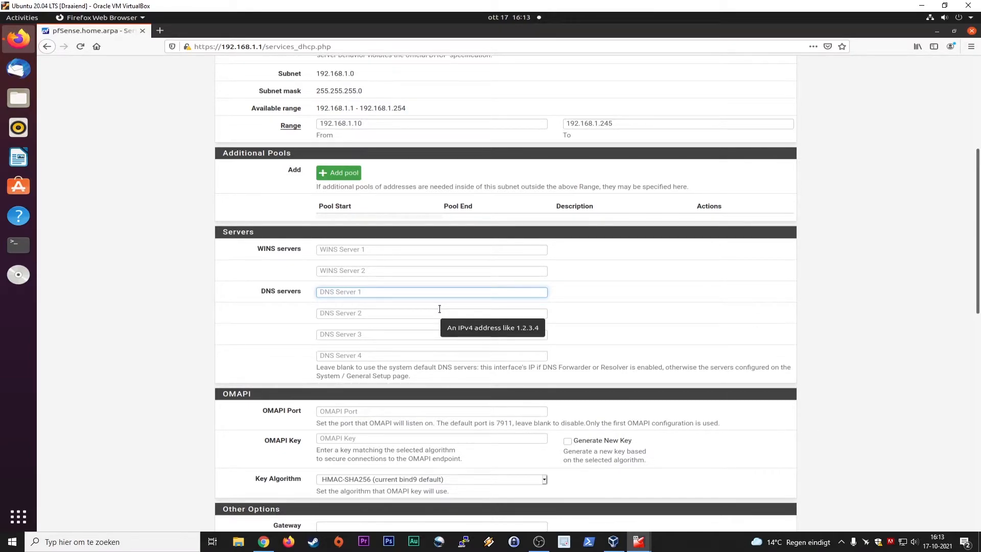
pyautogui.moveTo(669, 315)
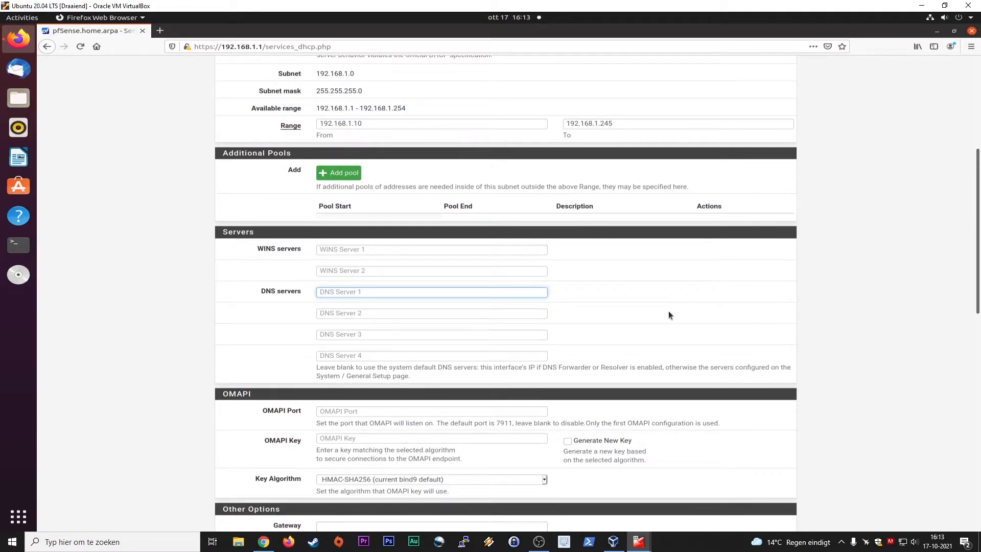
pyautogui.moveTo(543, 342)
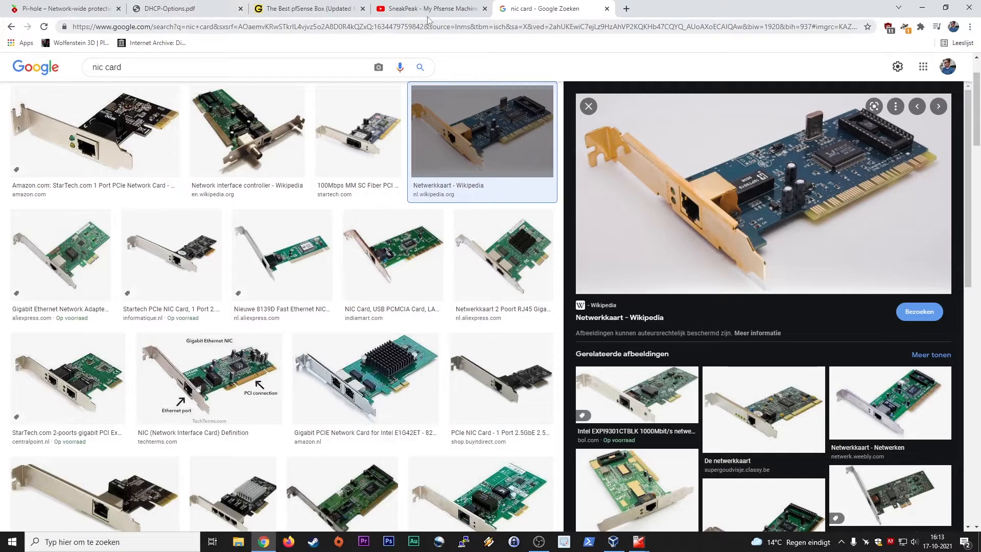
# - Close the 'nic card' image search and The Geek Pub pfSense box tabs
pyautogui.click(429, 8)
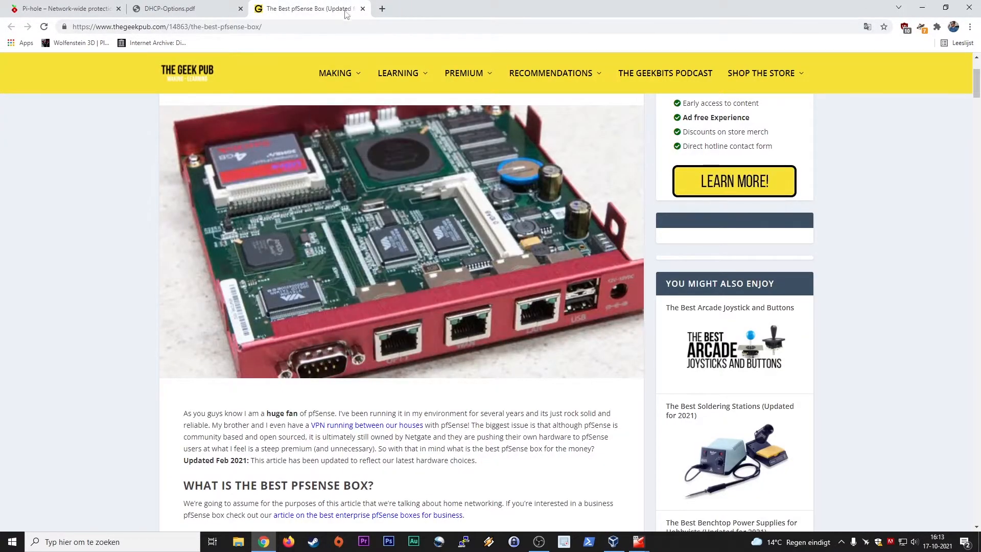
pyautogui.click(362, 8)
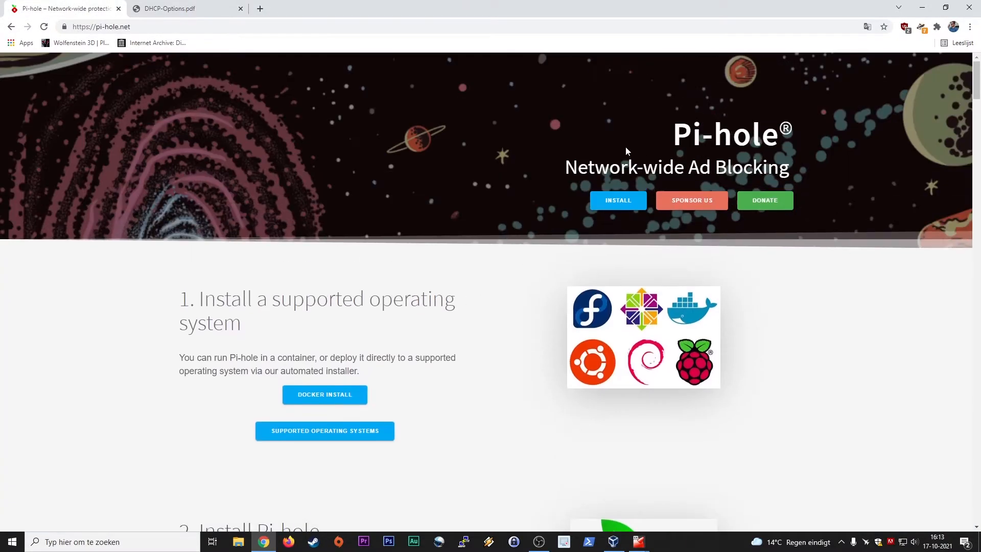
# - Scroll Pi-hole's guide to 'Use Pi-hole as your DNS server', then return to the pfSense VM
pyautogui.scroll(-3)
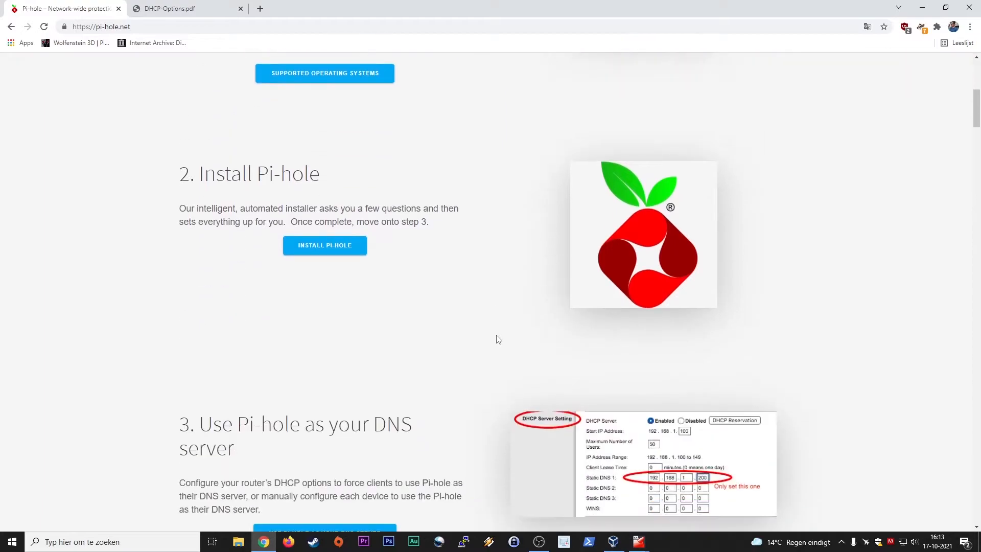
pyautogui.scroll(-3)
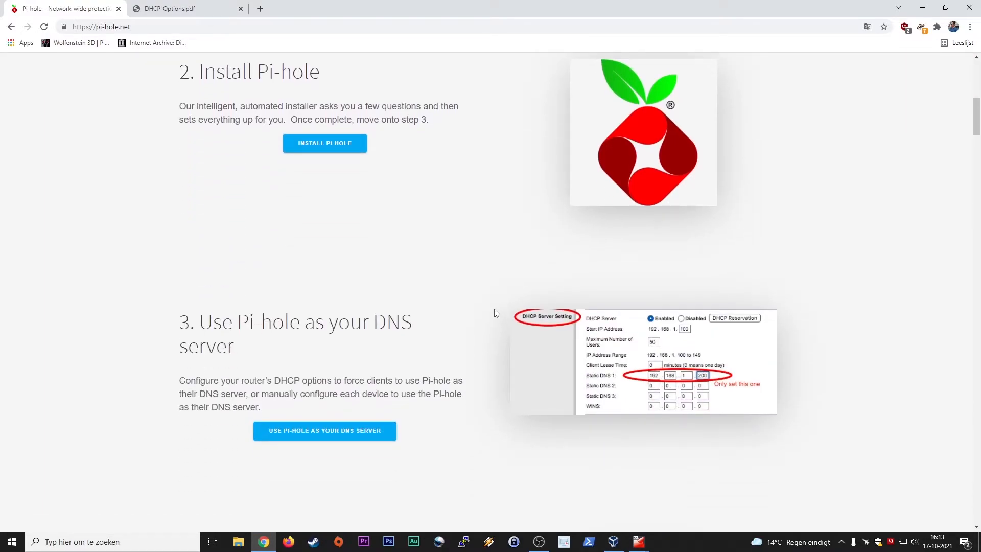
pyautogui.scroll(-3)
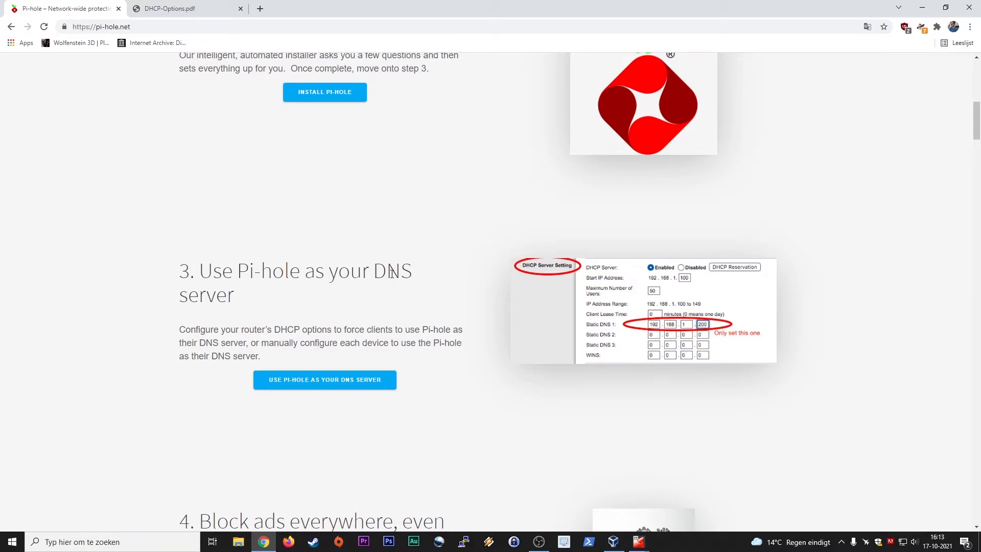
pyautogui.moveTo(436, 191)
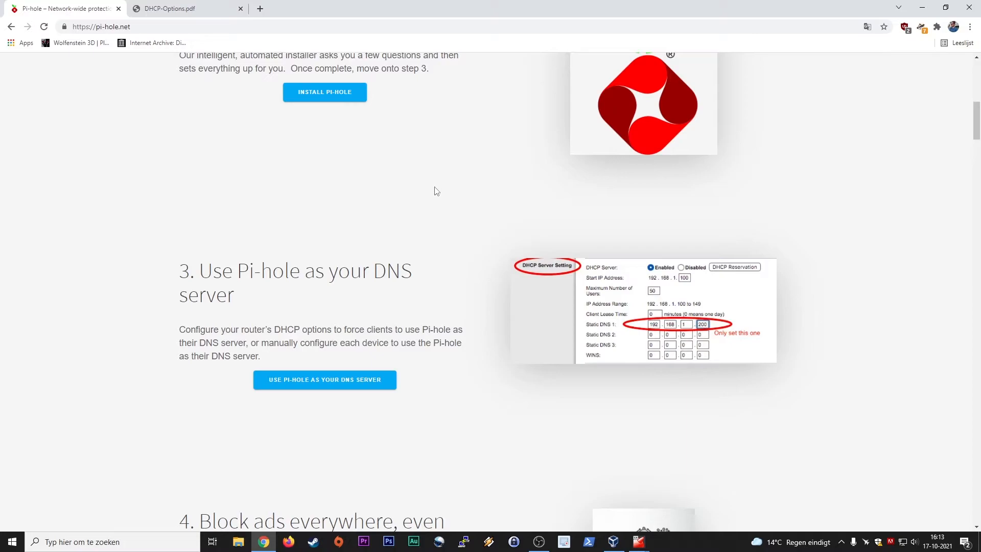
pyautogui.moveTo(671, 218)
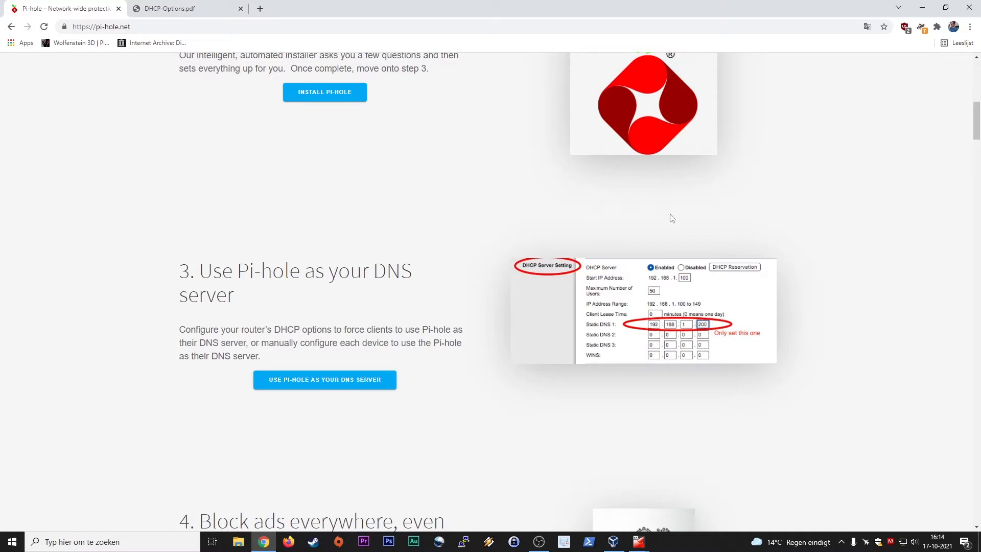
pyautogui.moveTo(463, 186)
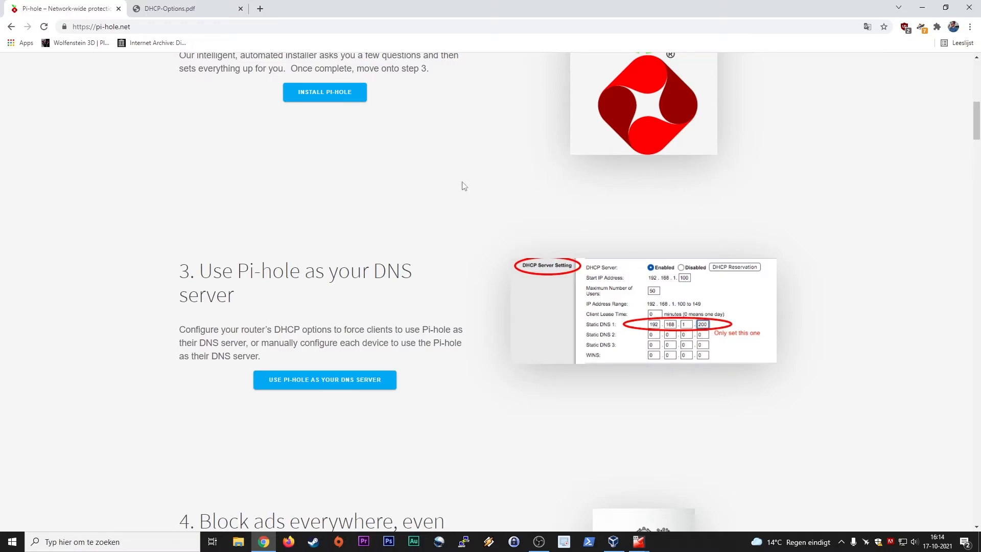
pyautogui.moveTo(422, 181)
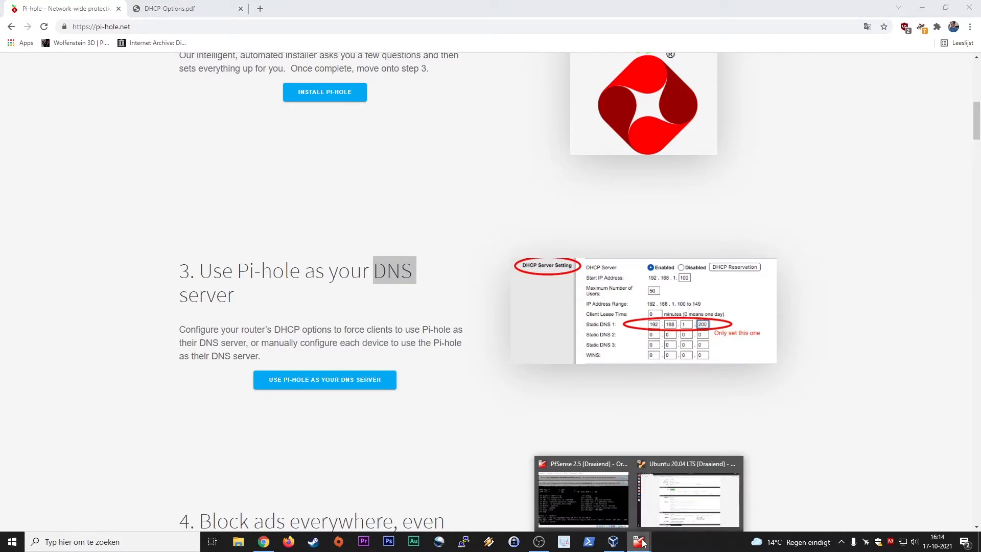
pyautogui.click(639, 542)
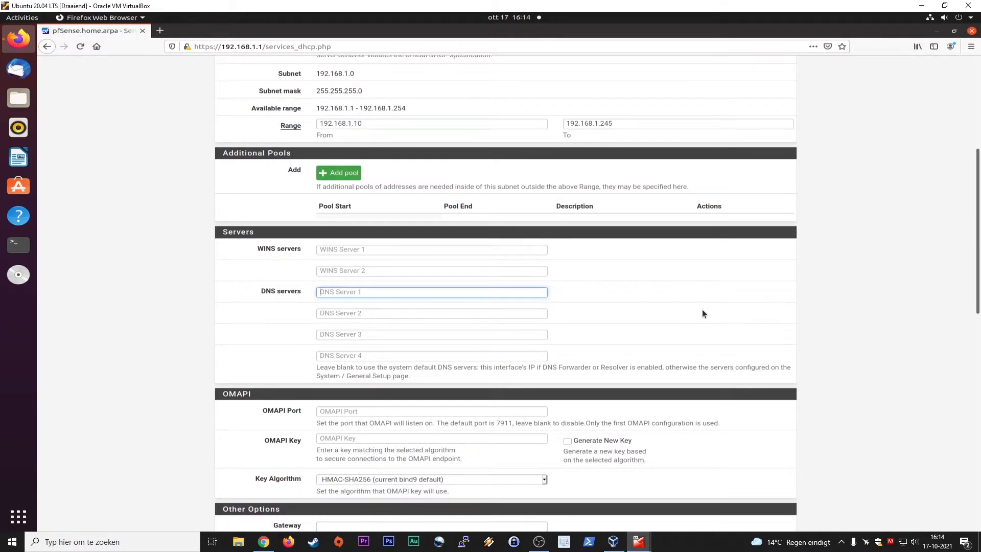
pyautogui.moveTo(693, 293)
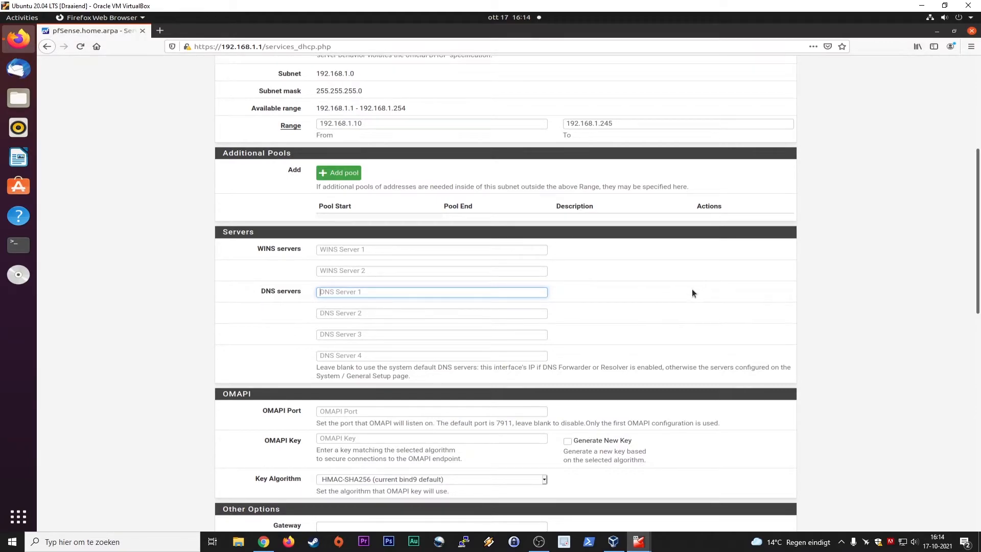
pyautogui.scroll(-3)
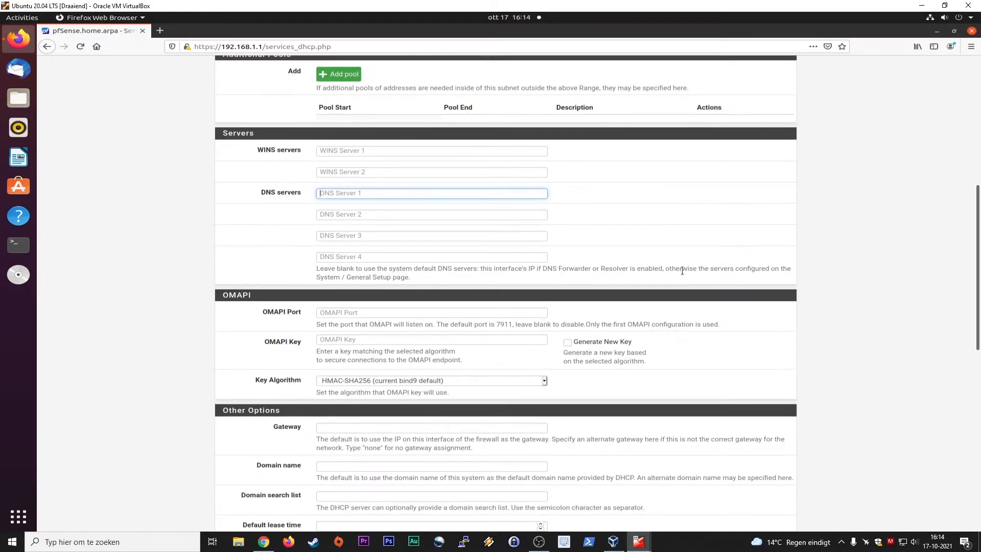
pyautogui.scroll(-3)
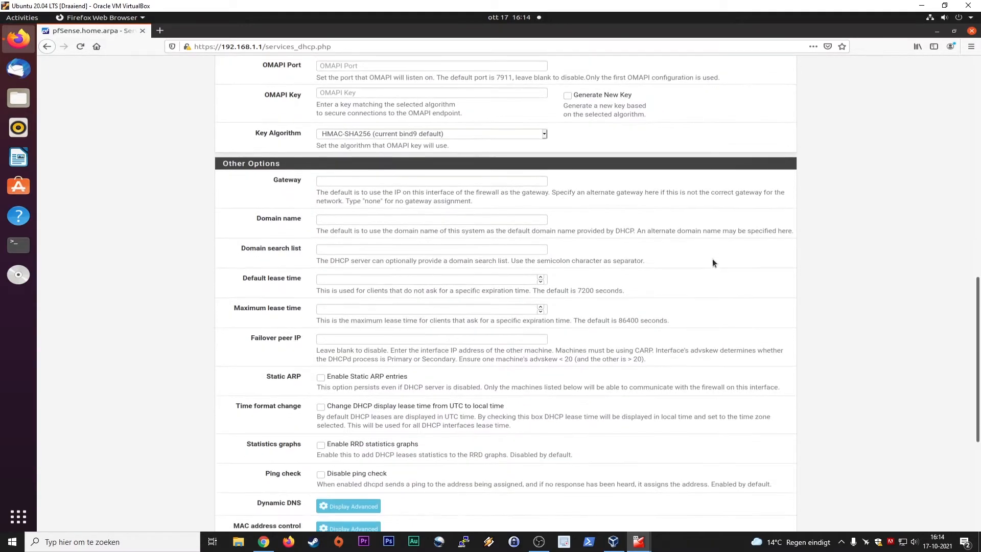
pyautogui.click(432, 181)
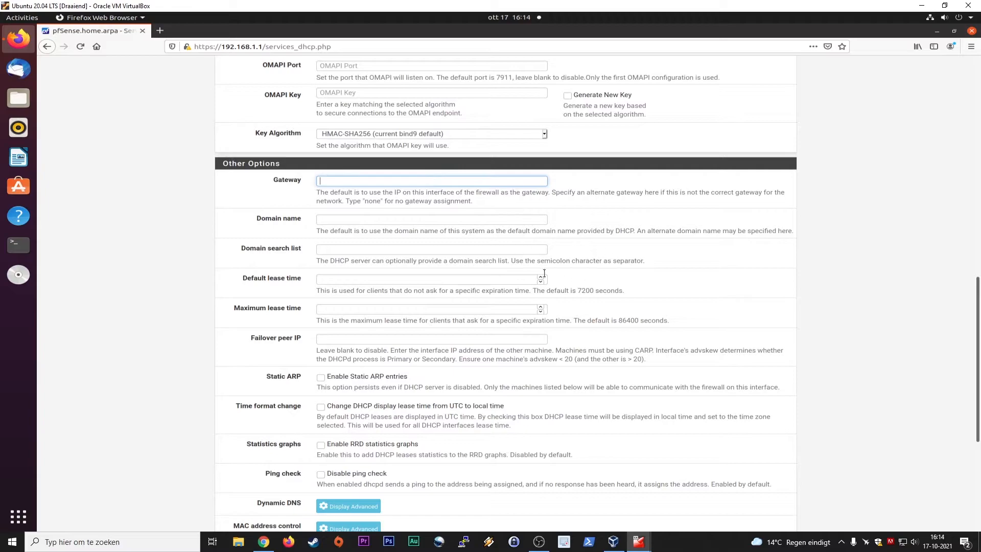
pyautogui.moveTo(679, 230)
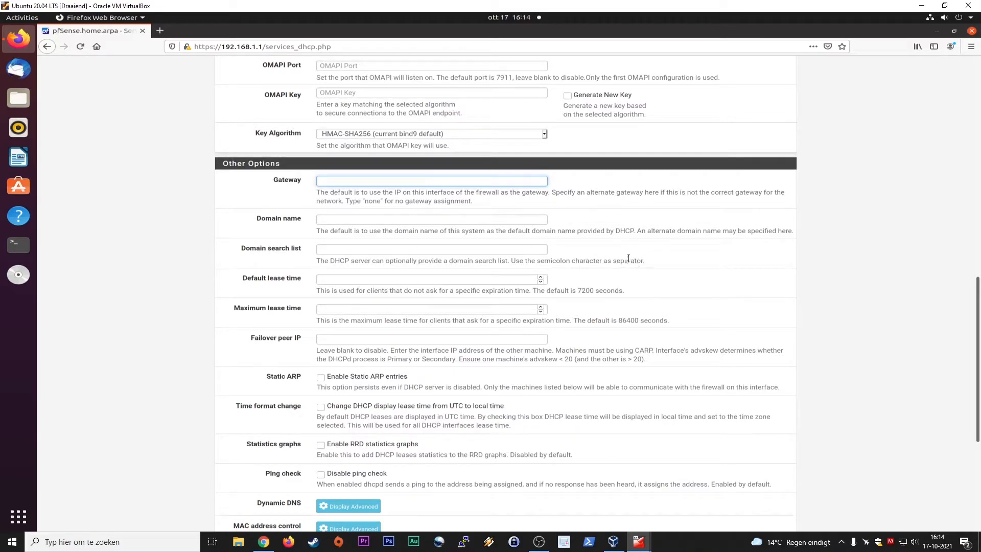
pyautogui.scroll(-3)
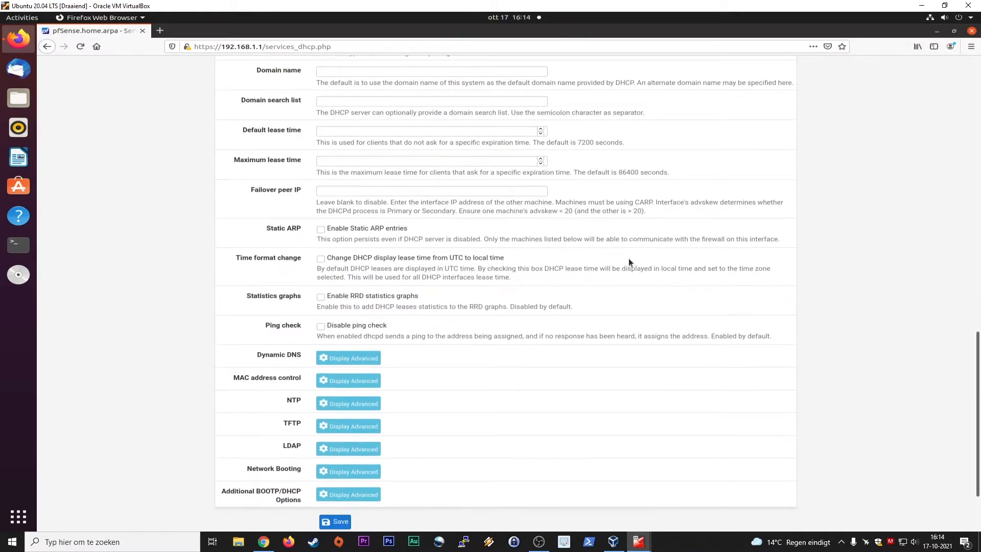
# - Scroll the LAN DHCP page down to the save button and empty static mappings list
pyautogui.scroll(-3)
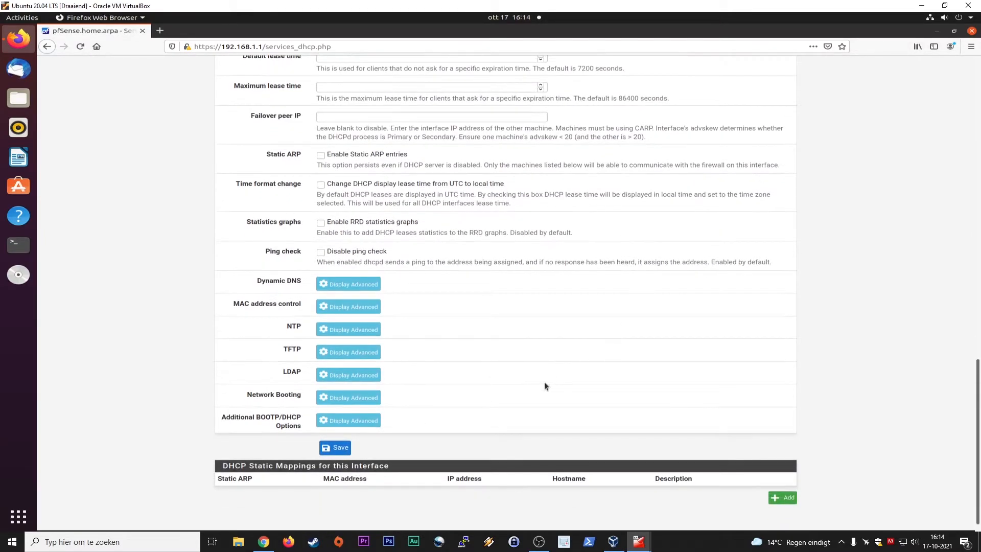
pyautogui.moveTo(349, 306)
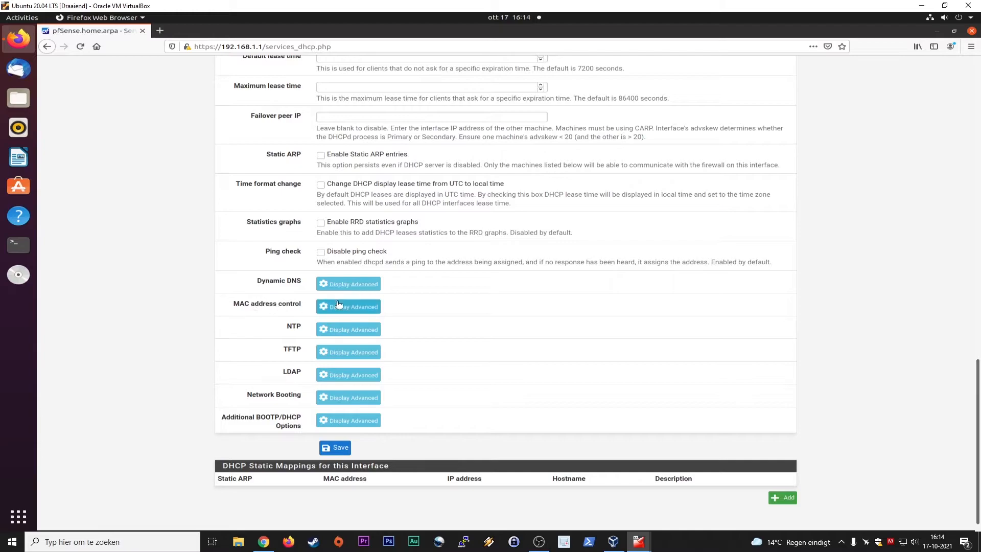
pyautogui.moveTo(283, 287)
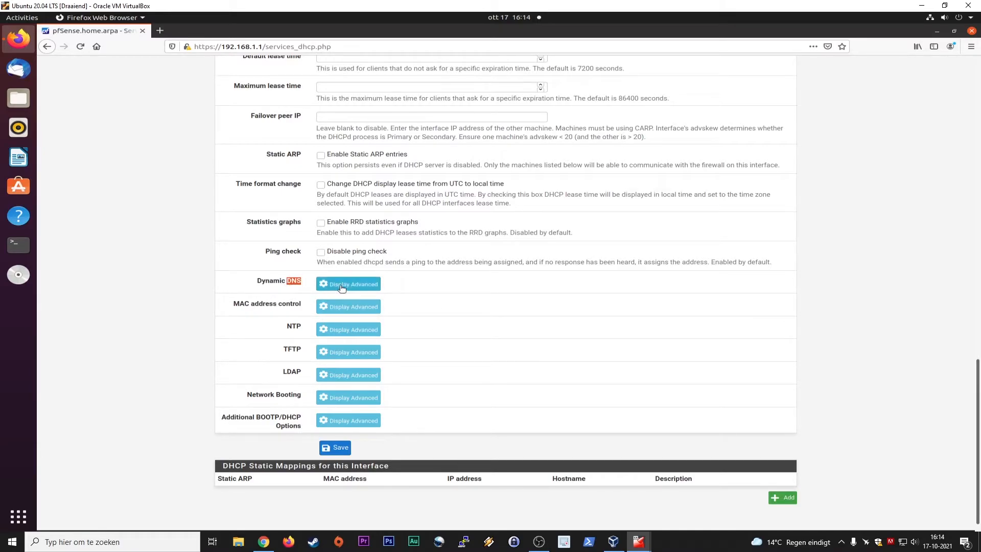
pyautogui.moveTo(455, 369)
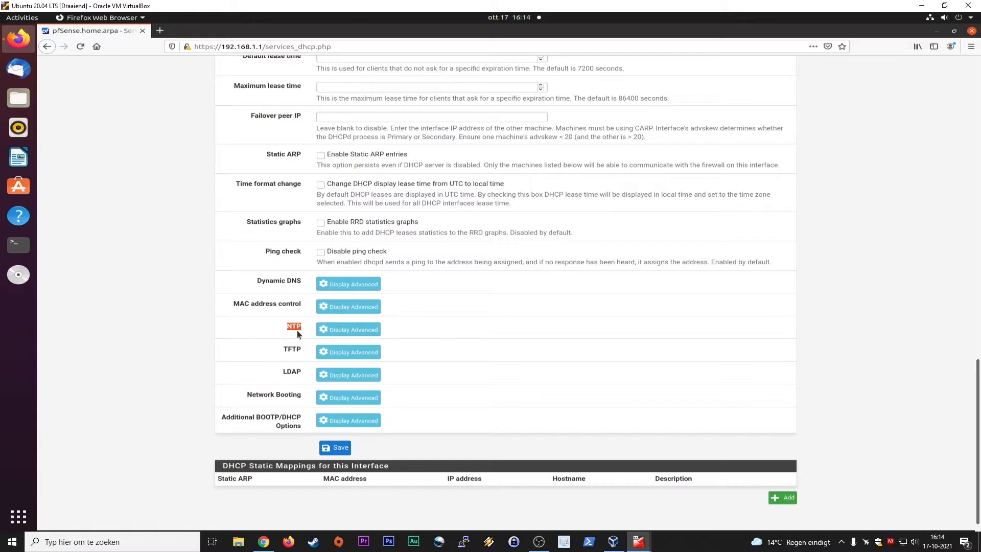
pyautogui.moveTo(514, 339)
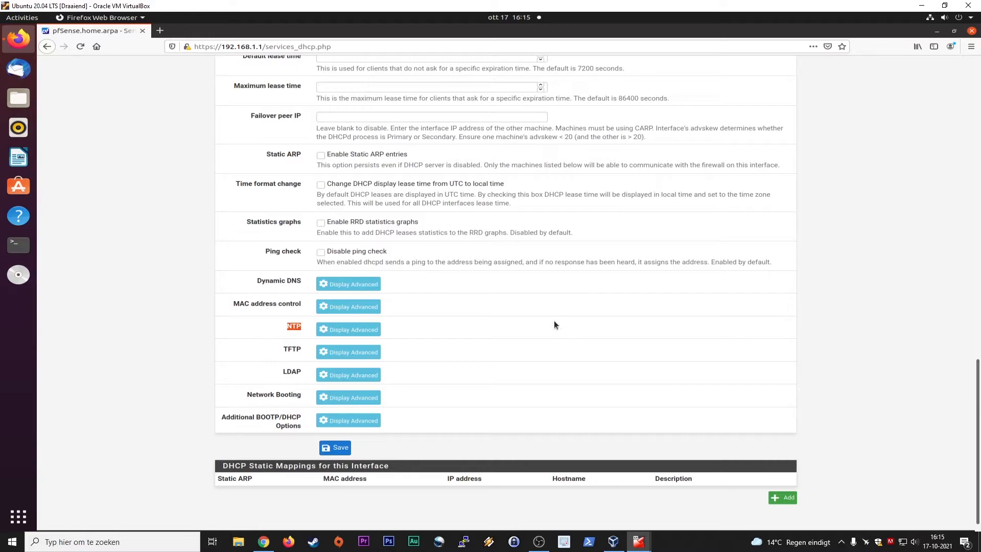
pyautogui.moveTo(566, 316)
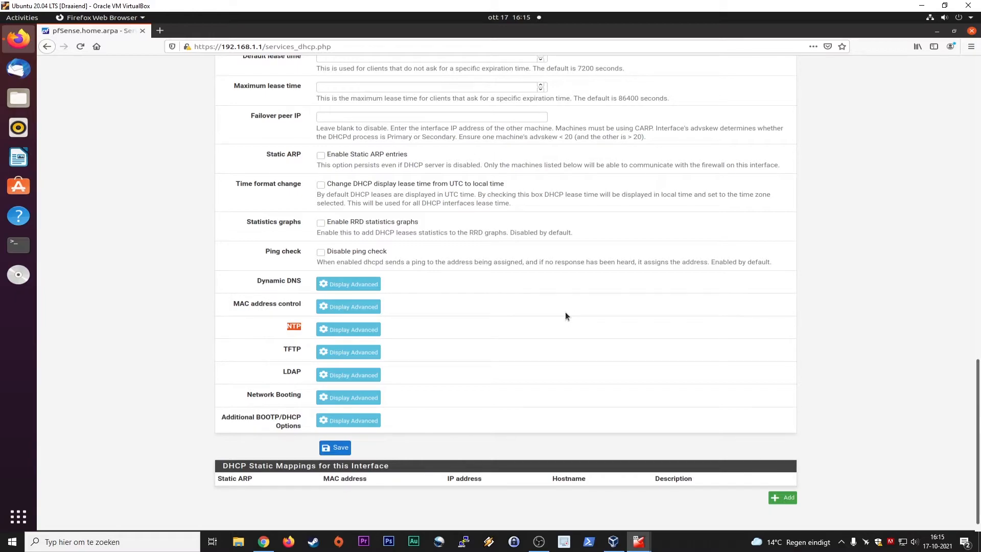
pyautogui.moveTo(562, 320)
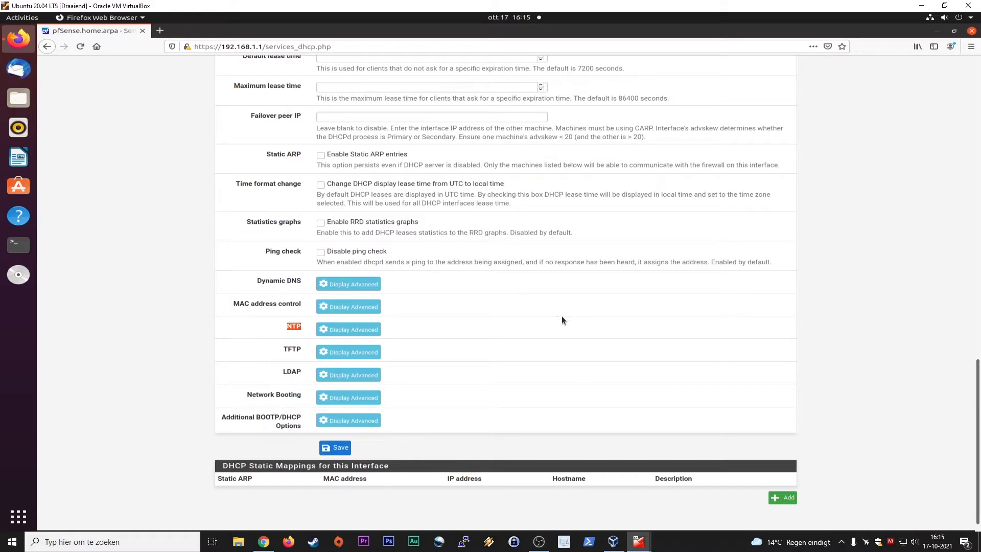
pyautogui.moveTo(505, 350)
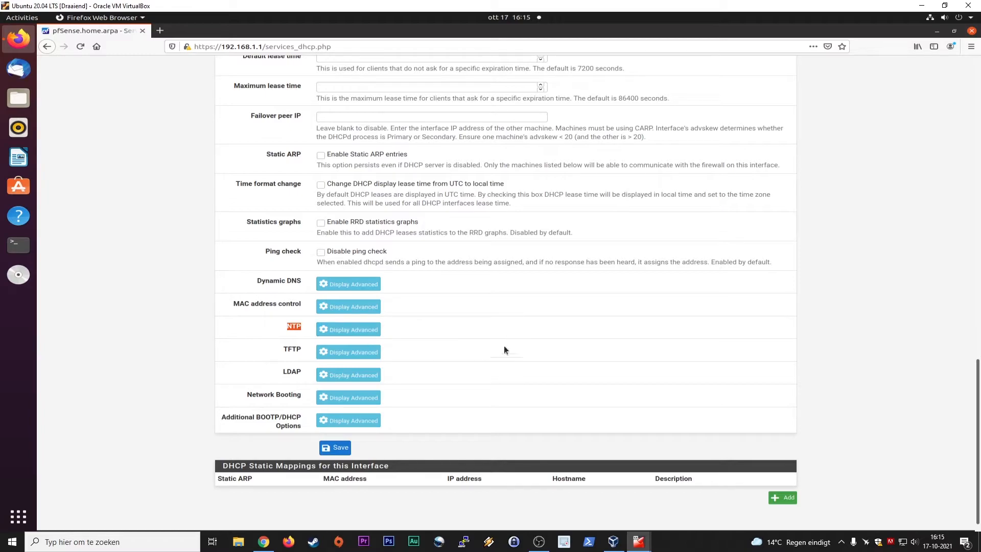
pyautogui.moveTo(554, 321)
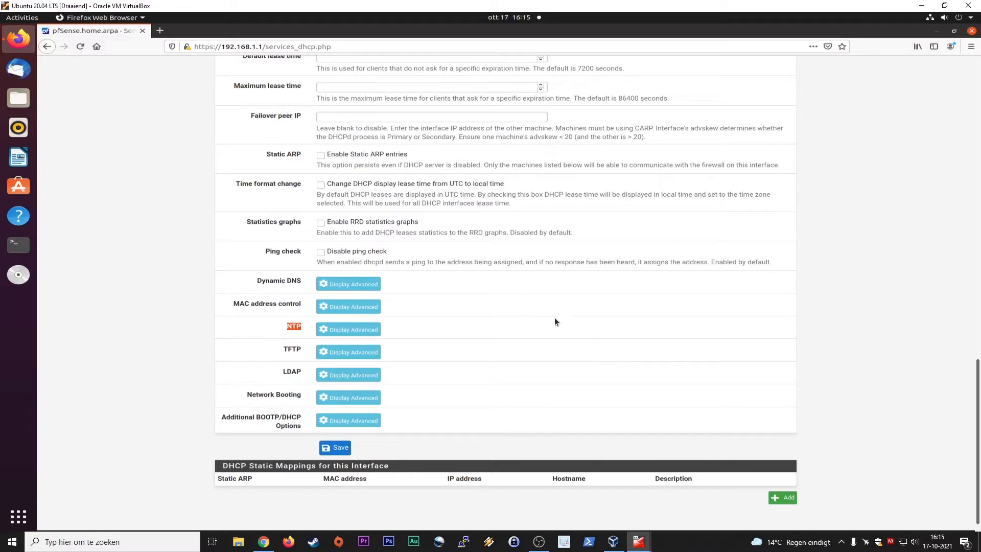
pyautogui.moveTo(436, 319)
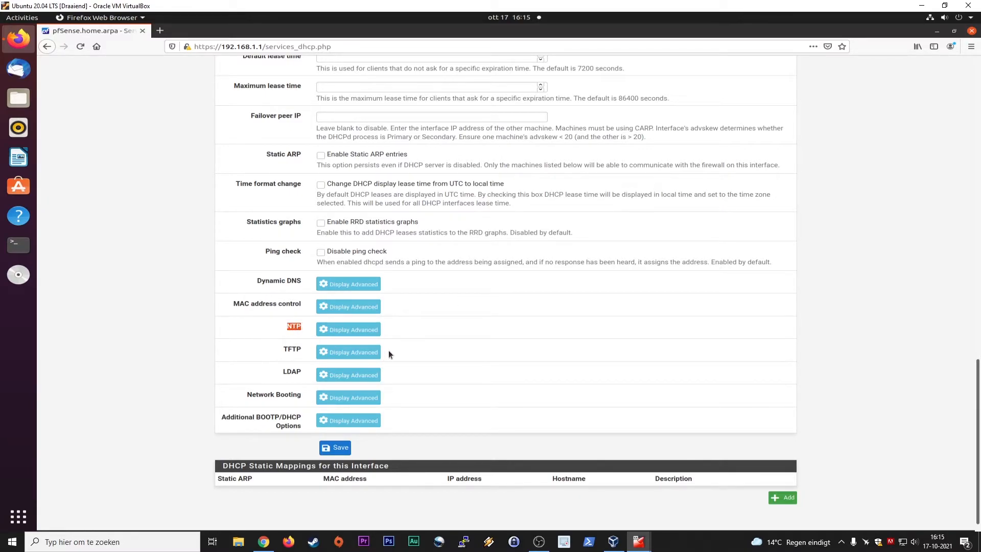
pyautogui.moveTo(428, 343)
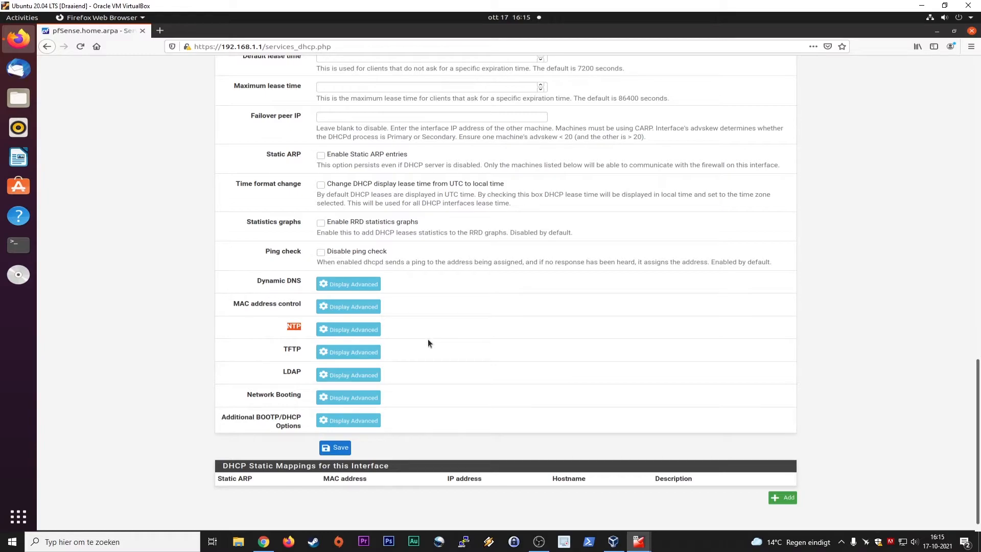
pyautogui.moveTo(285, 534)
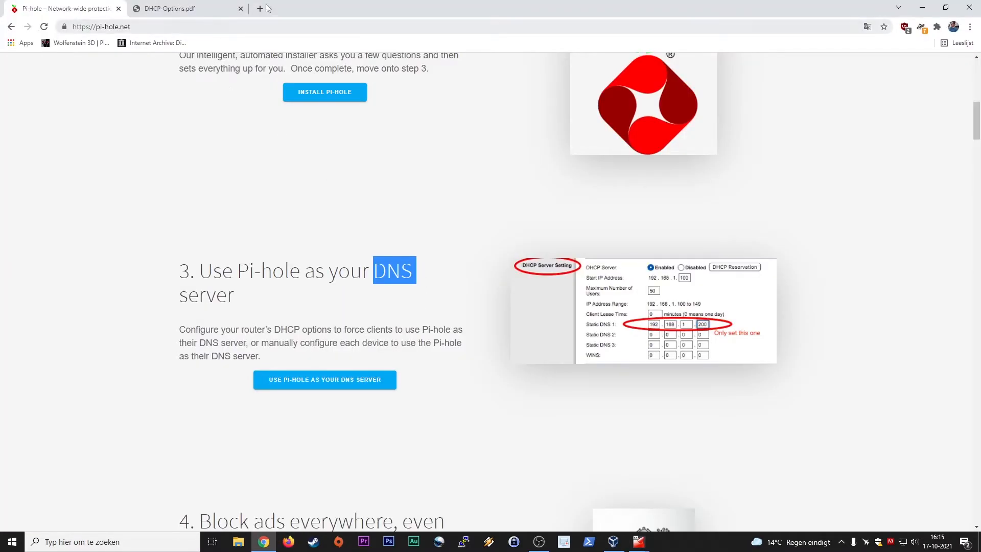
# - Search Google for 'pi hole' in a new browser tab
pyautogui.click(382, 8)
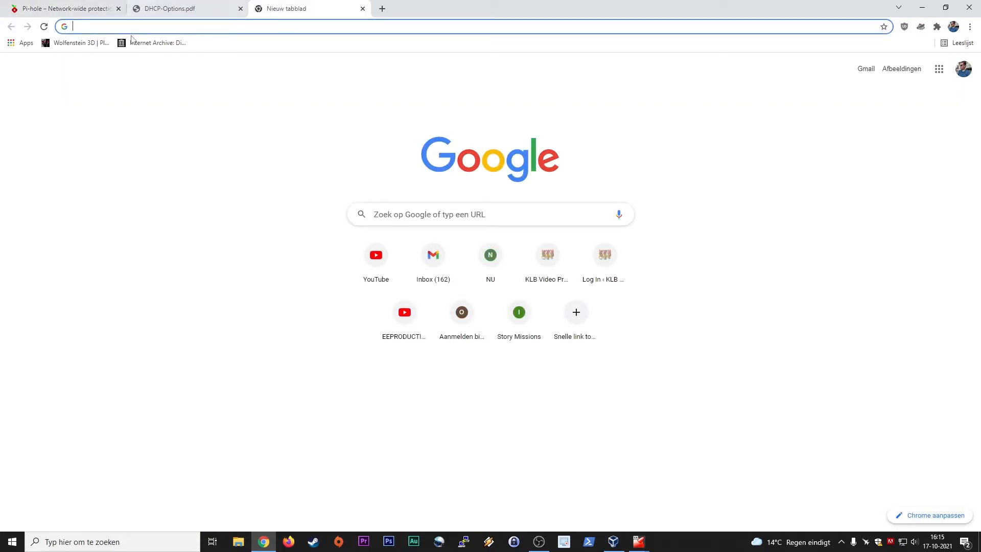
pyautogui.write('pi hole')
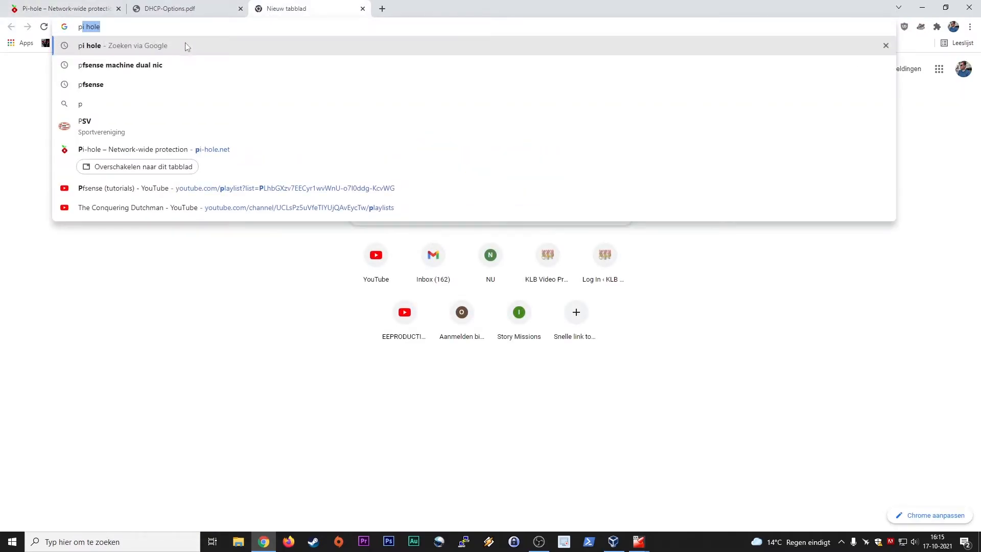
pyautogui.click(120, 65)
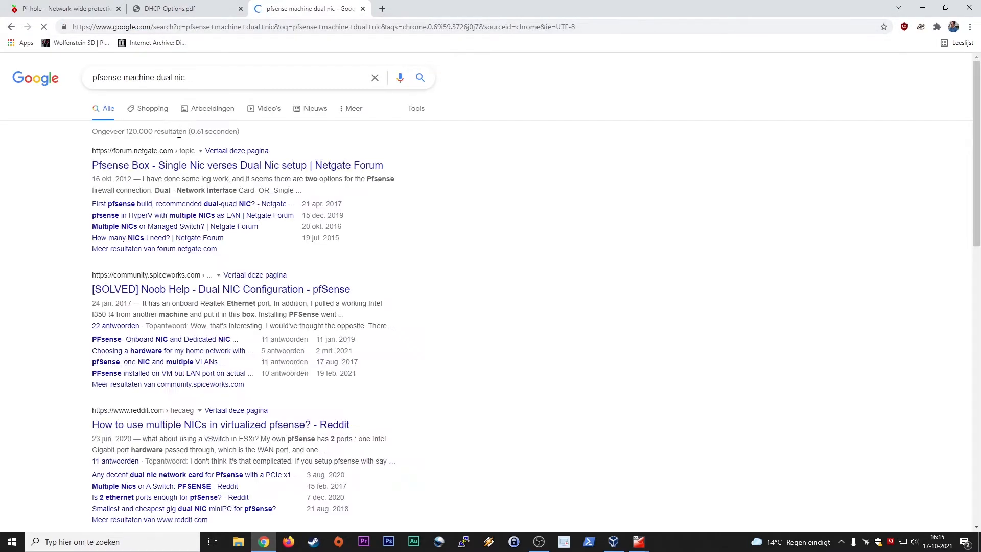
# - Browse dual-NIC pfSense machine images, previewing a four-port box and Netgate appliance, then return to pfSense
pyautogui.click(212, 108)
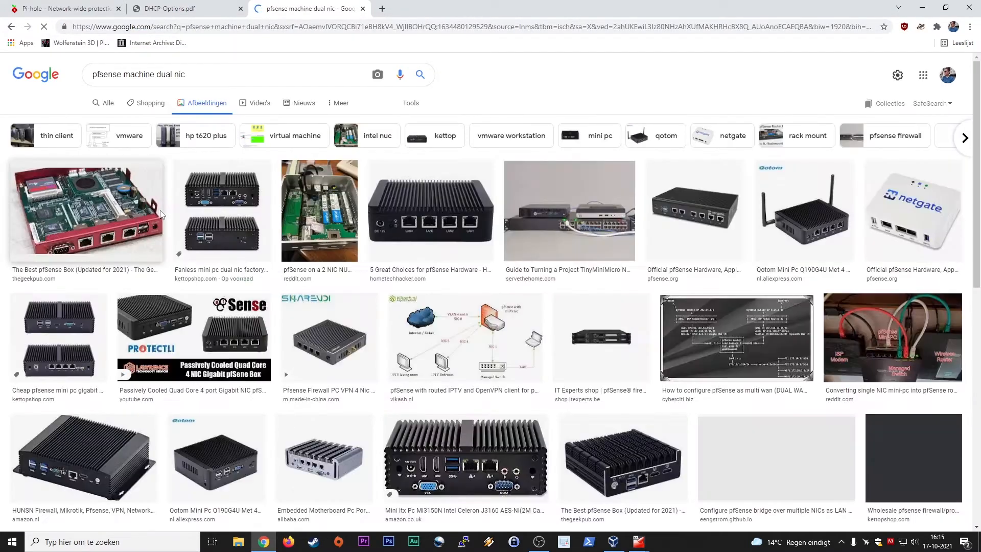
pyautogui.click(430, 211)
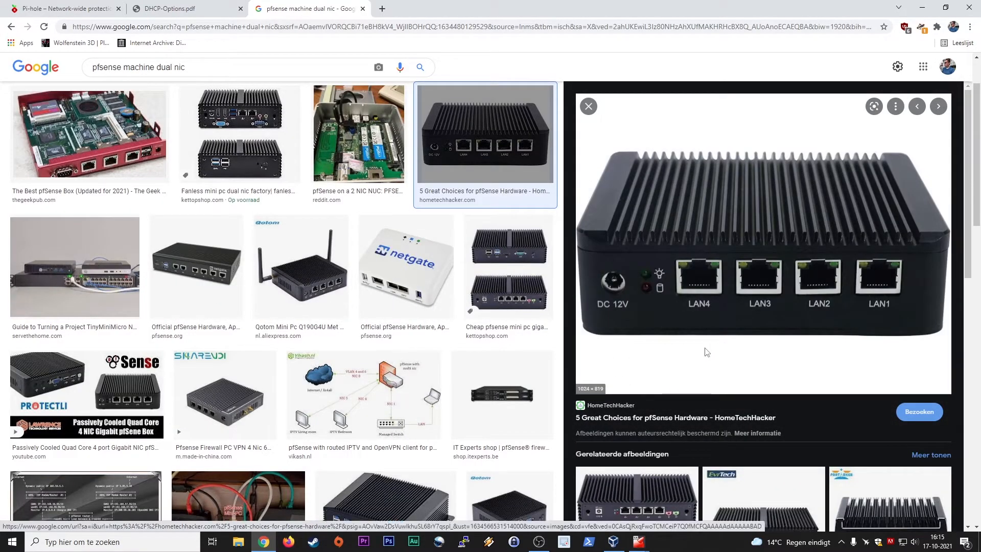
pyautogui.moveTo(901, 307)
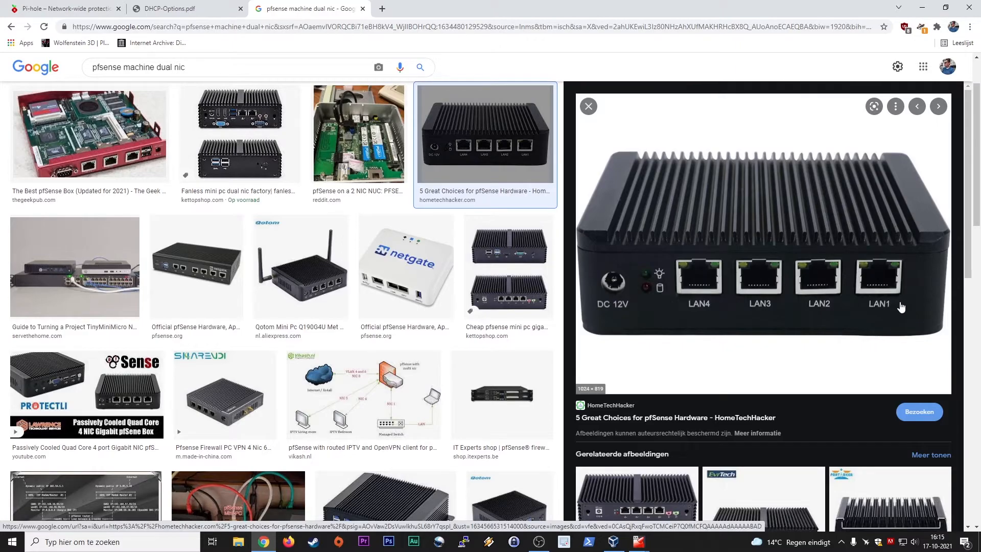
pyautogui.moveTo(750, 356)
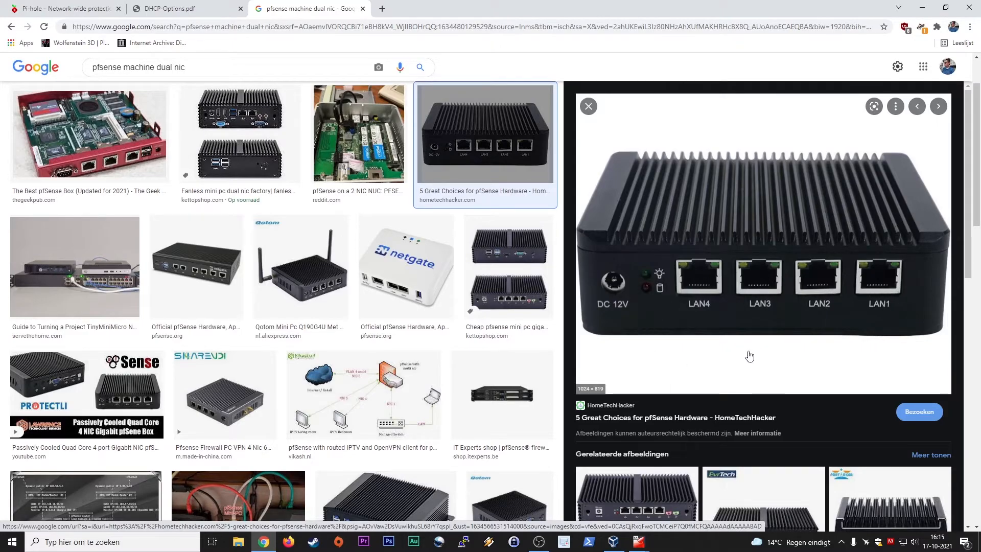
pyautogui.moveTo(862, 287)
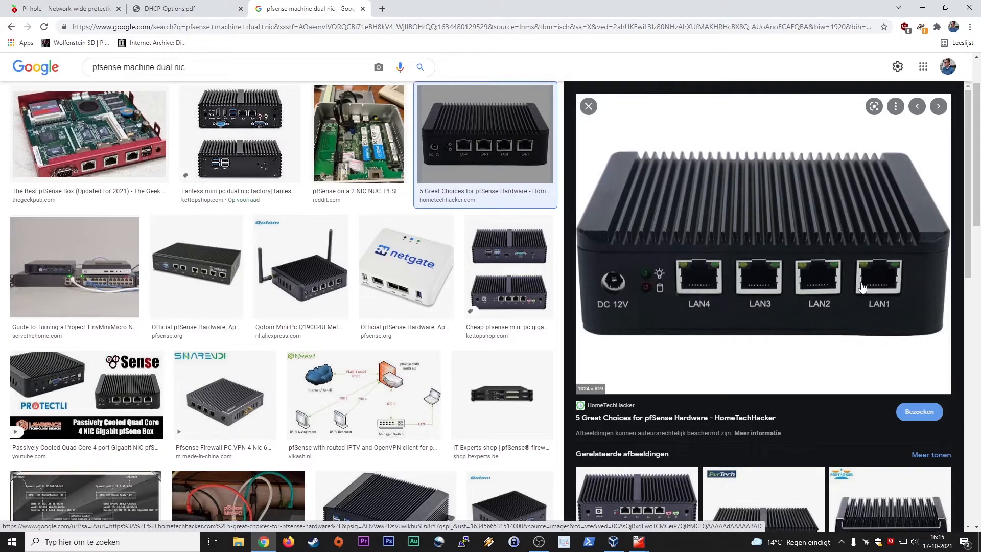
pyautogui.moveTo(722, 277)
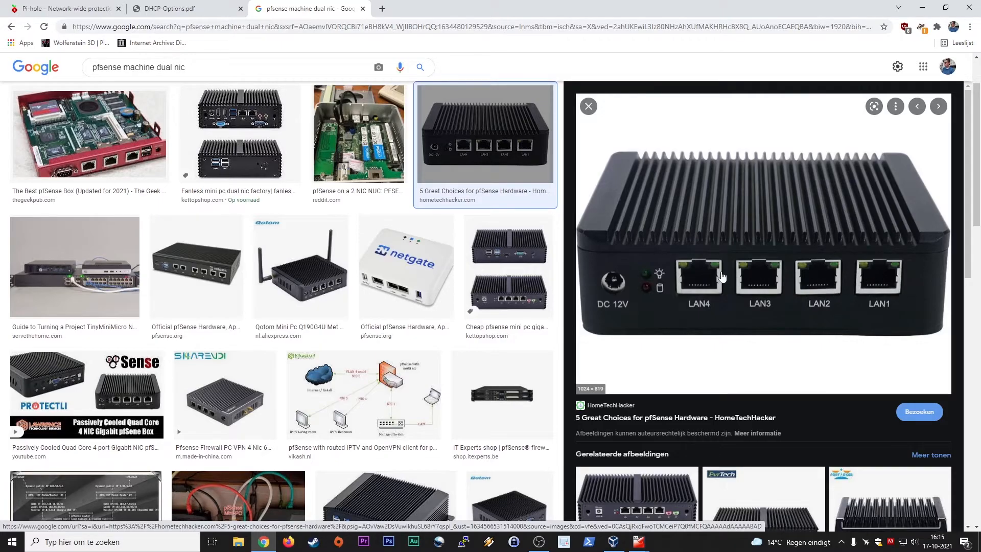
pyautogui.moveTo(737, 307)
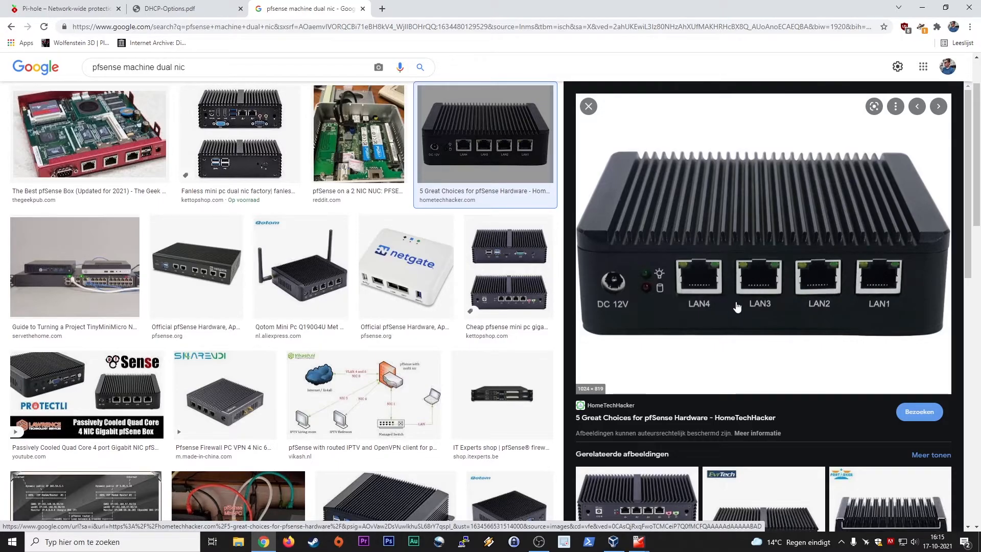
pyautogui.click(406, 266)
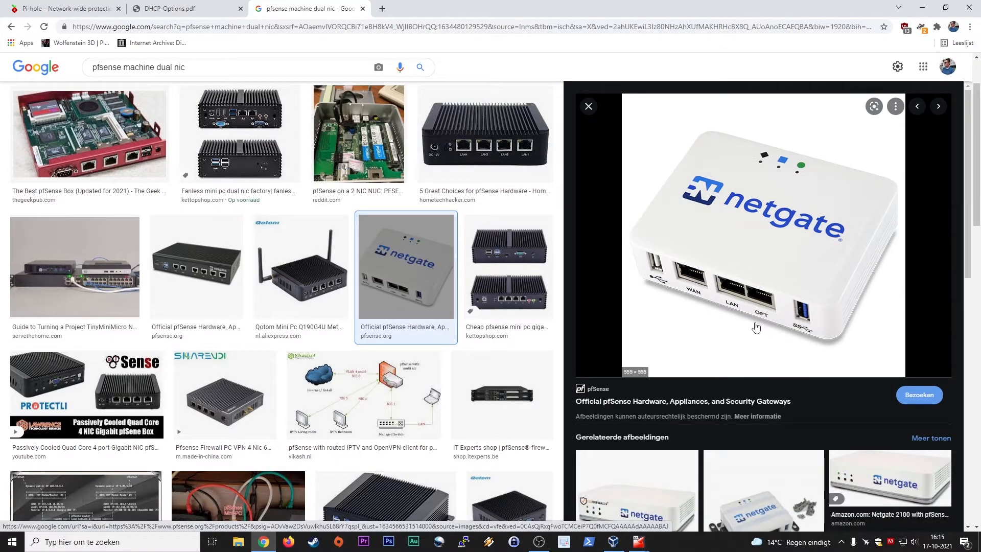
pyautogui.moveTo(774, 325)
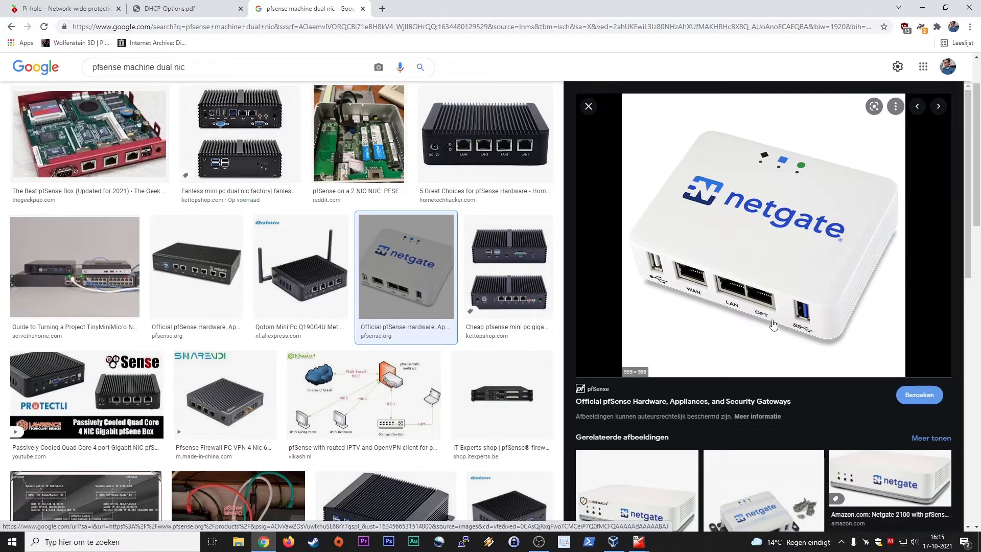
pyautogui.moveTo(759, 315)
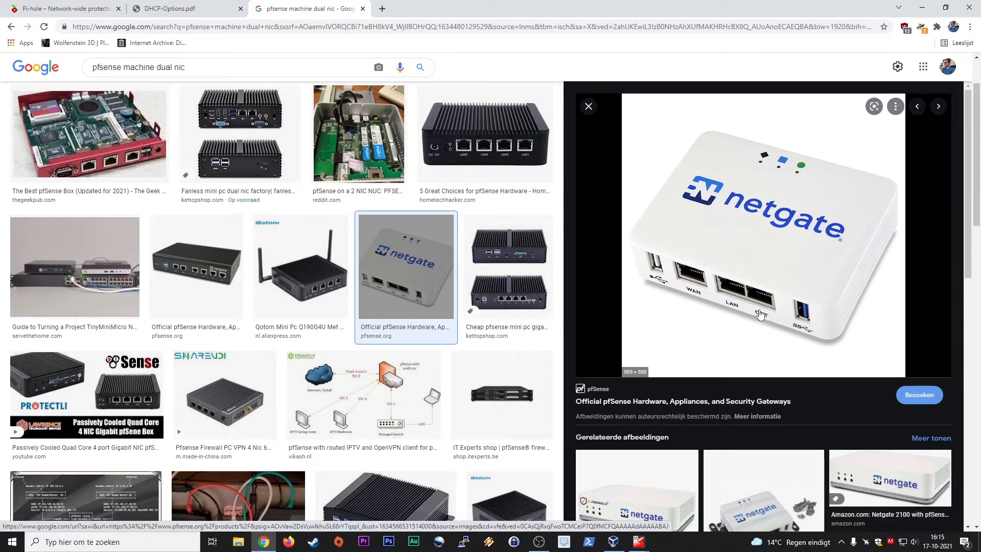
pyautogui.moveTo(686, 287)
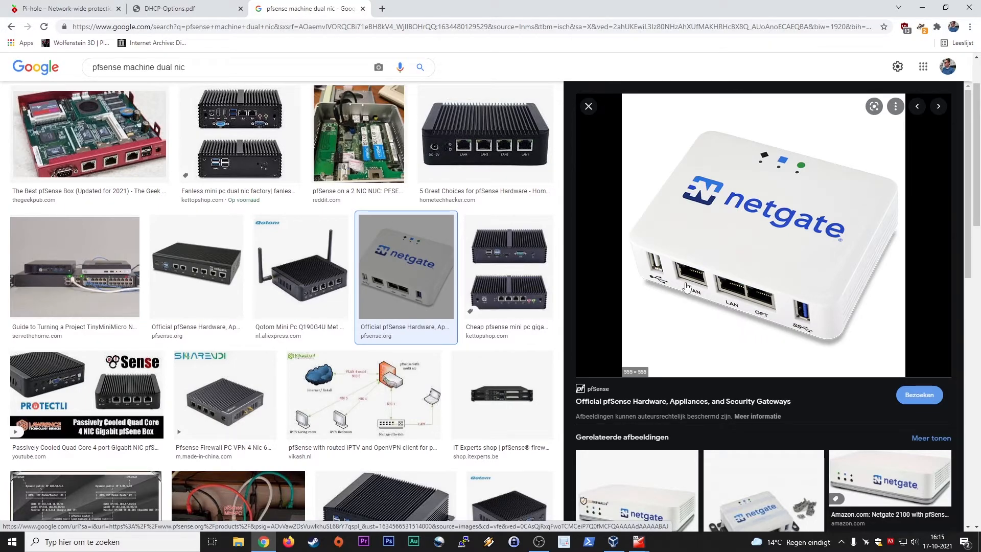
pyautogui.moveTo(672, 307)
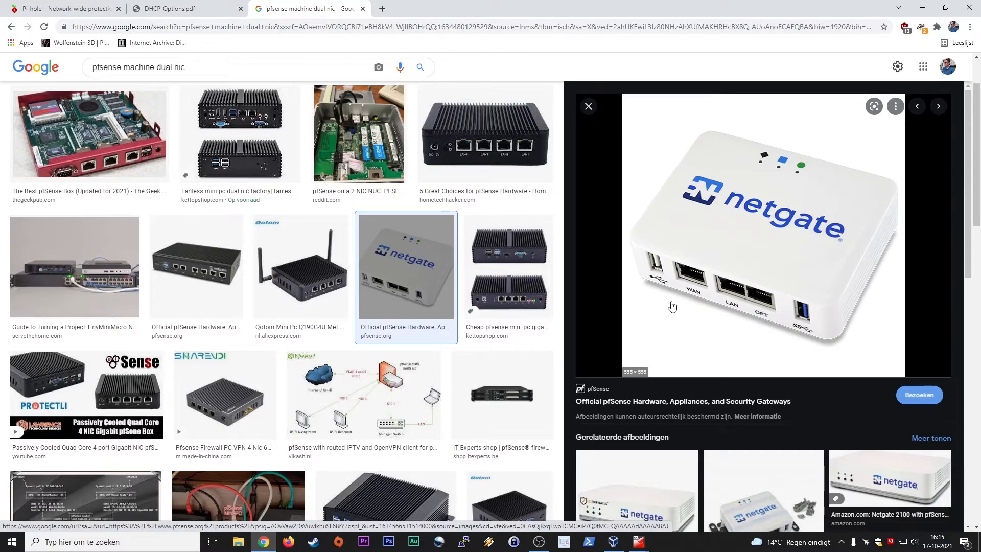
pyautogui.moveTo(111, 128)
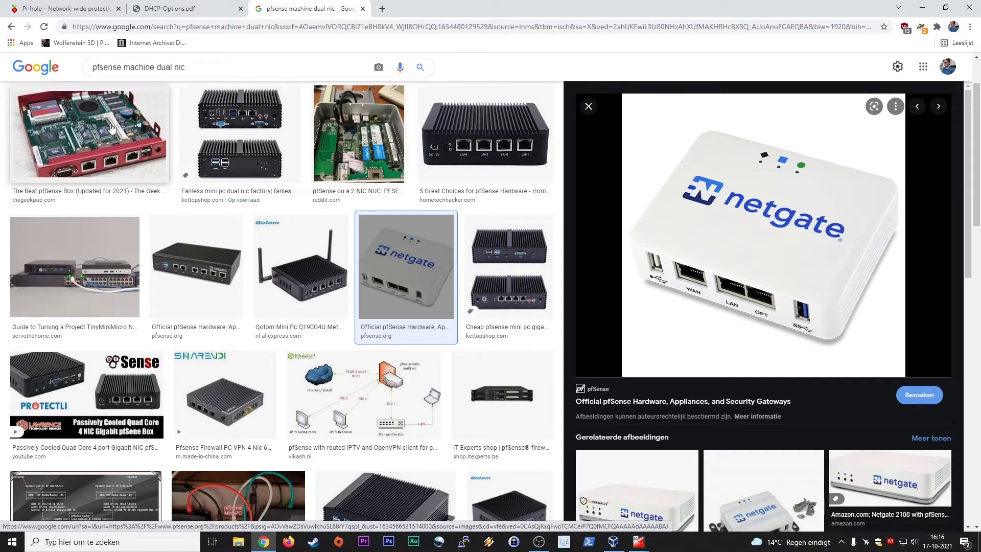
pyautogui.click(89, 134)
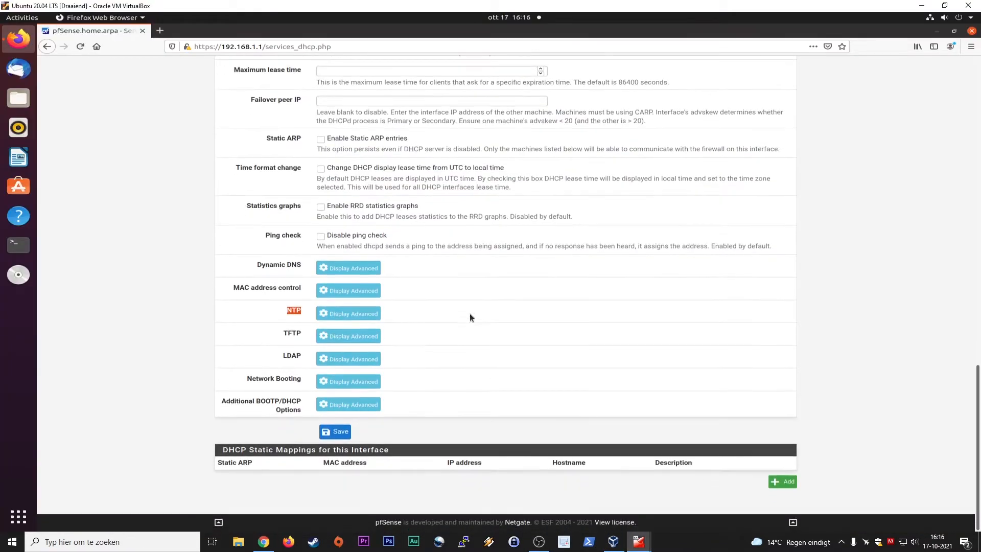
pyautogui.moveTo(261, 461)
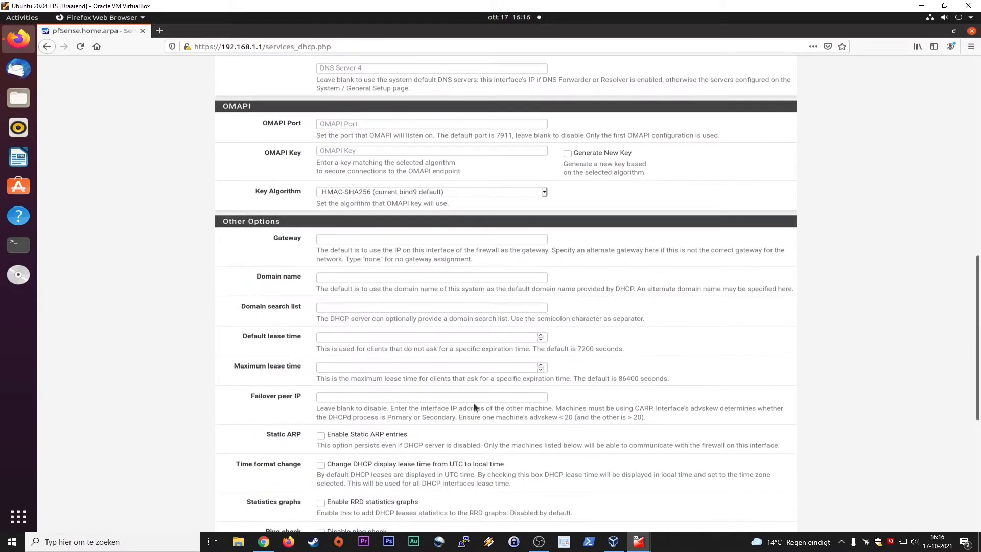
pyautogui.scroll(3)
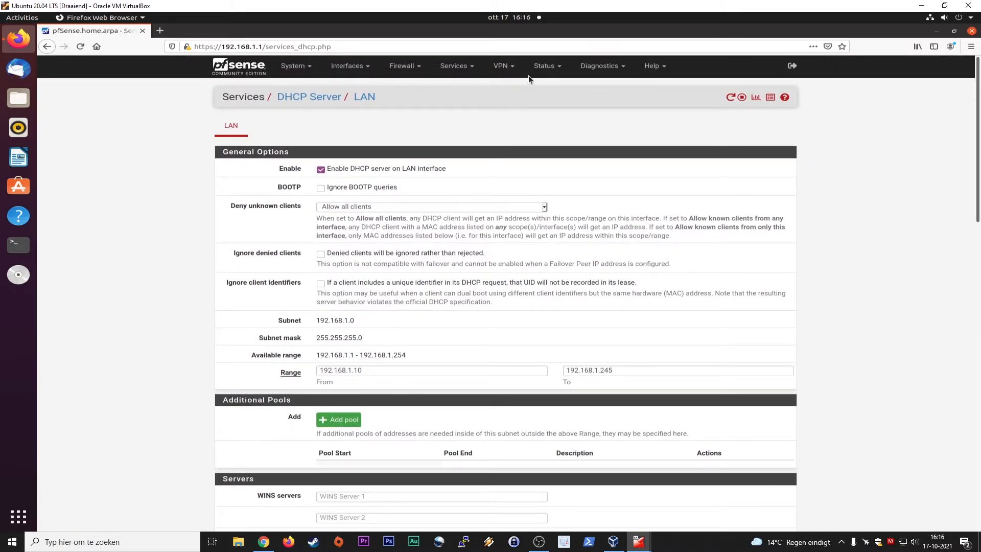
# - View DHCP Leases, highlighting hack-VirtualBox at 192.168.1.101, then bring up the pfSense console
pyautogui.click(543, 65)
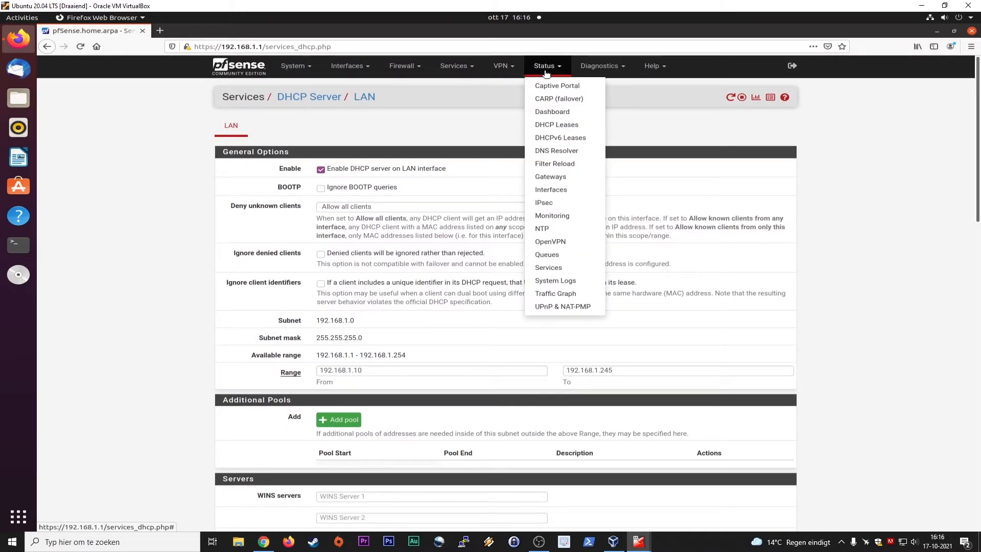
pyautogui.click(556, 125)
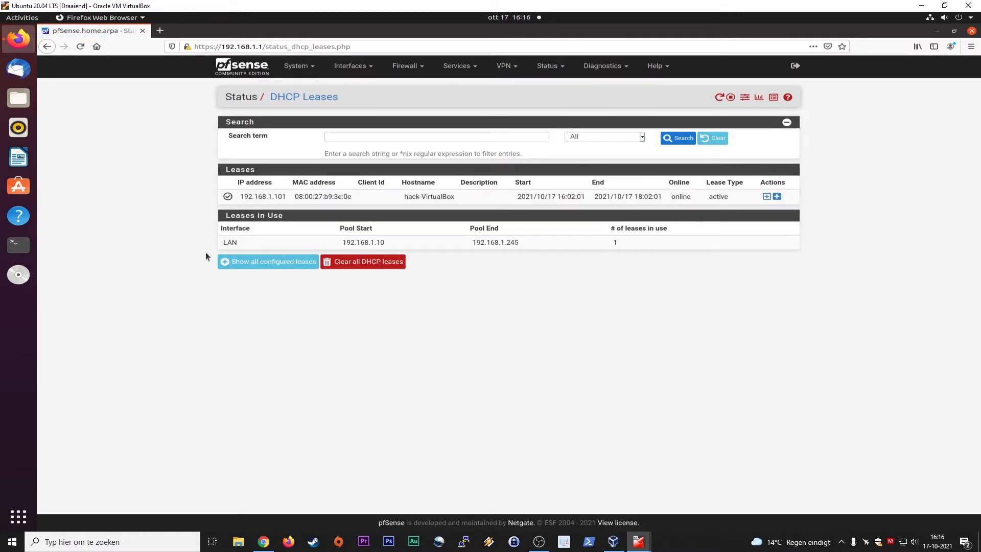
pyautogui.moveTo(476, 350)
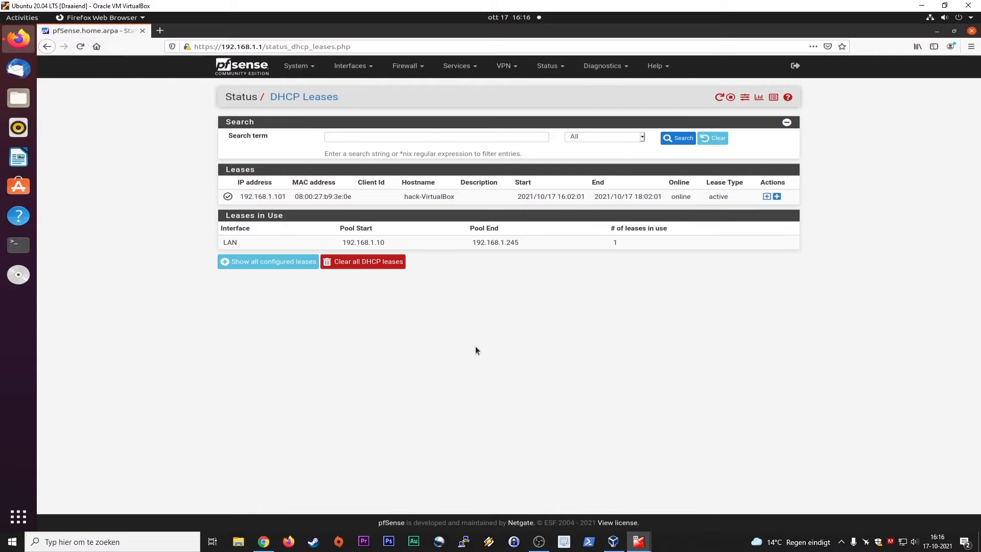
pyautogui.moveTo(324, 242)
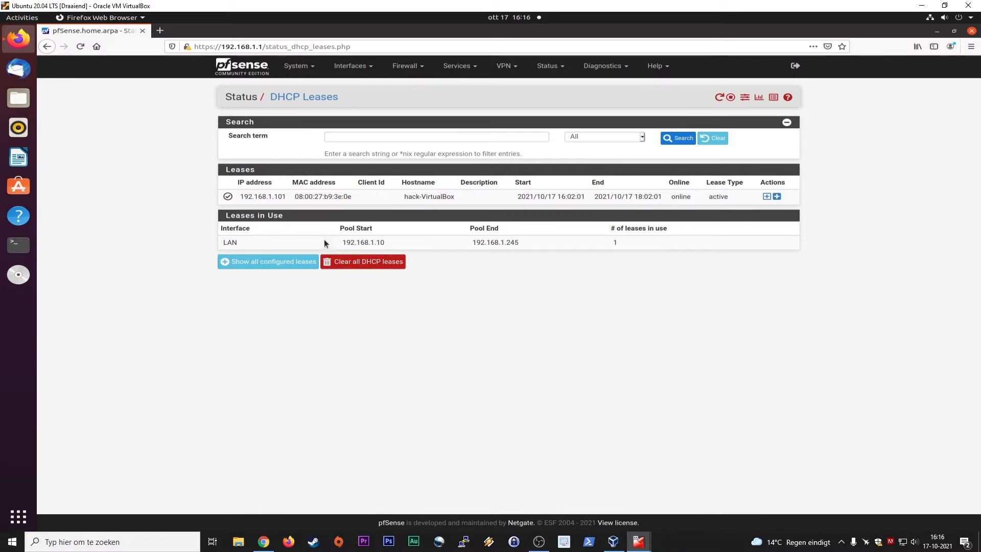
pyautogui.moveTo(537, 383)
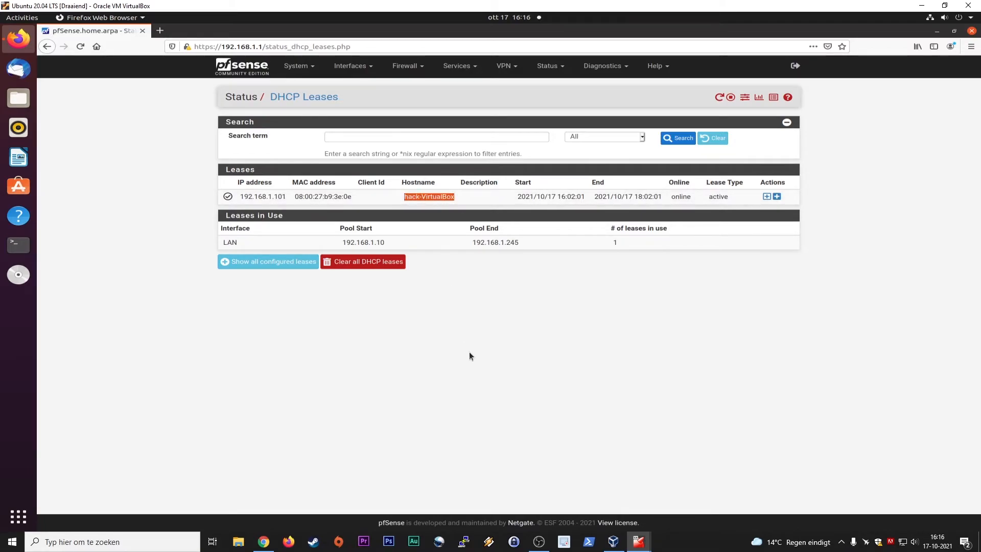
pyautogui.moveTo(140, 257)
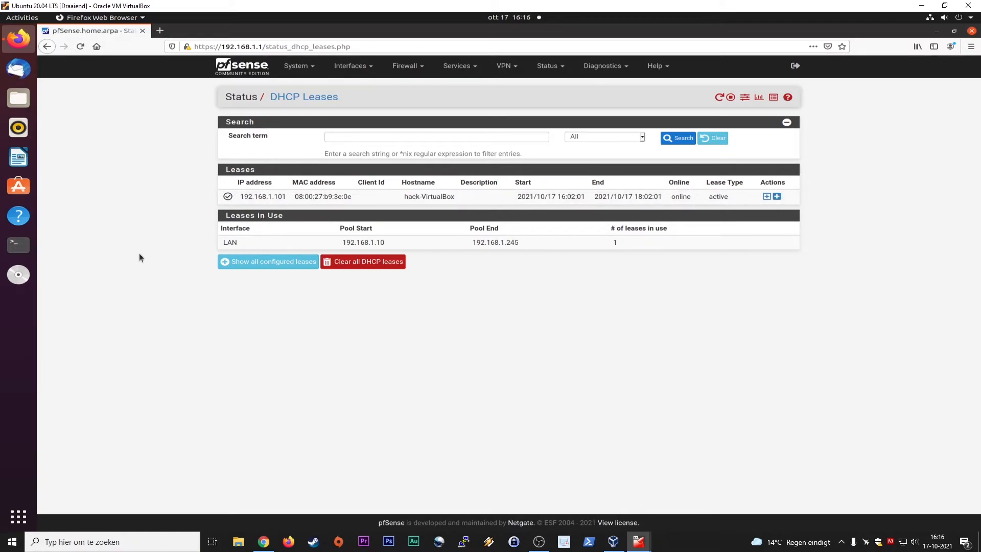
pyautogui.moveTo(144, 286)
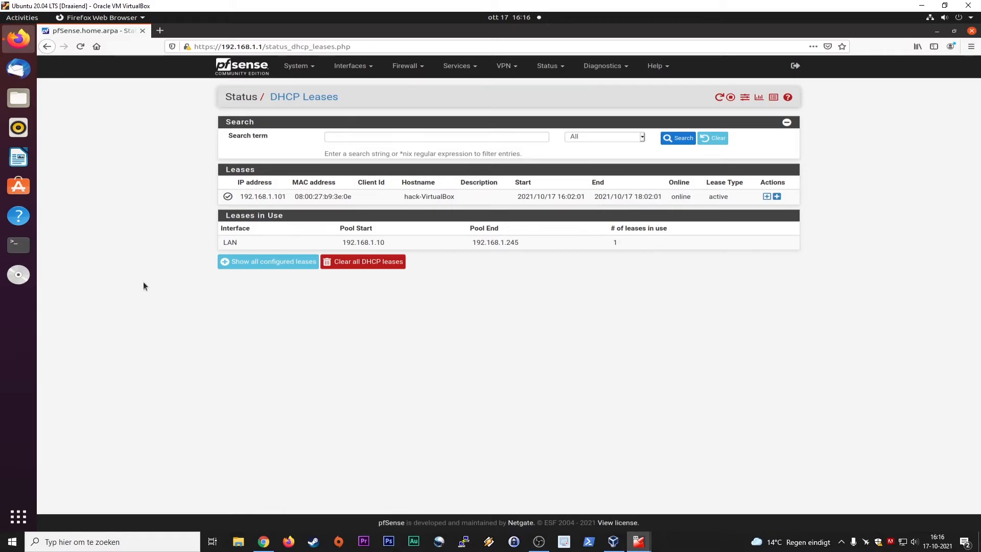
pyautogui.moveTo(195, 282)
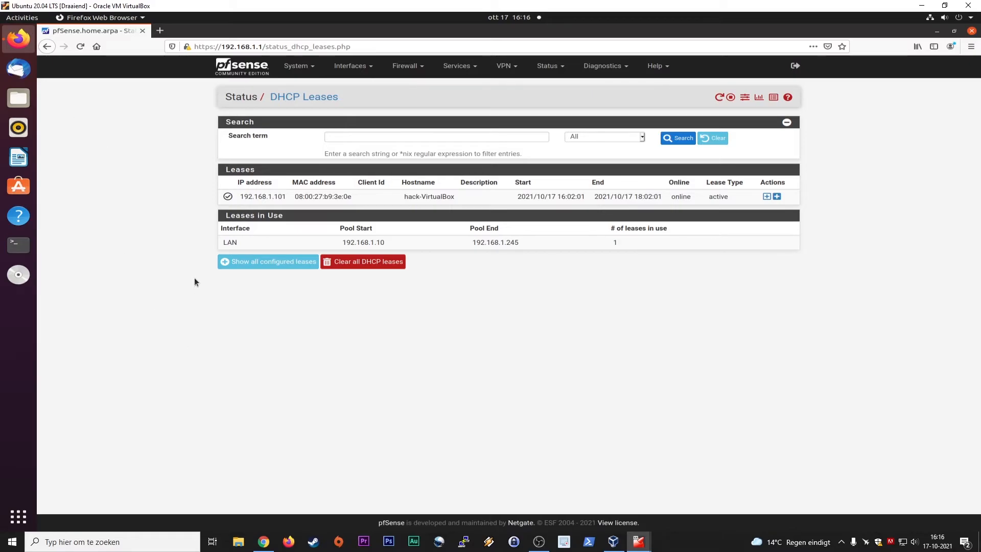
pyautogui.moveTo(193, 371)
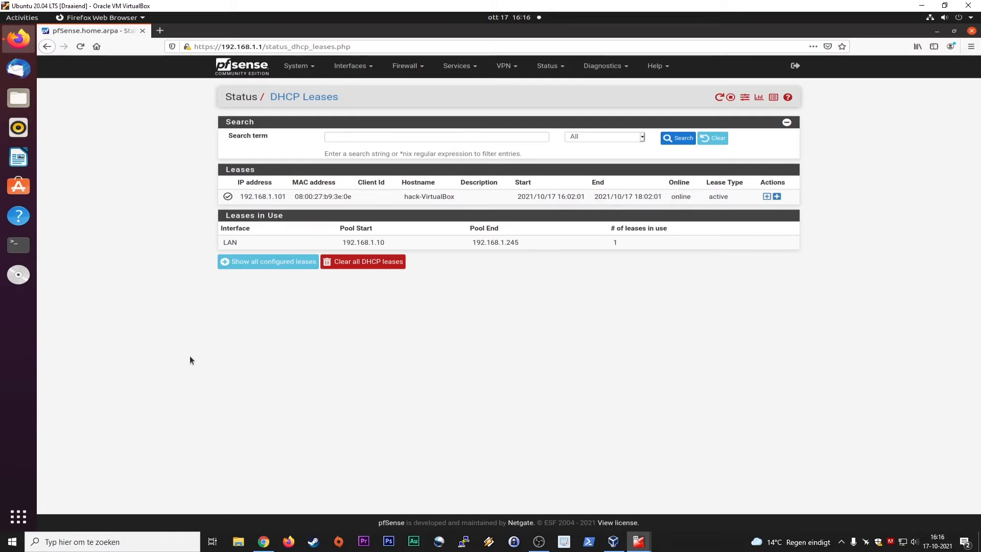
pyautogui.moveTo(369, 384)
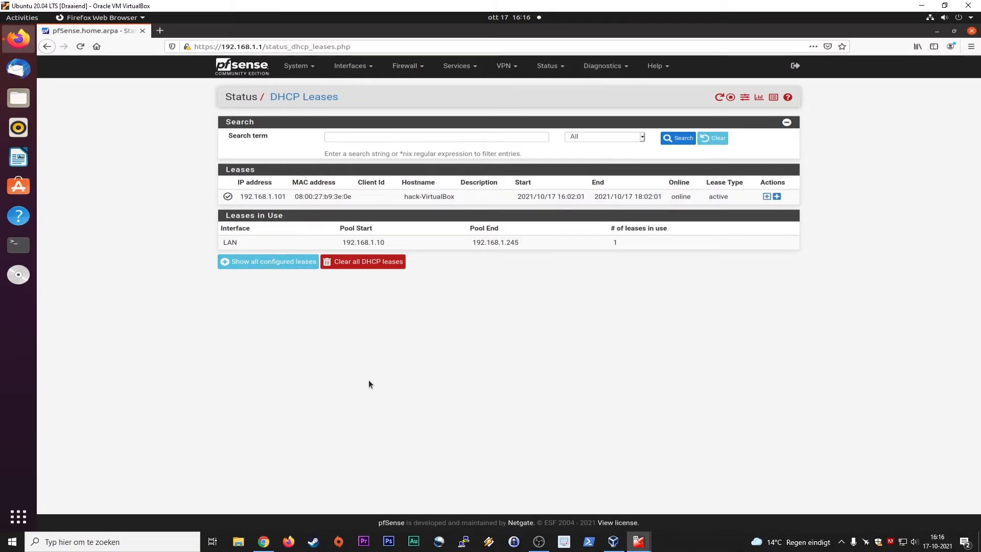
pyautogui.moveTo(359, 374)
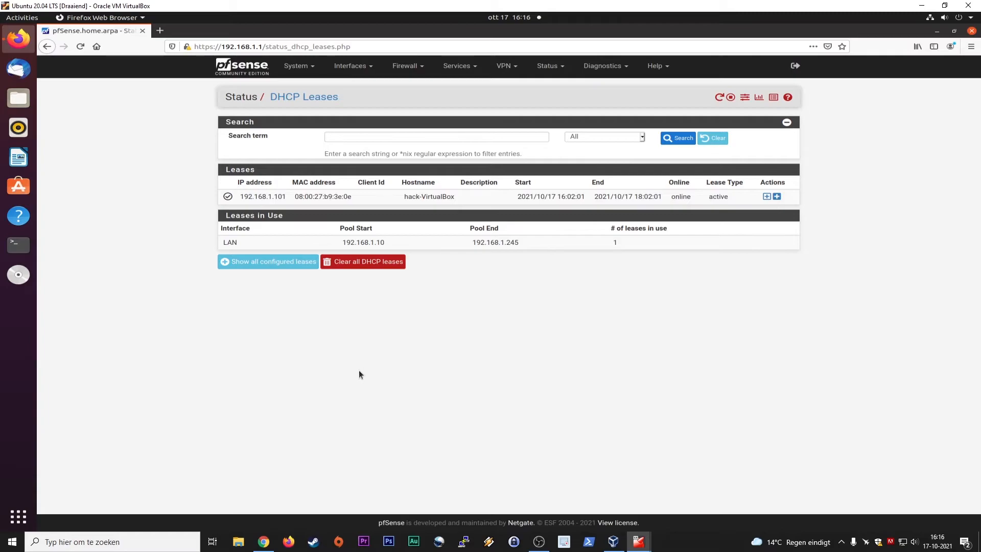
pyautogui.doubleClick(430, 196)
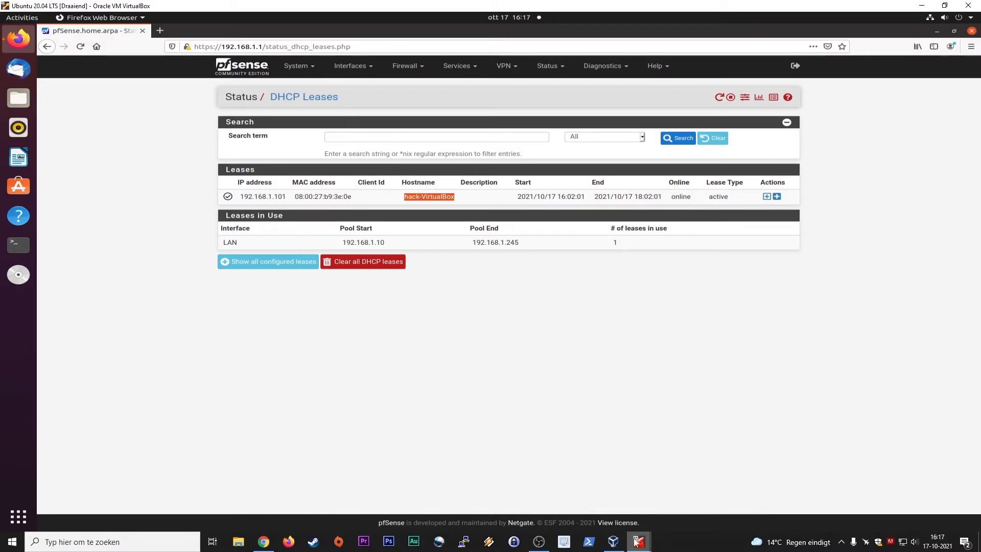
pyautogui.click(637, 541)
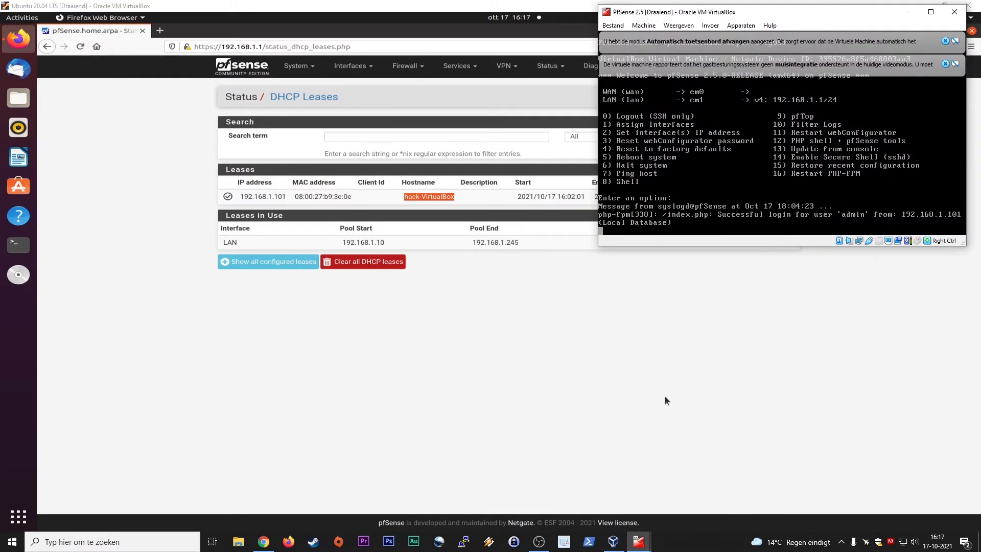
pyautogui.moveTo(629, 505)
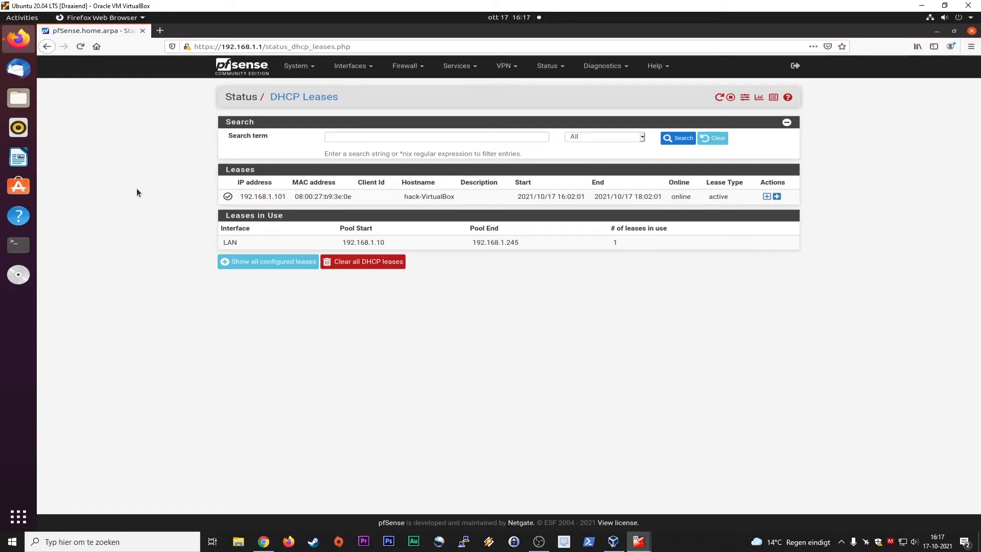
pyautogui.moveTo(145, 194)
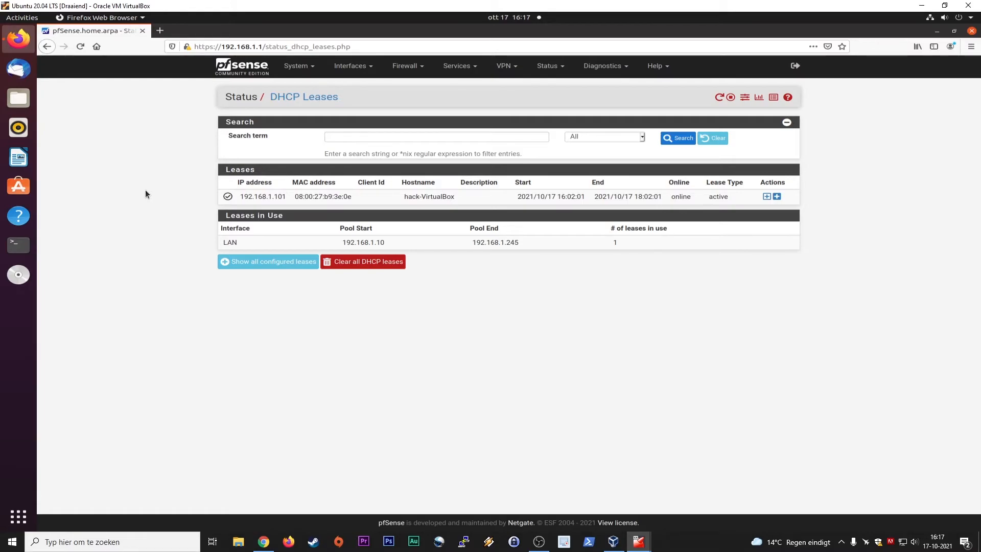
pyautogui.moveTo(226, 445)
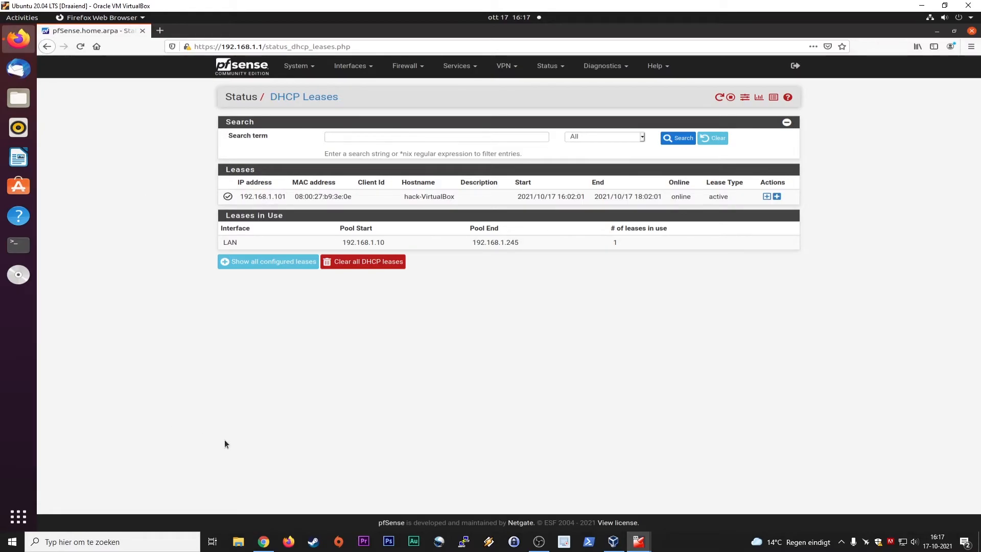
pyautogui.moveTo(250, 455)
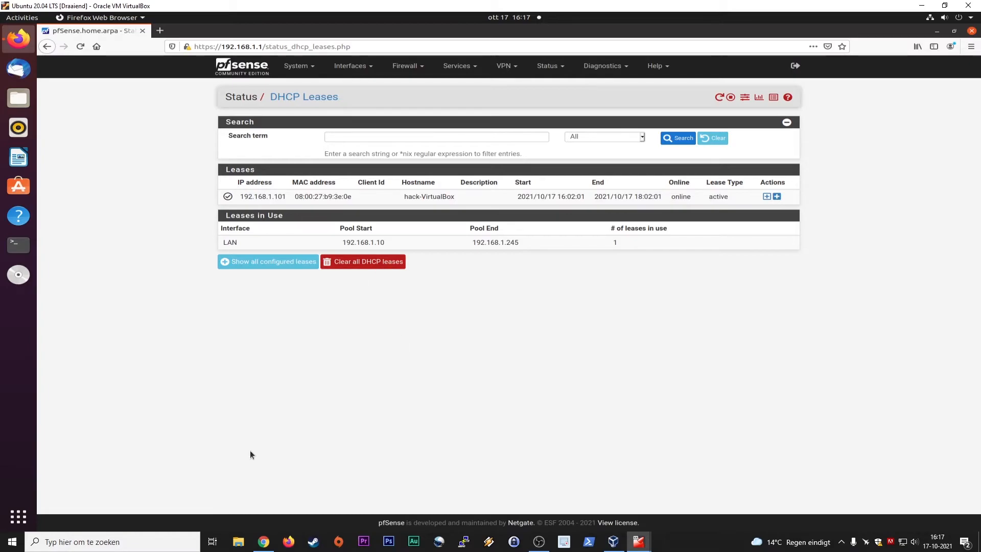
pyautogui.moveTo(227, 443)
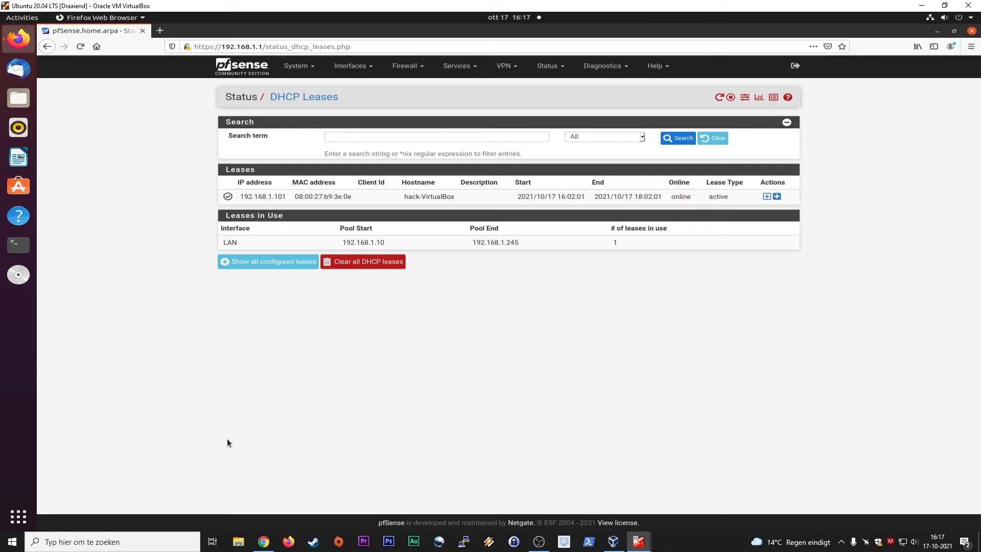
pyautogui.moveTo(392, 309)
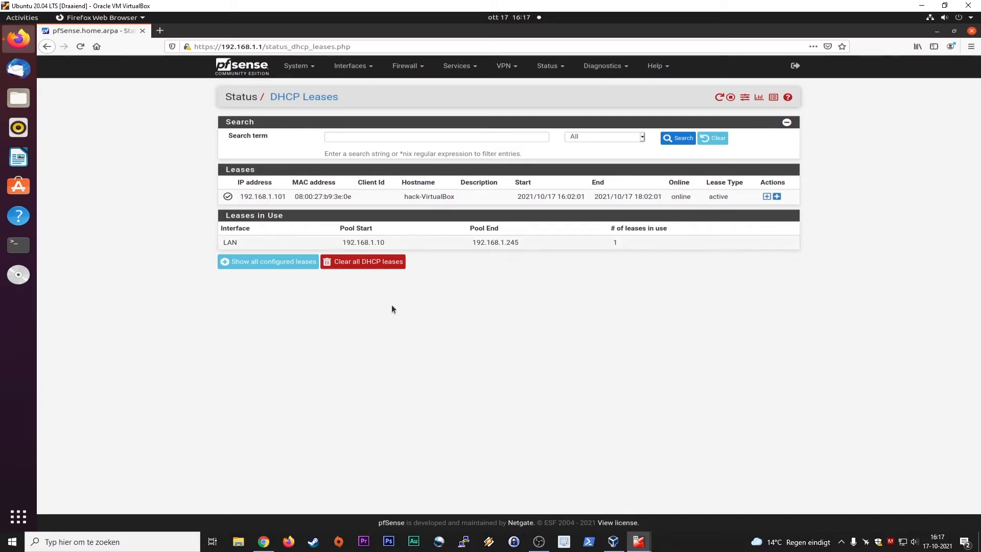
pyautogui.moveTo(250, 494)
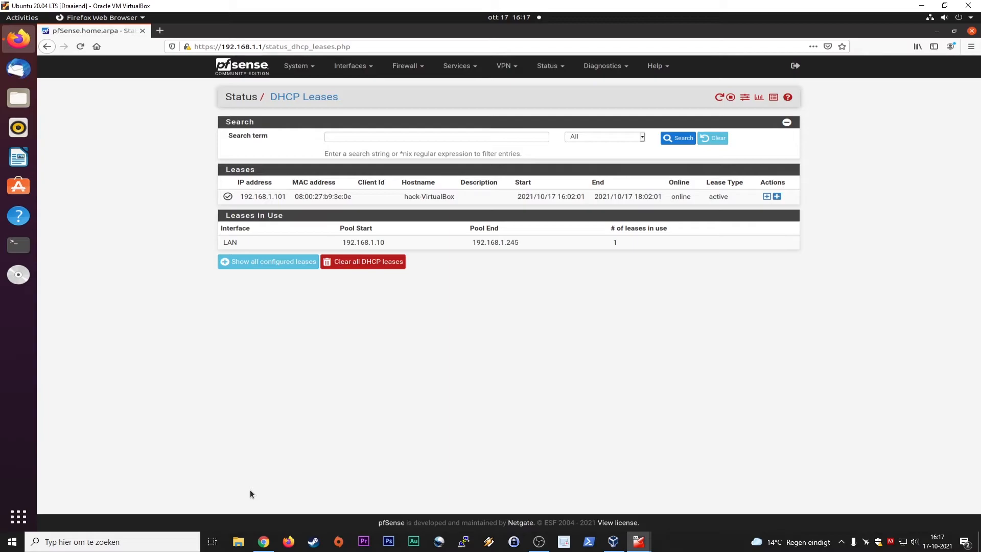
pyautogui.moveTo(166, 429)
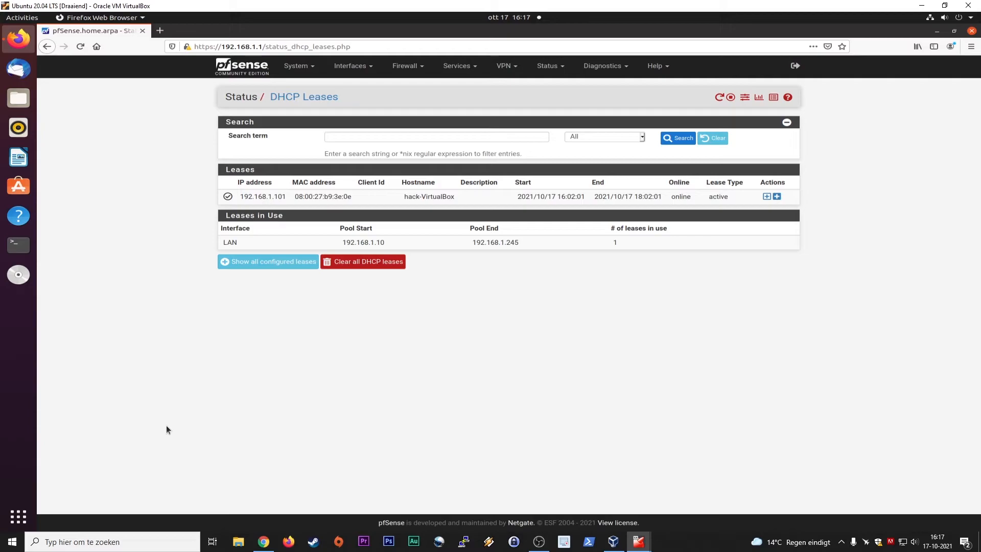
pyautogui.moveTo(288, 394)
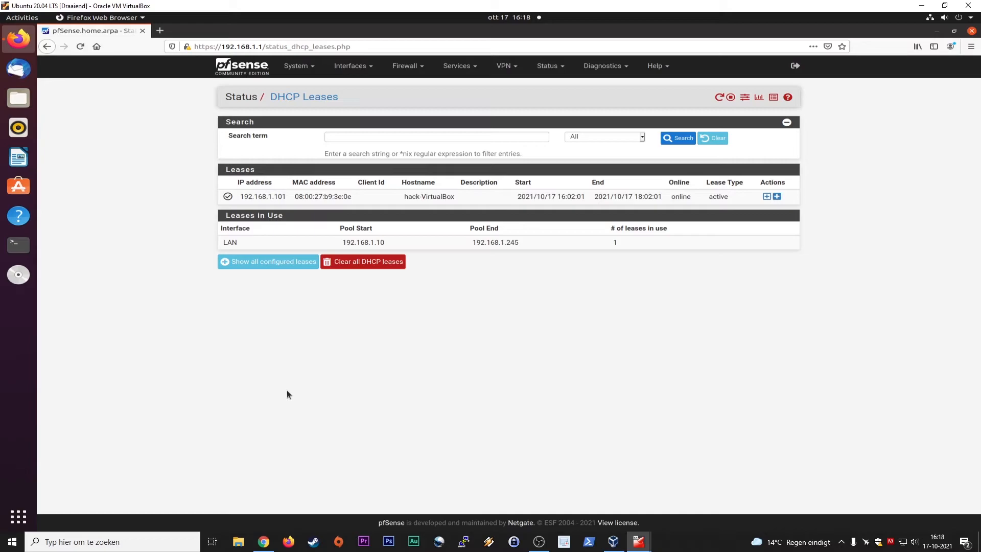
pyautogui.moveTo(319, 375)
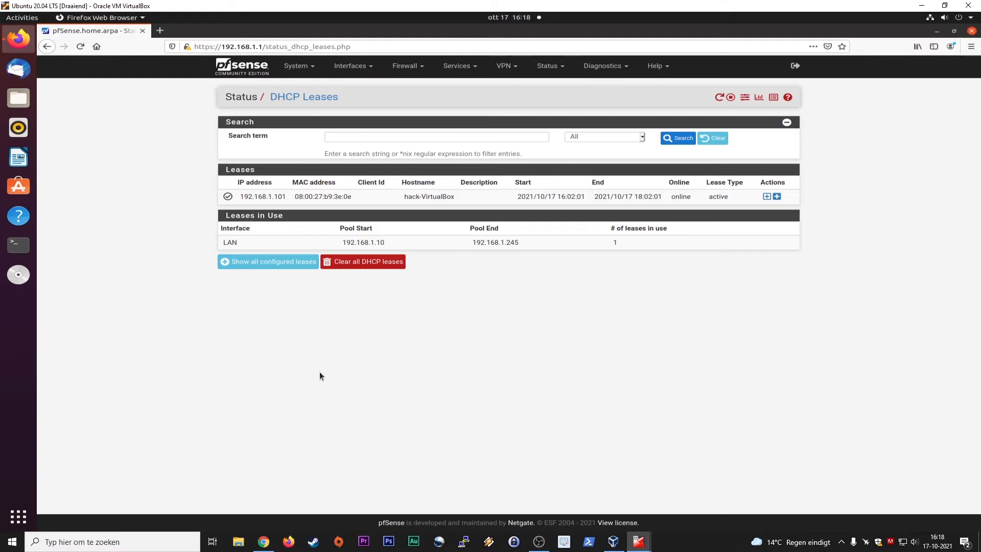
pyautogui.moveTo(314, 380)
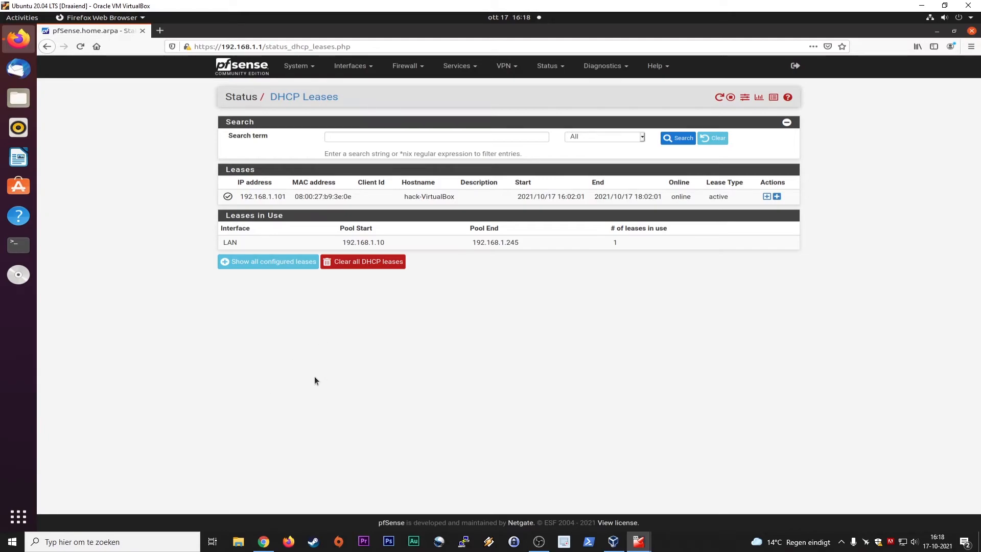
pyautogui.moveTo(340, 339)
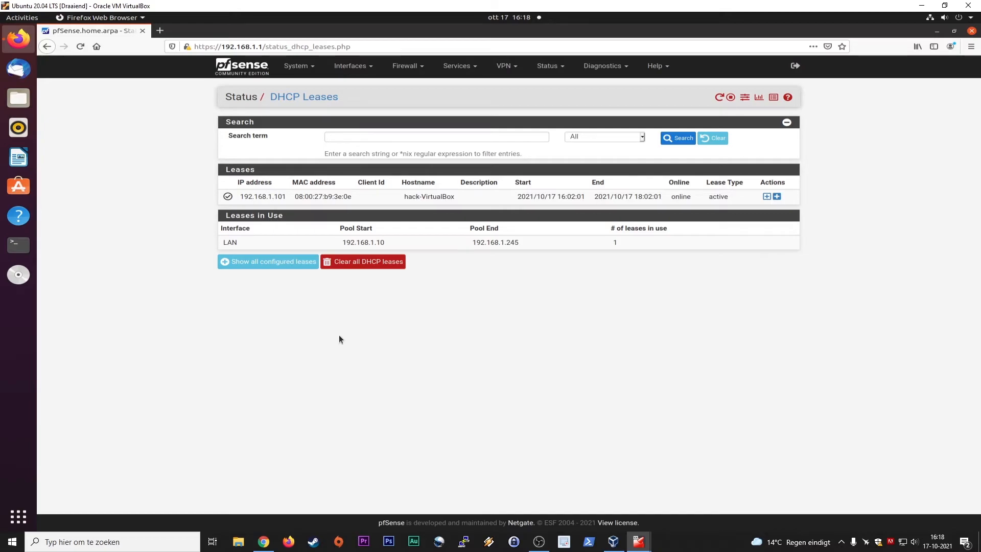
pyautogui.moveTo(260, 374)
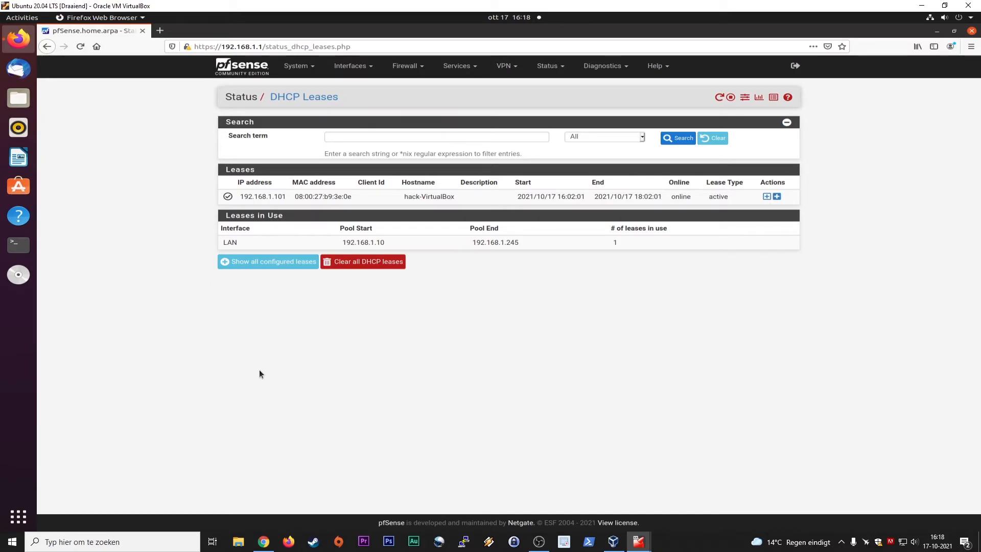
pyautogui.moveTo(334, 369)
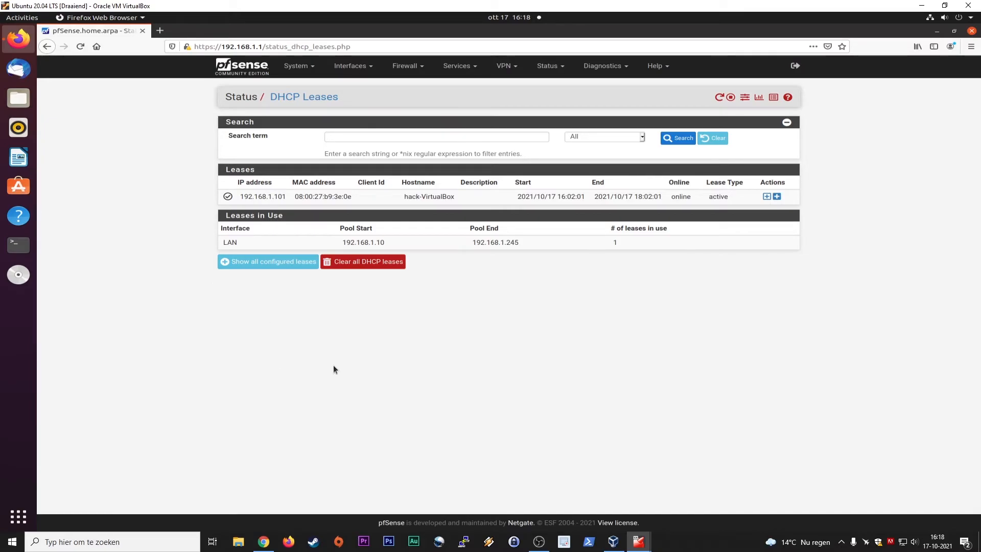
pyautogui.moveTo(331, 367)
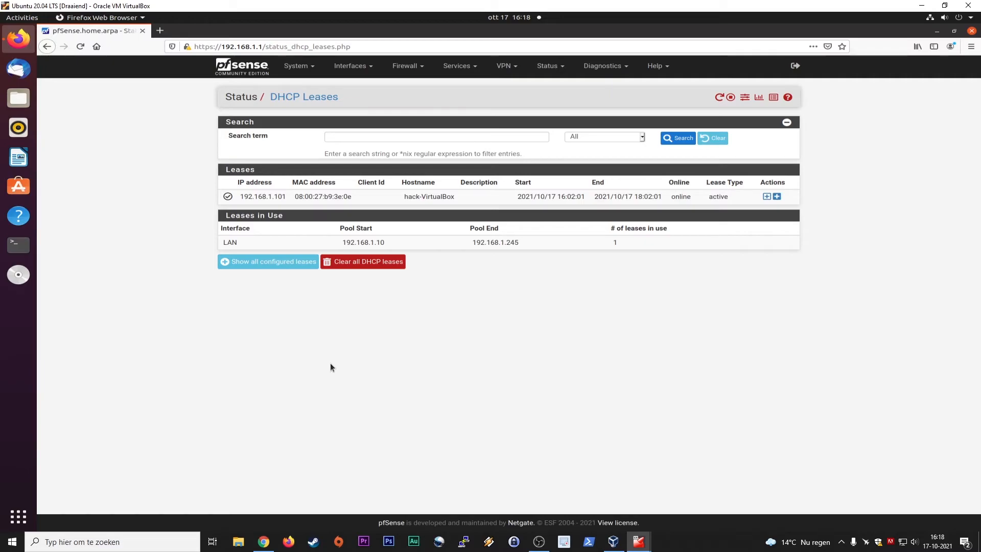
# - View the WAN interface settings (DHCP and DHCP6), then reopen the Interfaces menu
pyautogui.click(349, 65)
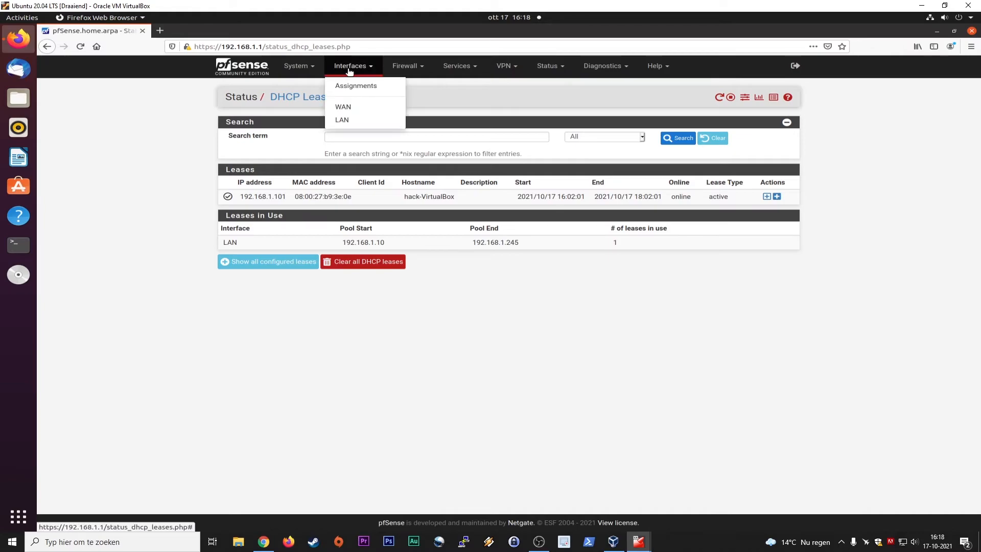
pyautogui.moveTo(343, 106)
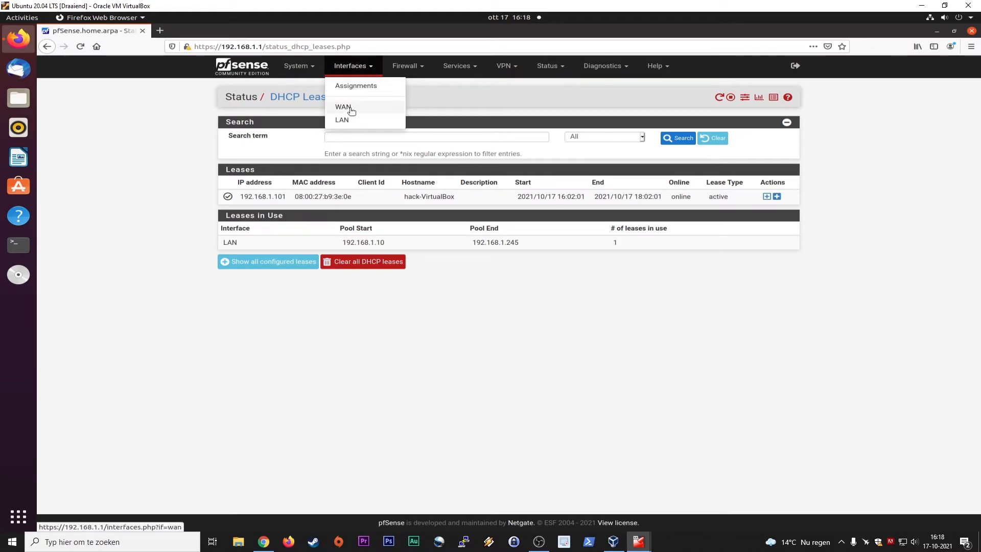
pyautogui.click(343, 107)
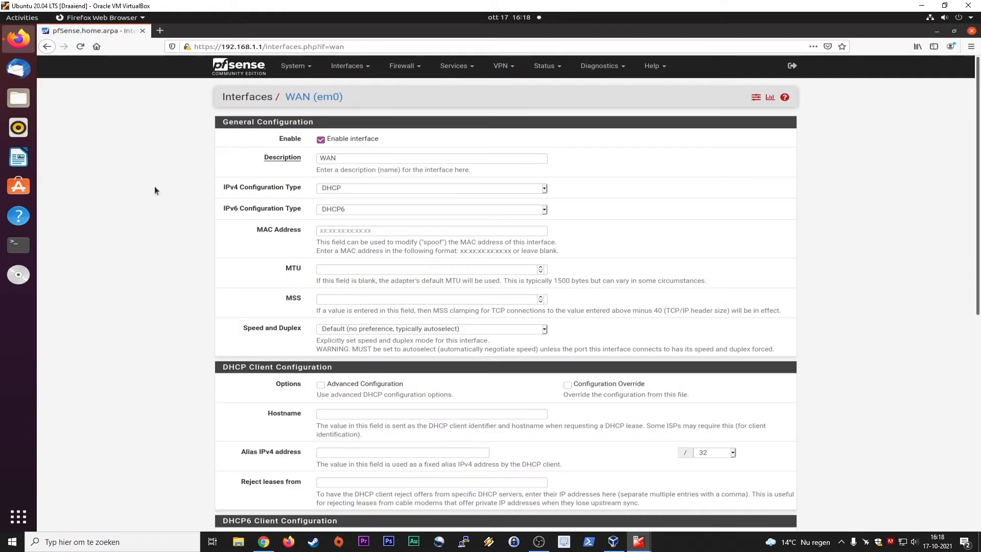
pyautogui.moveTo(170, 154)
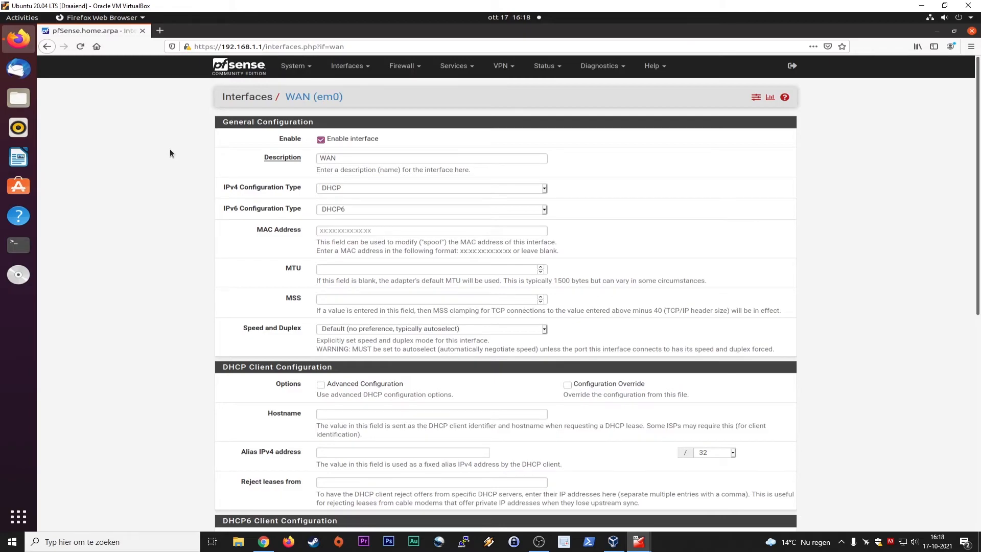
pyautogui.click(346, 64)
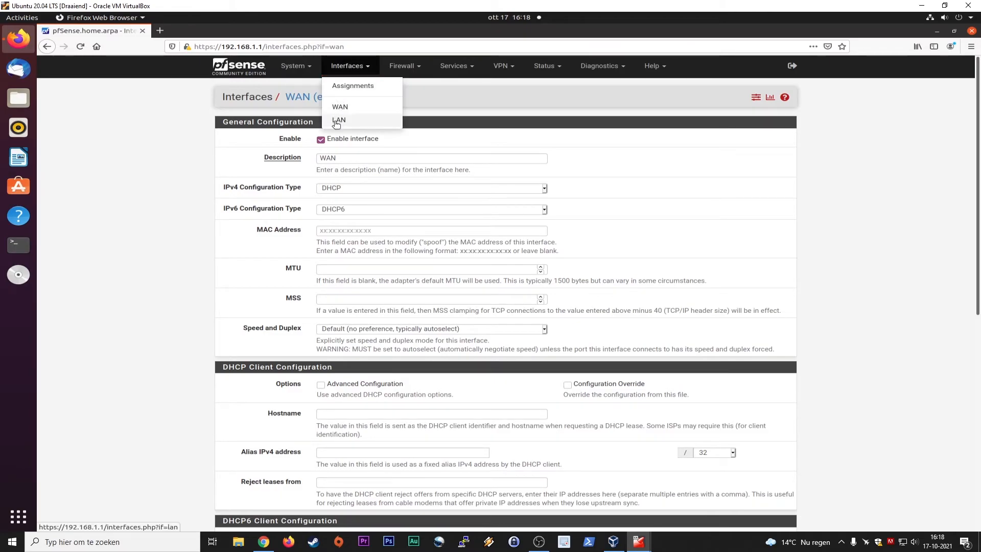
# - Open the LAN interface and review the IPv4 configuration type options, leaving Static IPv4
pyautogui.click(338, 120)
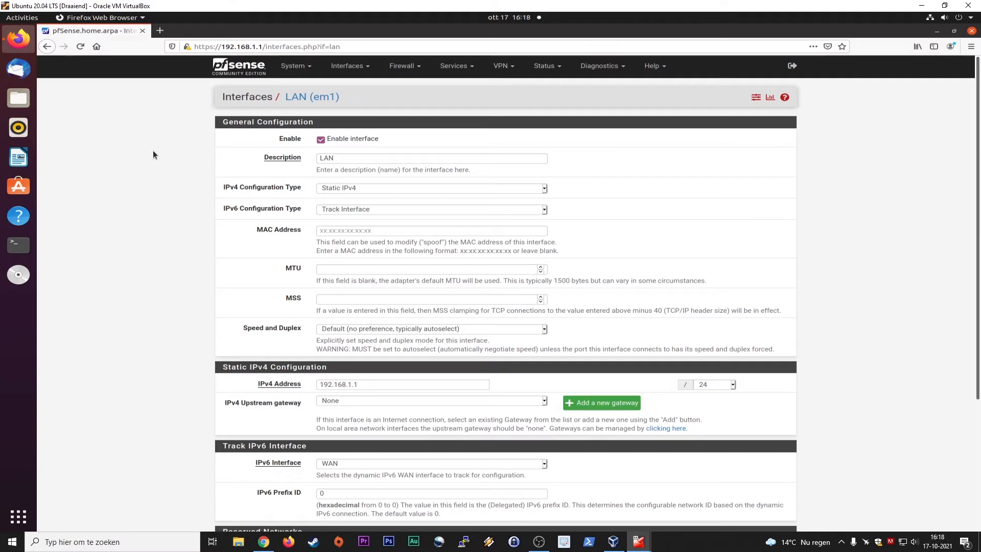
pyautogui.click(430, 188)
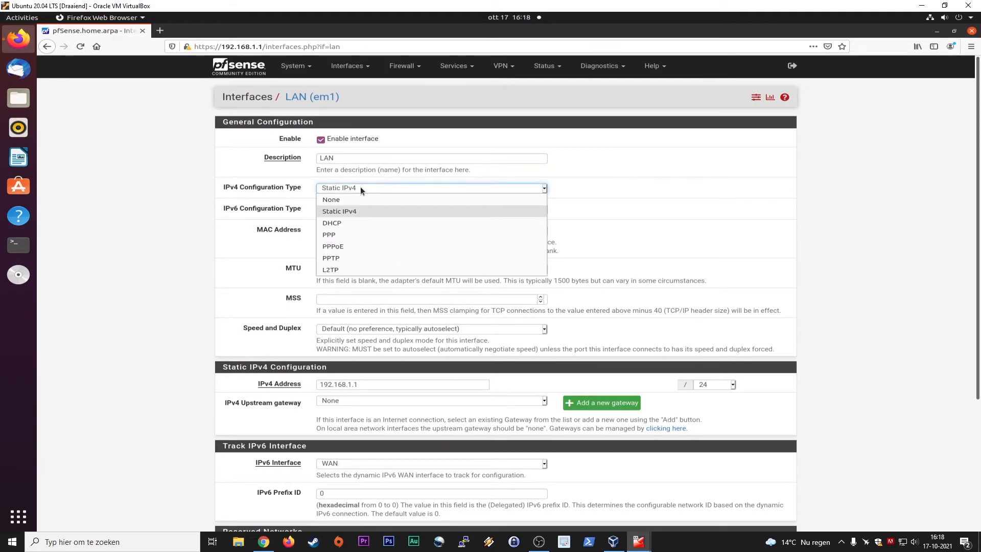
pyautogui.moveTo(342, 224)
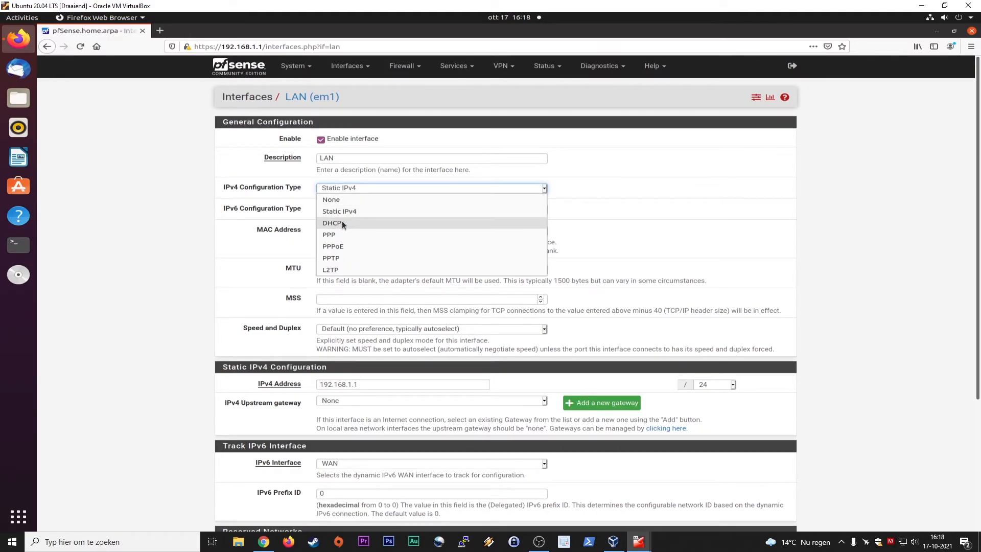
pyautogui.moveTo(342, 236)
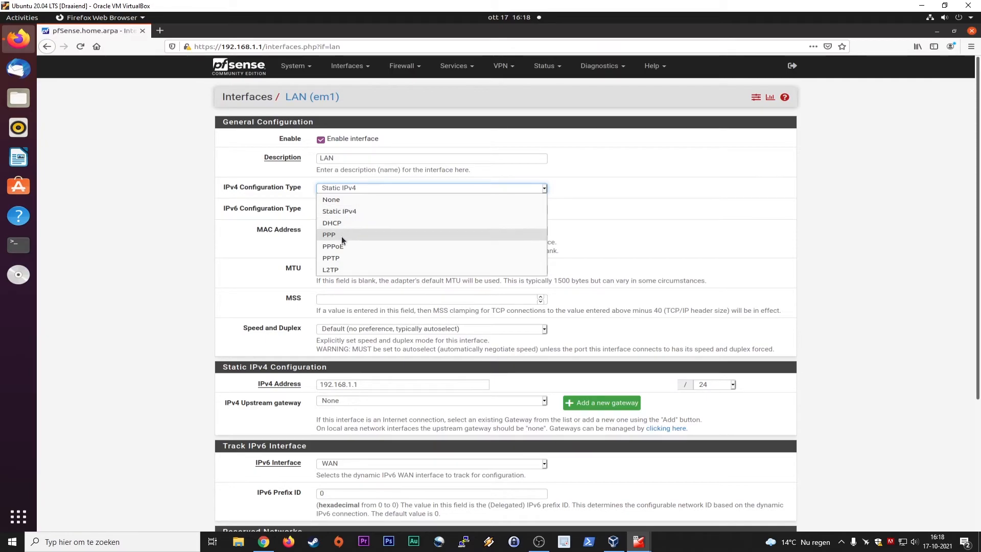
pyautogui.moveTo(349, 257)
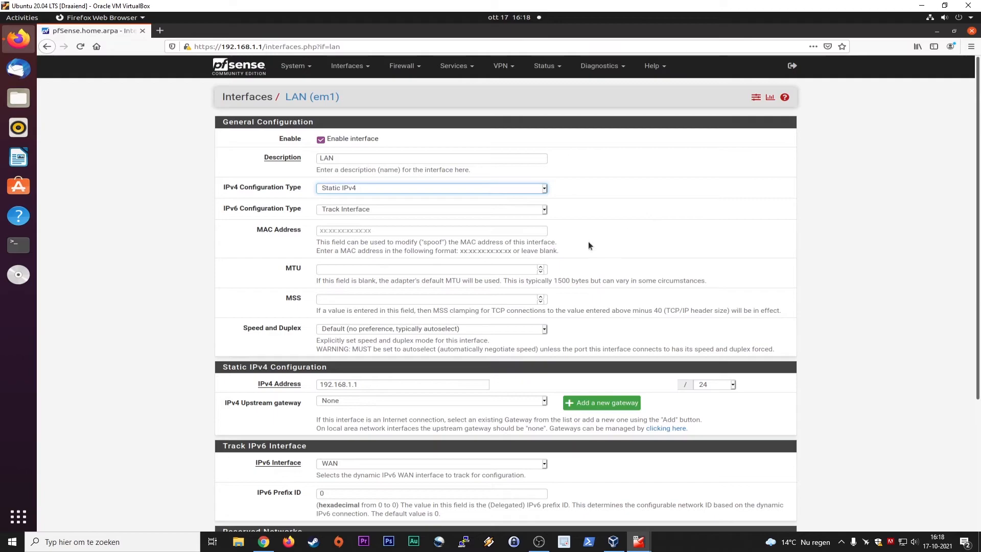
pyautogui.moveTo(237, 215)
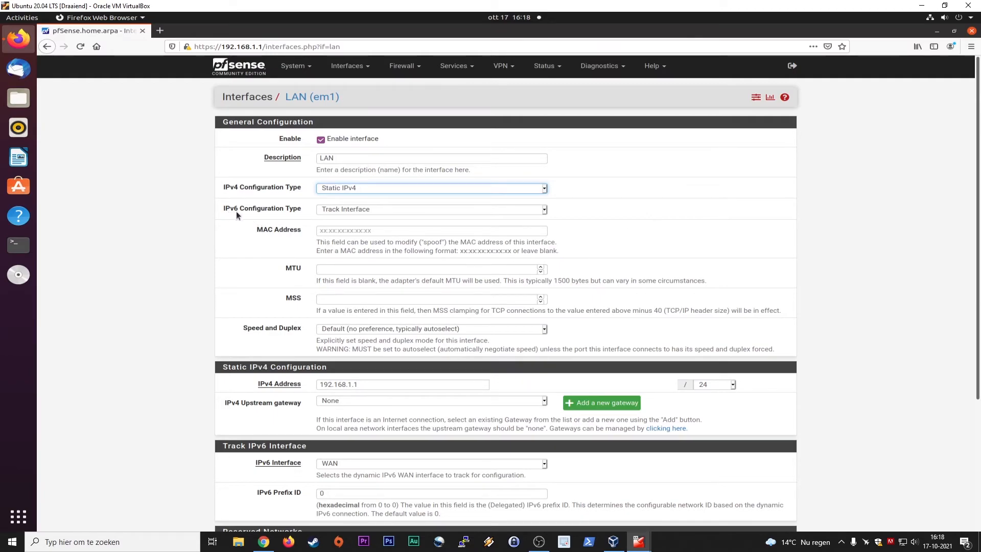
pyautogui.moveTo(245, 227)
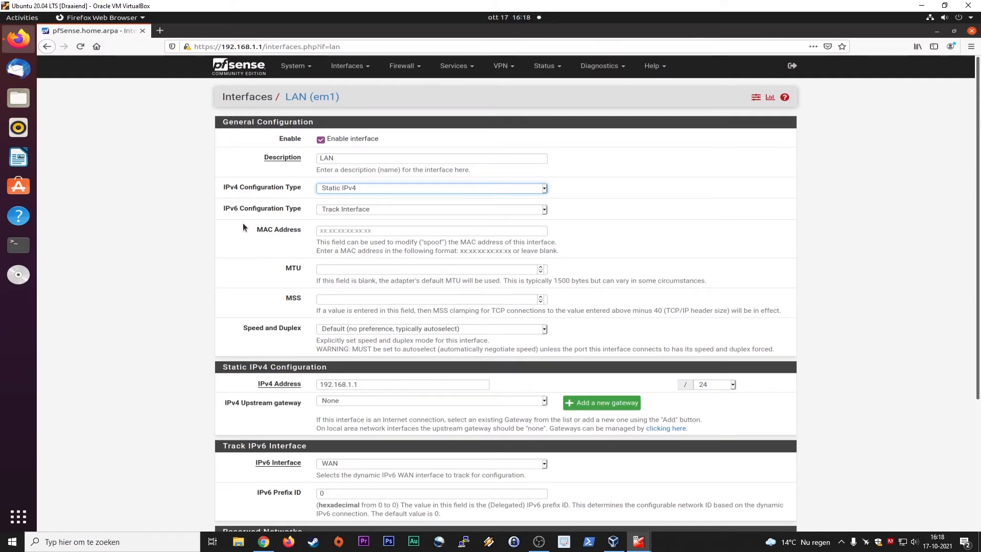
pyautogui.moveTo(237, 242)
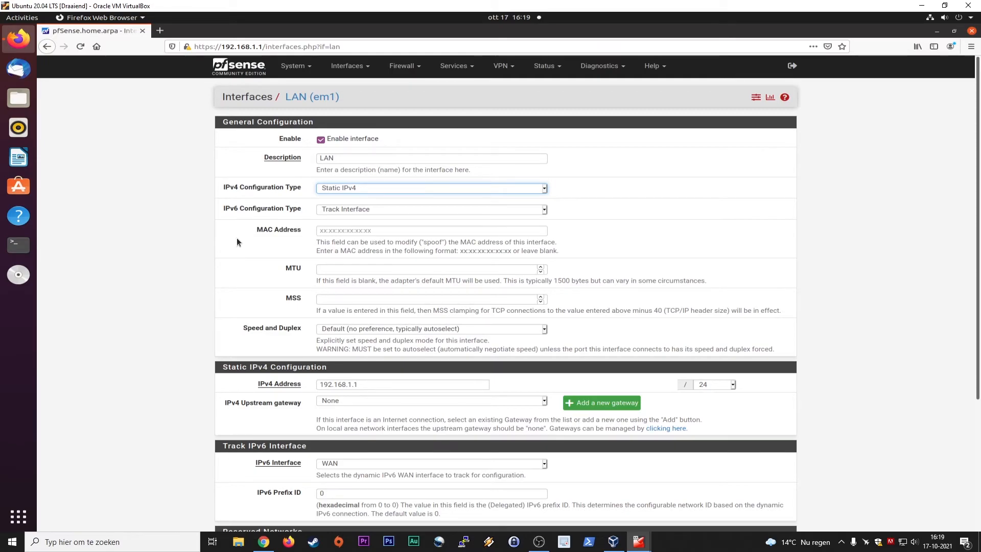
# - Tick 'Block private networks and loopback addresses' and 'Block bogon networks' on LAN, selecting 'IANA'
pyautogui.scroll(-3)
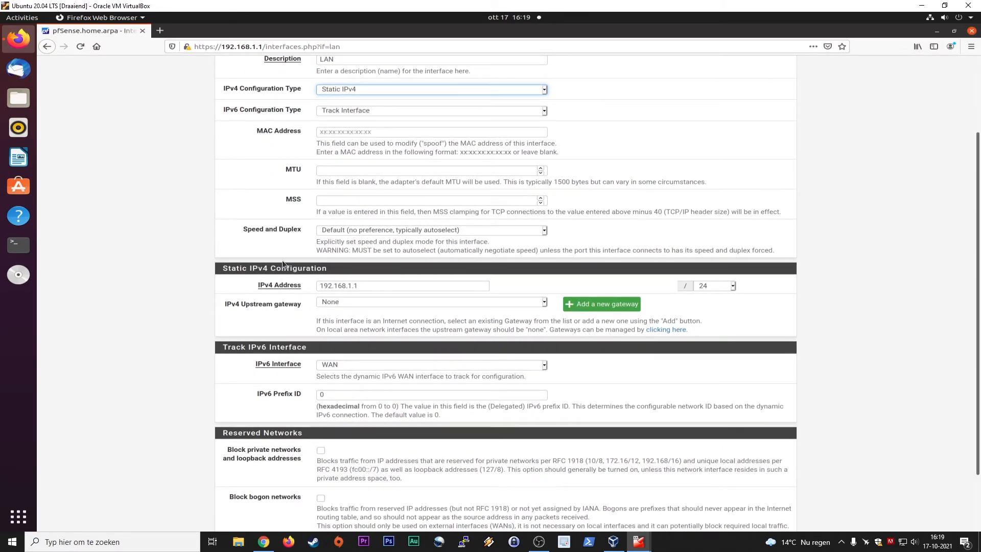
pyautogui.click(402, 285)
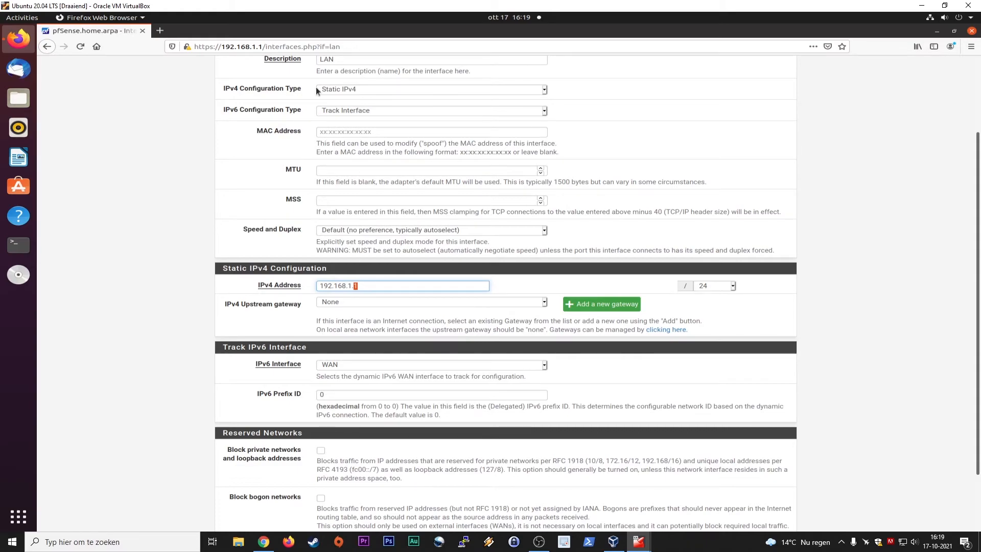
pyautogui.moveTo(362, 299)
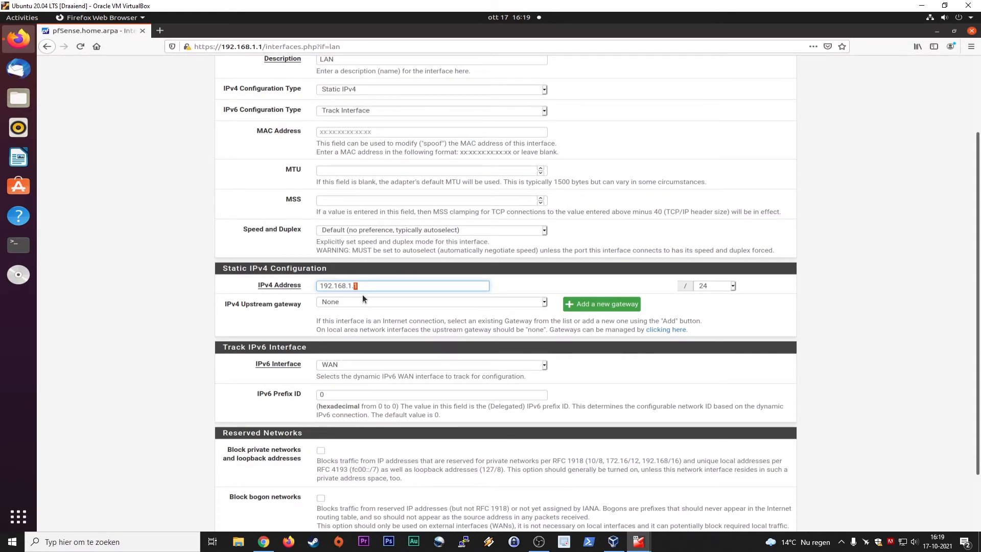
pyautogui.scroll(-3)
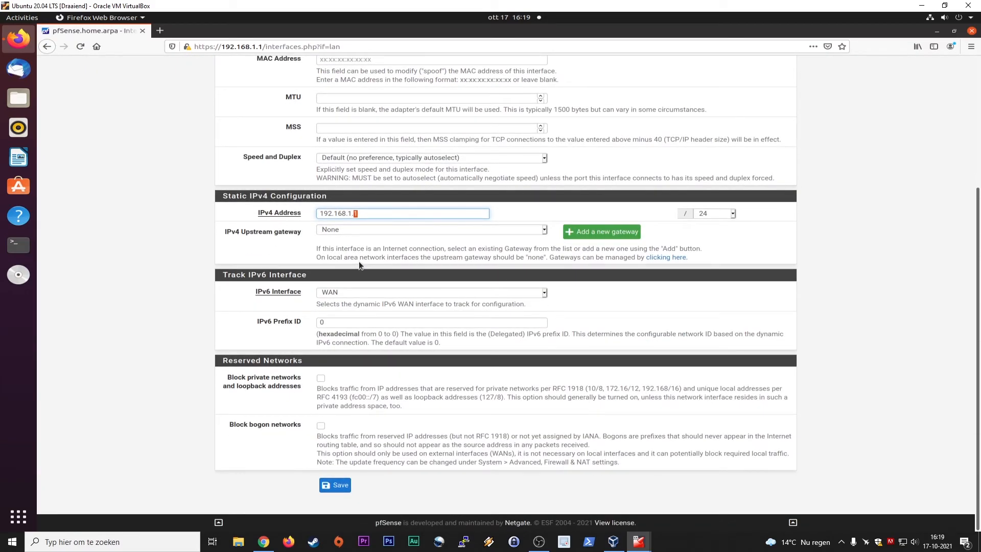
pyautogui.moveTo(274, 402)
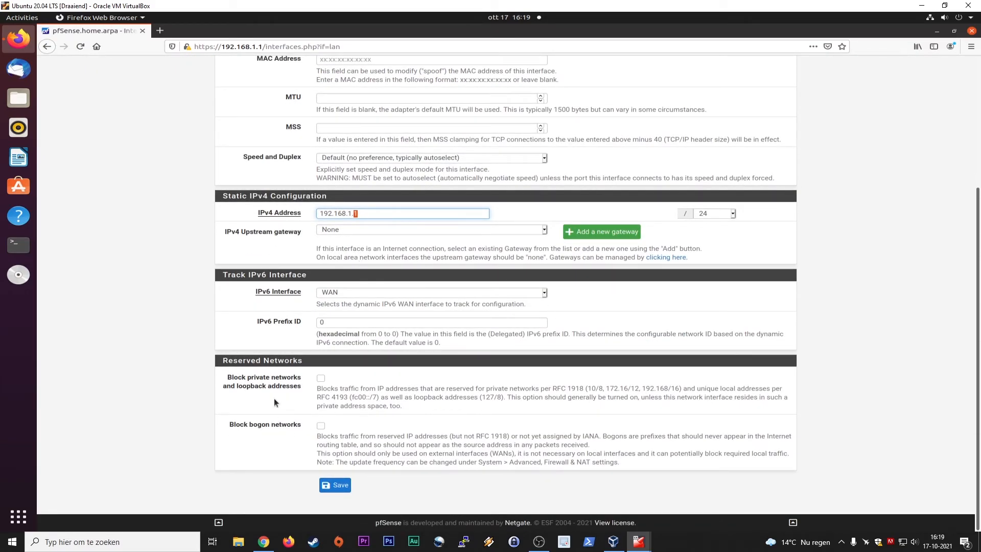
pyautogui.click(321, 378)
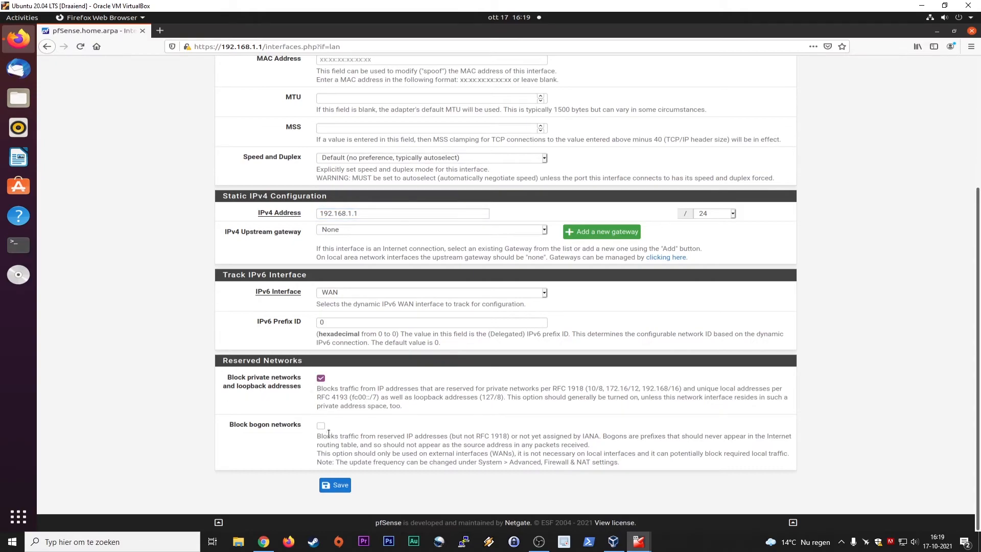
pyautogui.click(321, 427)
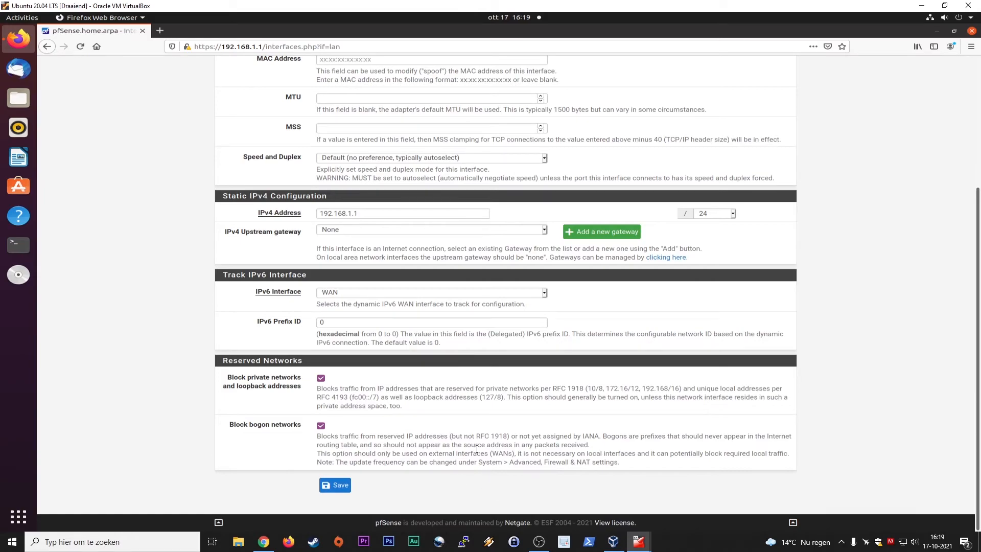
pyautogui.doubleClick(485, 436)
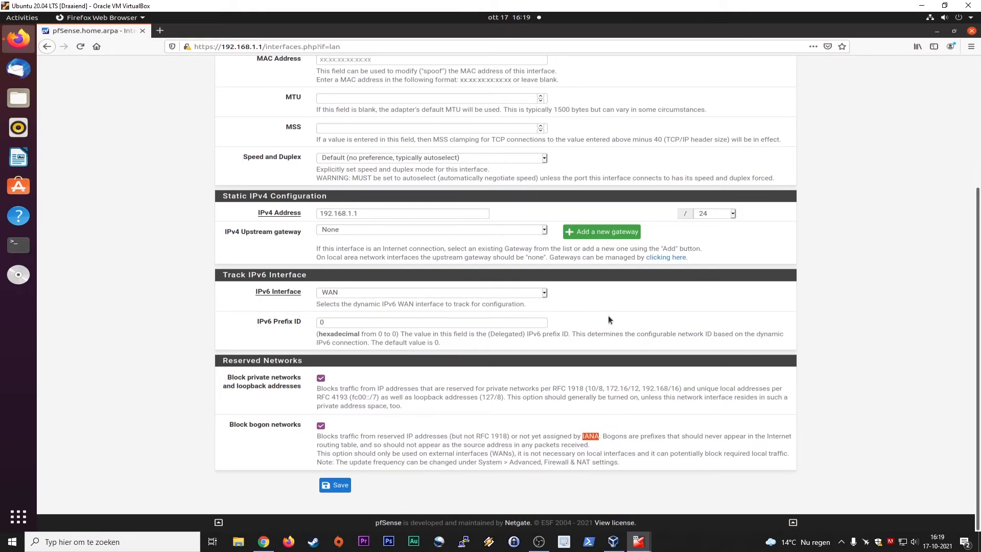
# - Search Google for IANA in a new browser tab
pyautogui.click(160, 30)
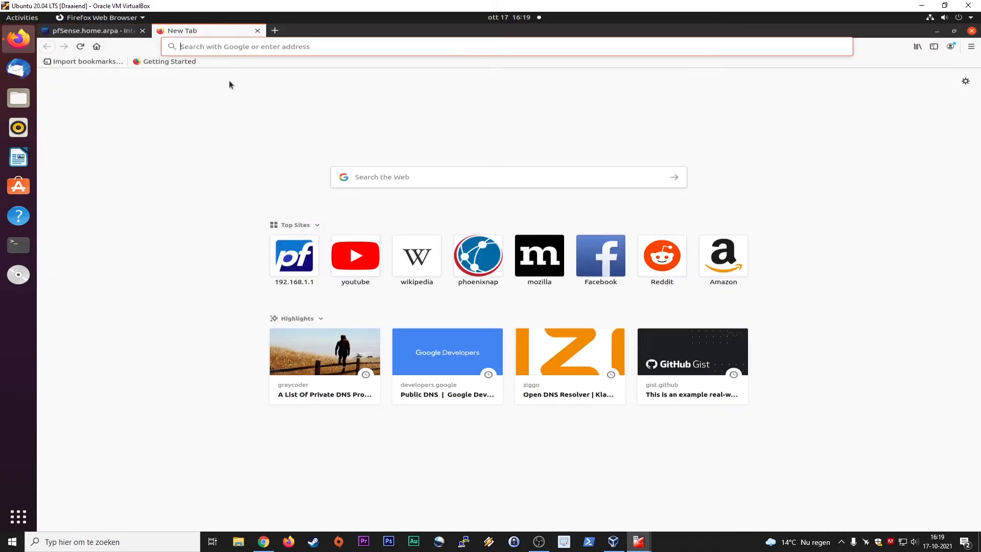
pyautogui.write('google.com/')
pyautogui.write('IANA')
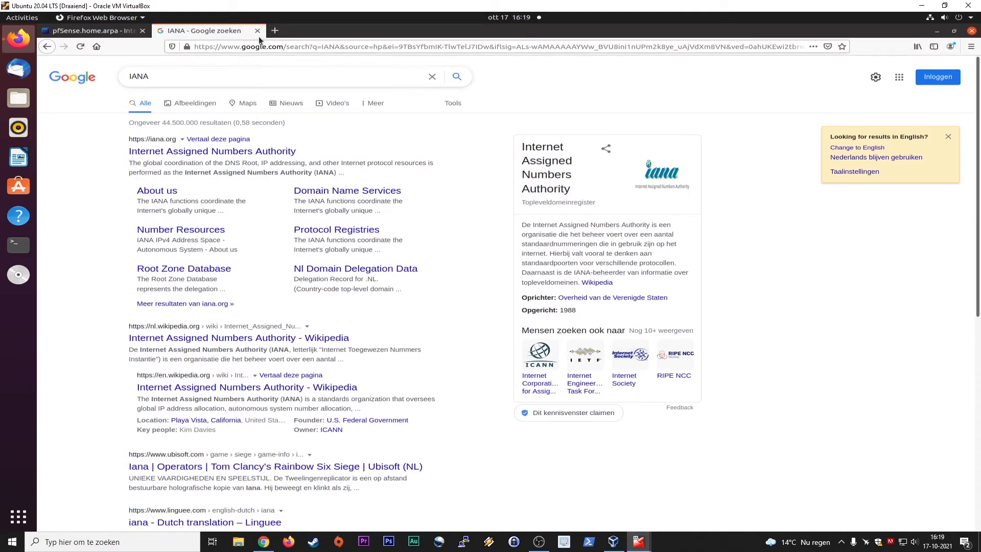
pyautogui.moveTo(256, 30)
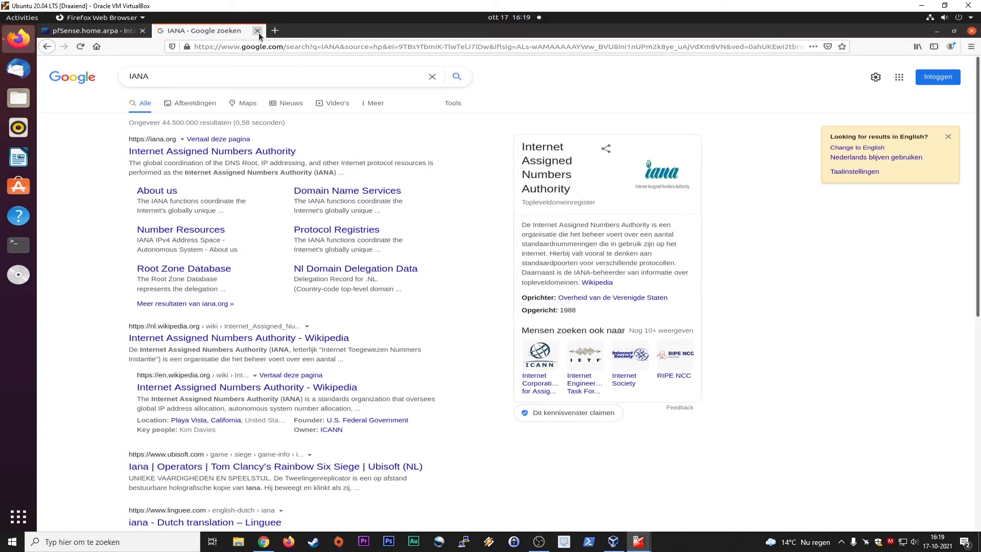
# - Close the IANA tab and view Google image results for dhcp with a DHCP server diagram
pyautogui.click(94, 30)
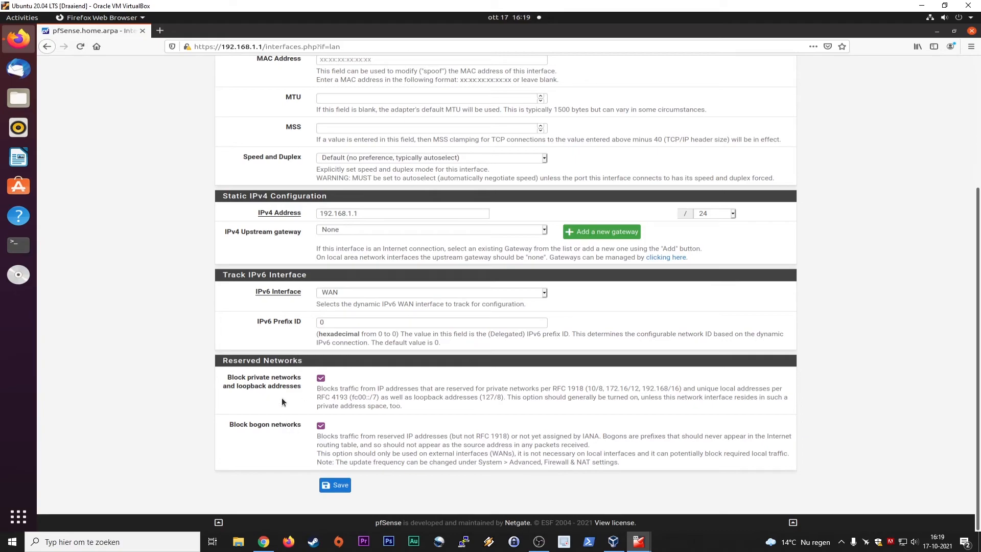
pyautogui.moveTo(192, 282)
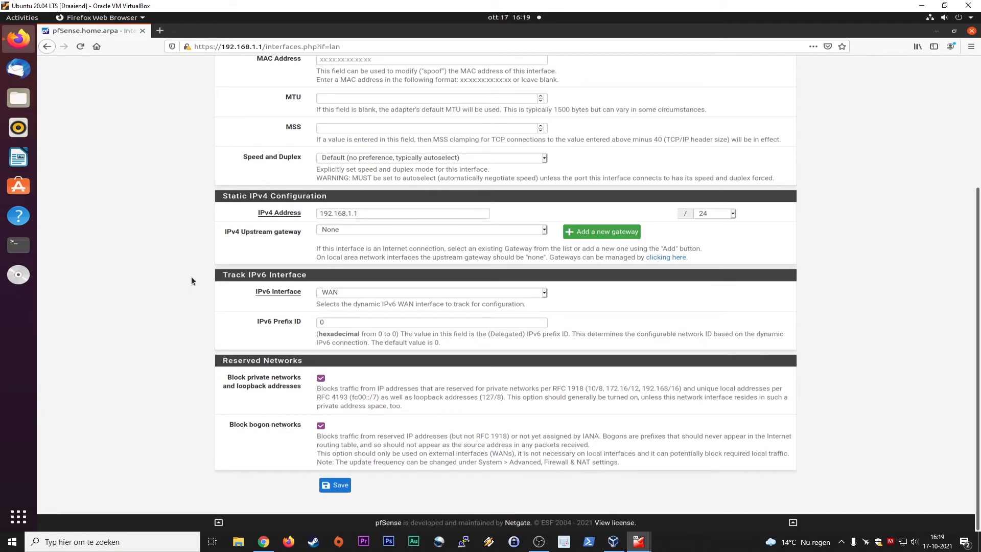
pyautogui.scroll(3)
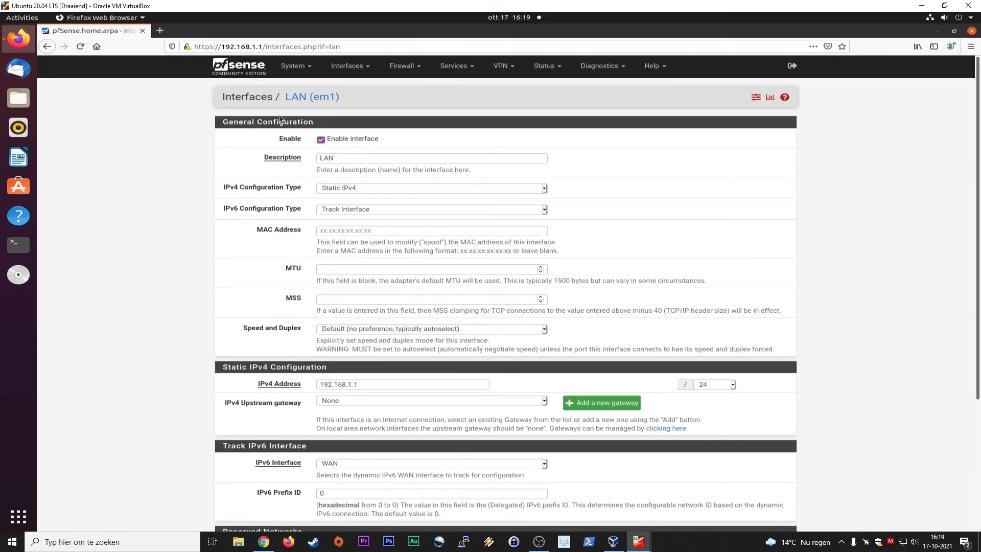
pyautogui.scroll(-3)
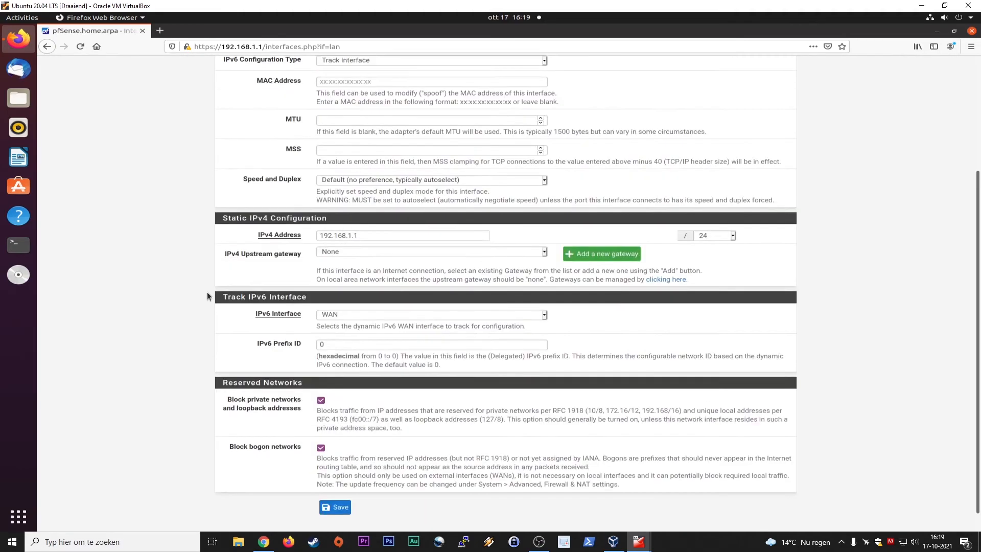
pyautogui.click(335, 507)
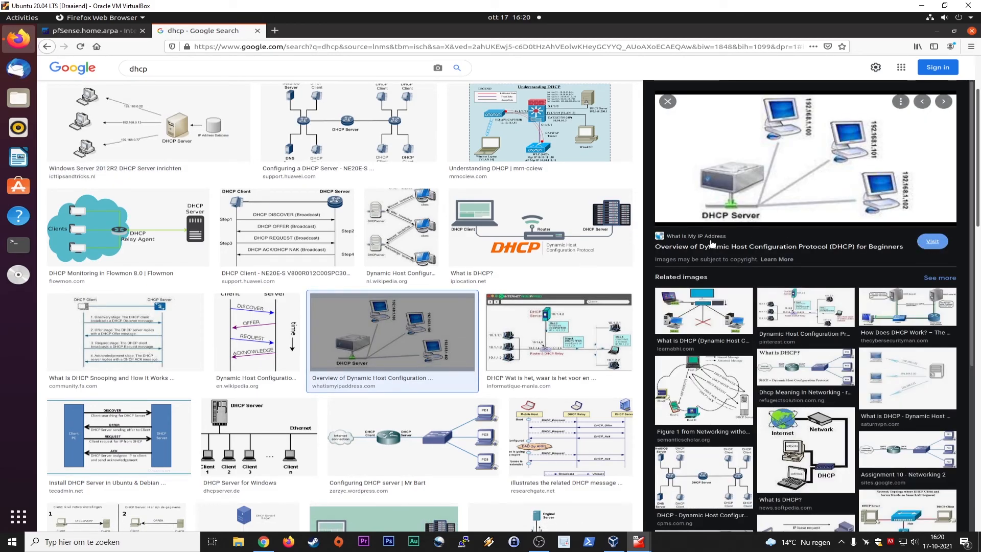
# - Open the whatismyipaddress.com DHCP article from the image preview
pyautogui.click(932, 241)
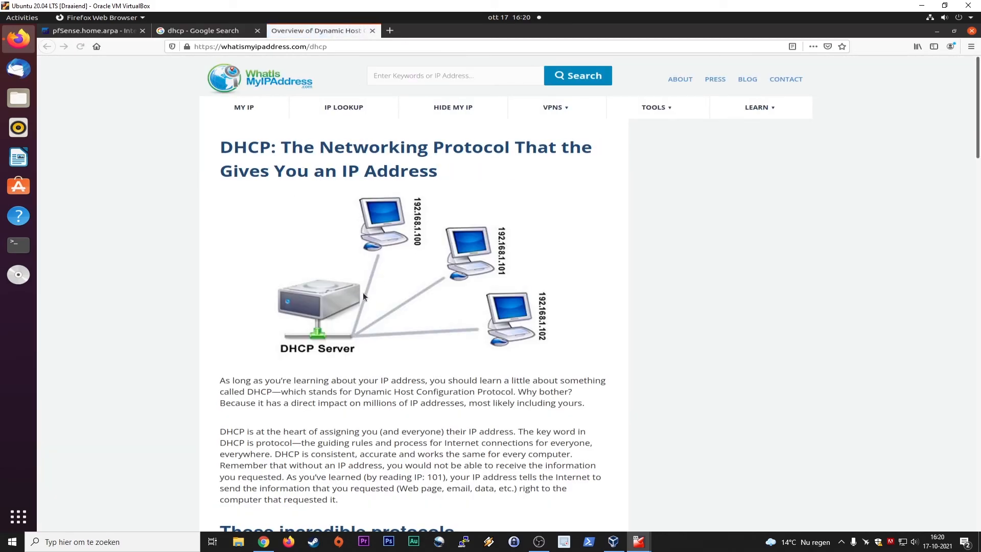
pyautogui.moveTo(323, 308)
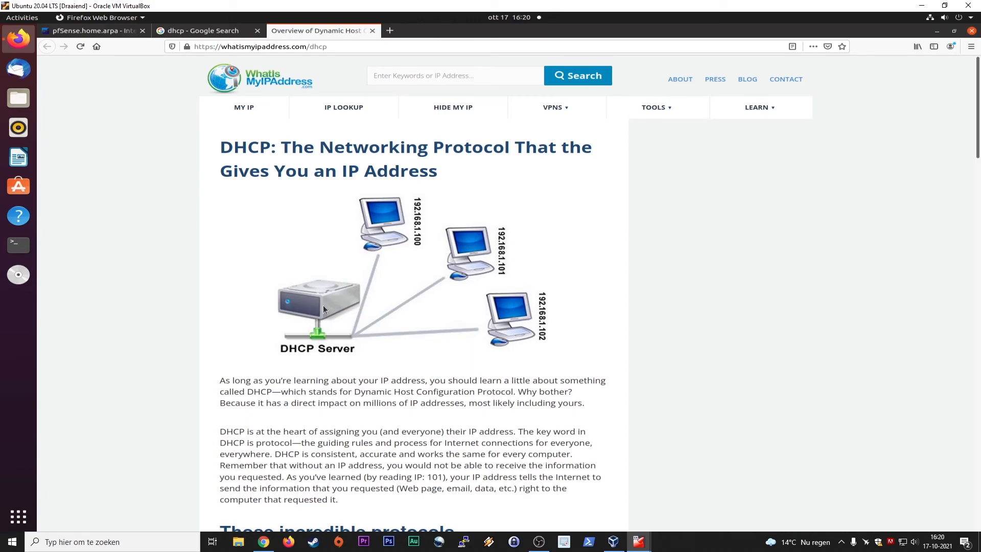
pyautogui.moveTo(425, 214)
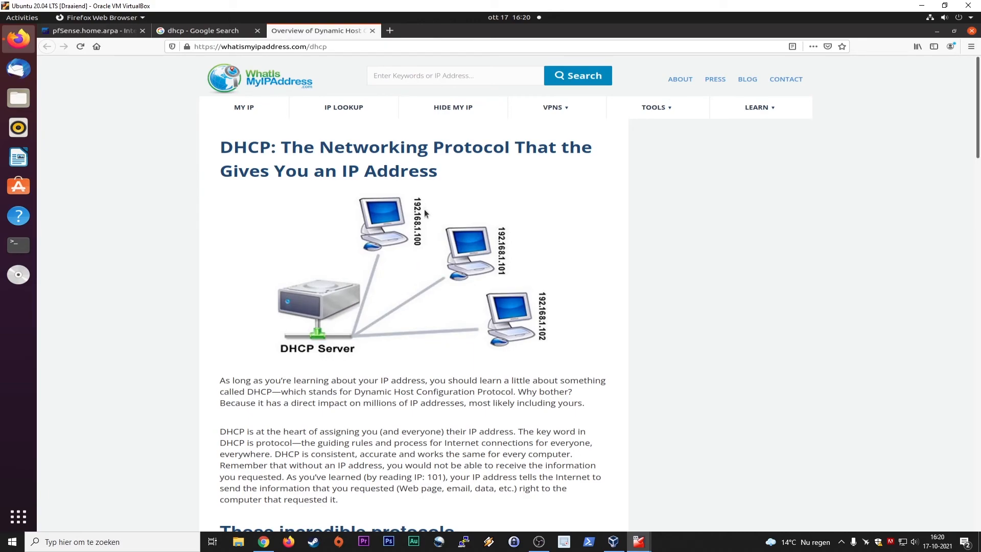
pyautogui.moveTo(427, 238)
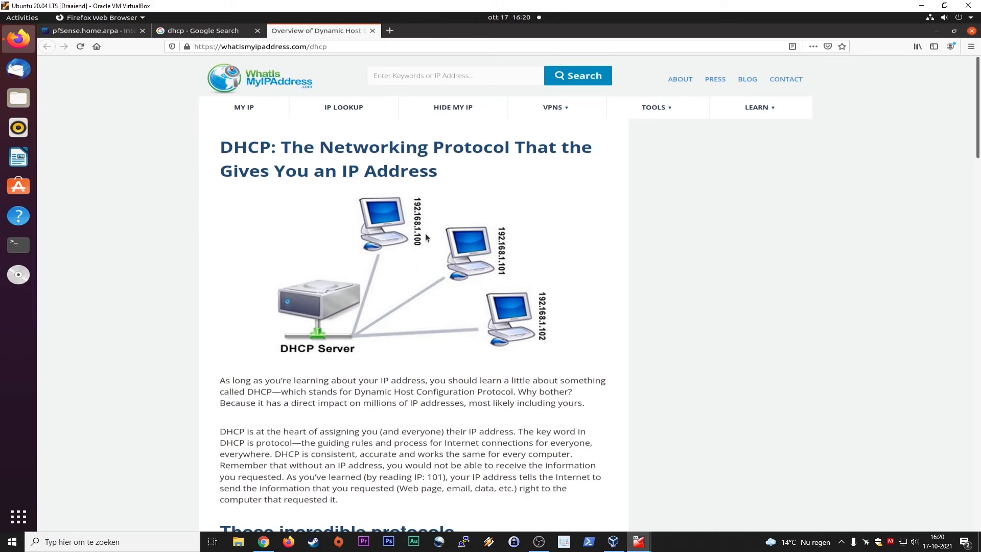
pyautogui.moveTo(507, 280)
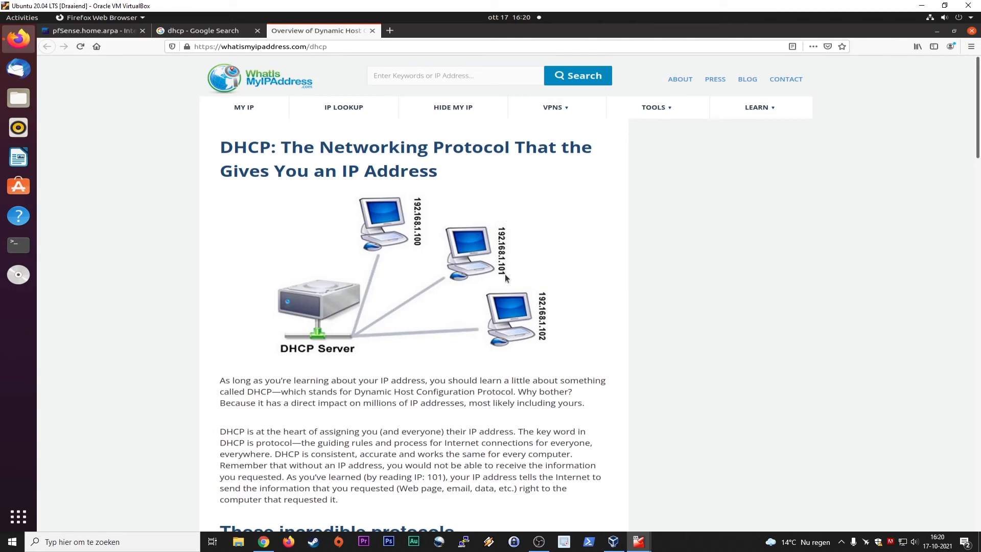
pyautogui.moveTo(310, 316)
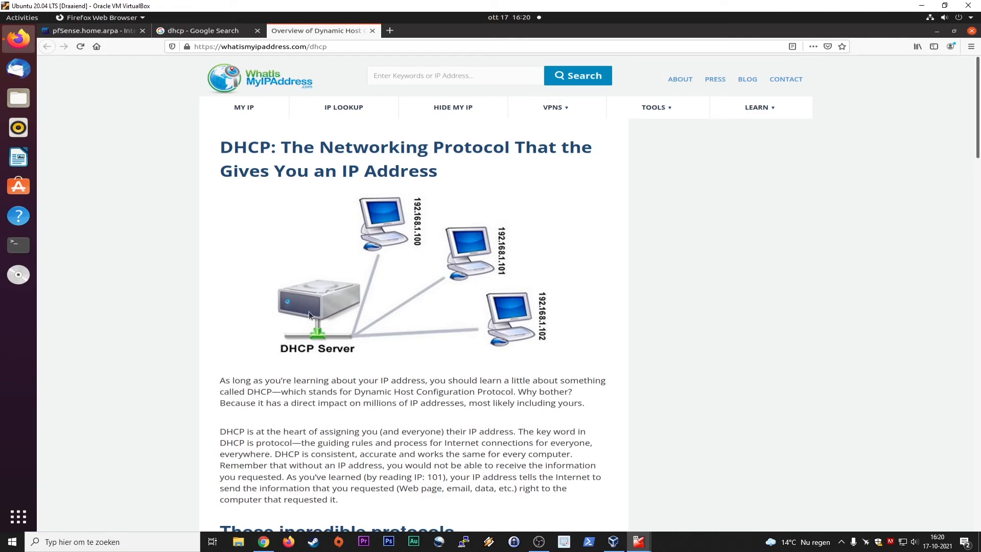
pyautogui.moveTo(329, 326)
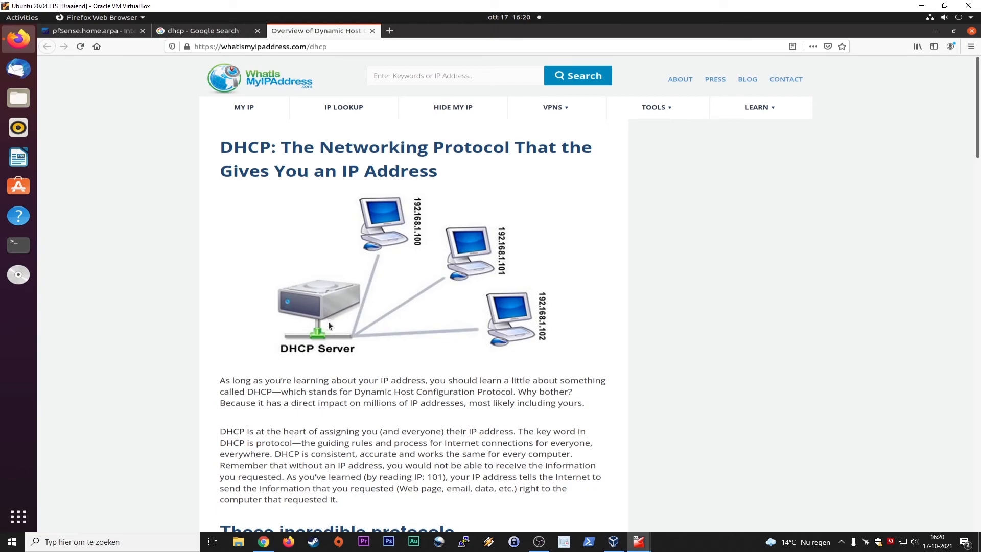
pyautogui.moveTo(377, 262)
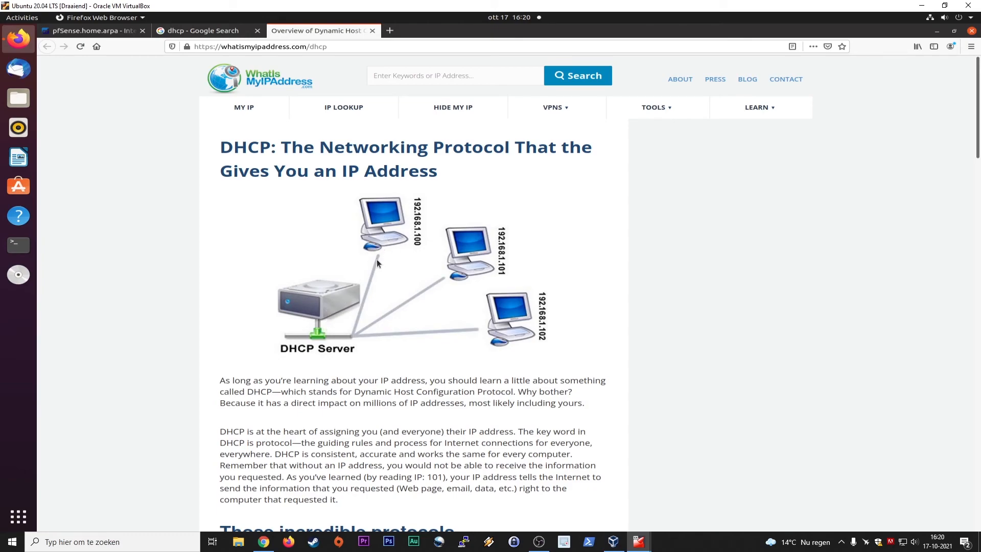
pyautogui.moveTo(293, 291)
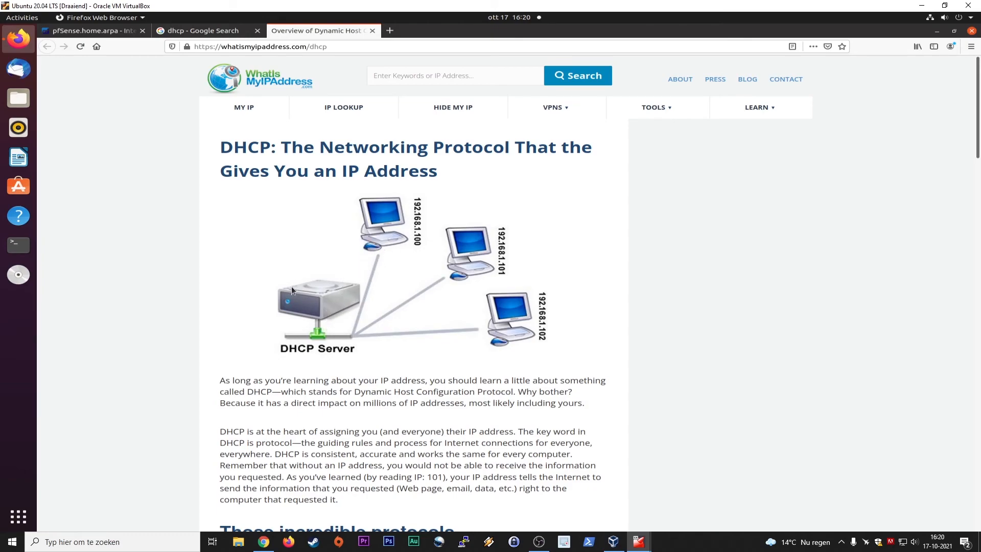
pyautogui.moveTo(320, 303)
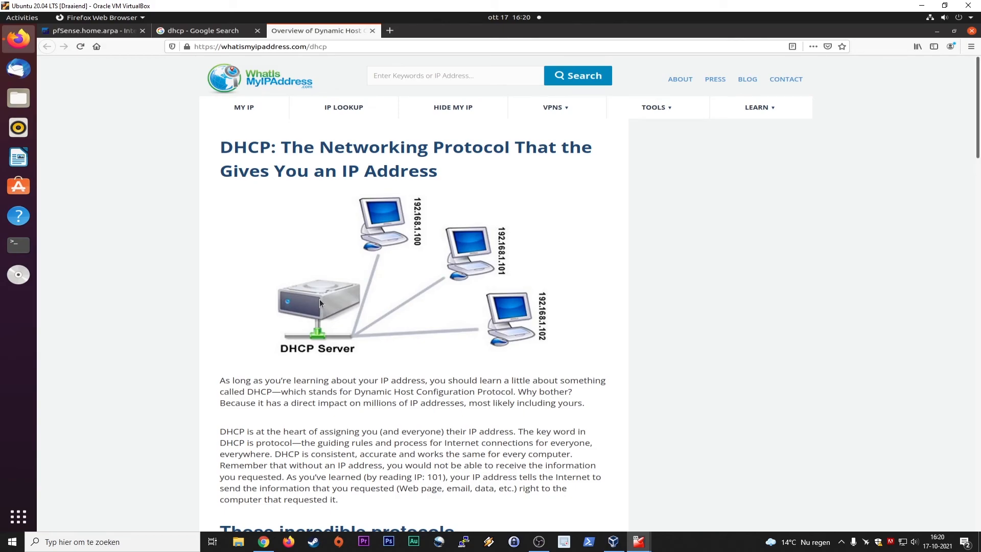
pyautogui.moveTo(317, 355)
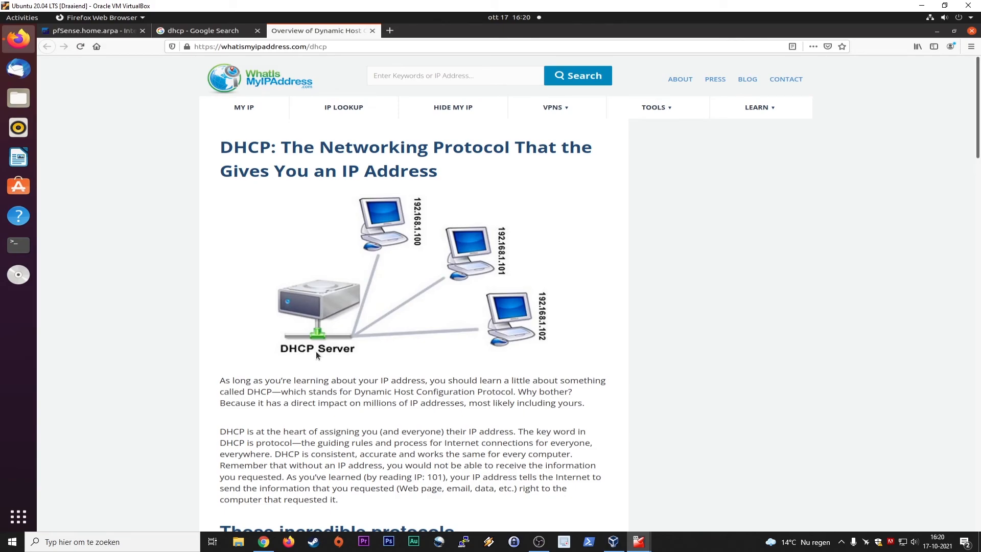
pyautogui.moveTo(303, 339)
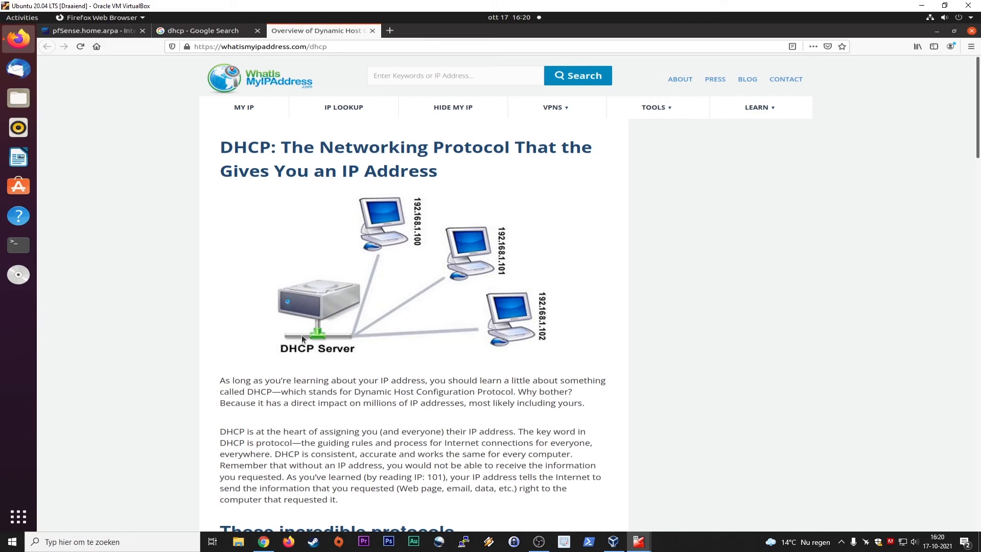
pyautogui.moveTo(307, 316)
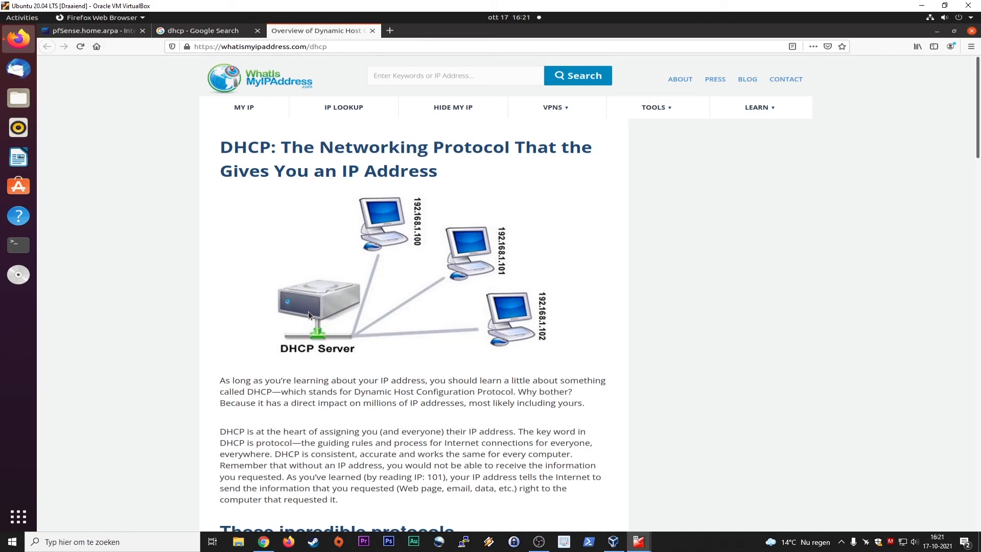
pyautogui.moveTo(321, 332)
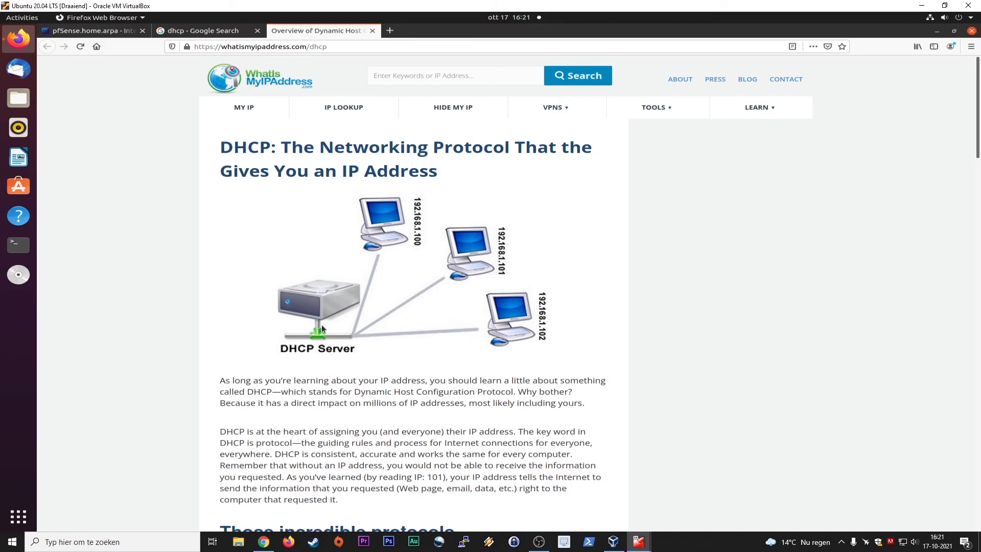
pyautogui.moveTo(352, 322)
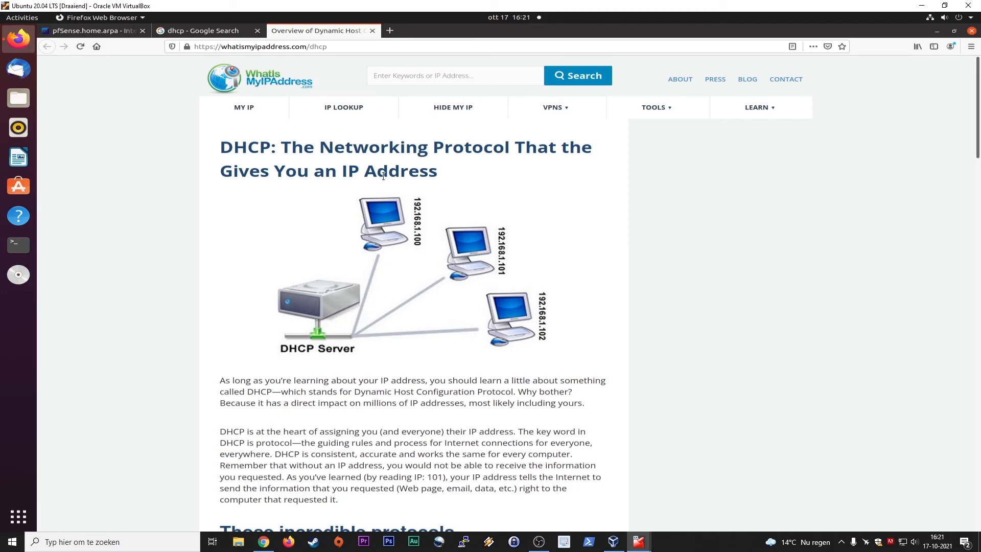
pyautogui.moveTo(428, 239)
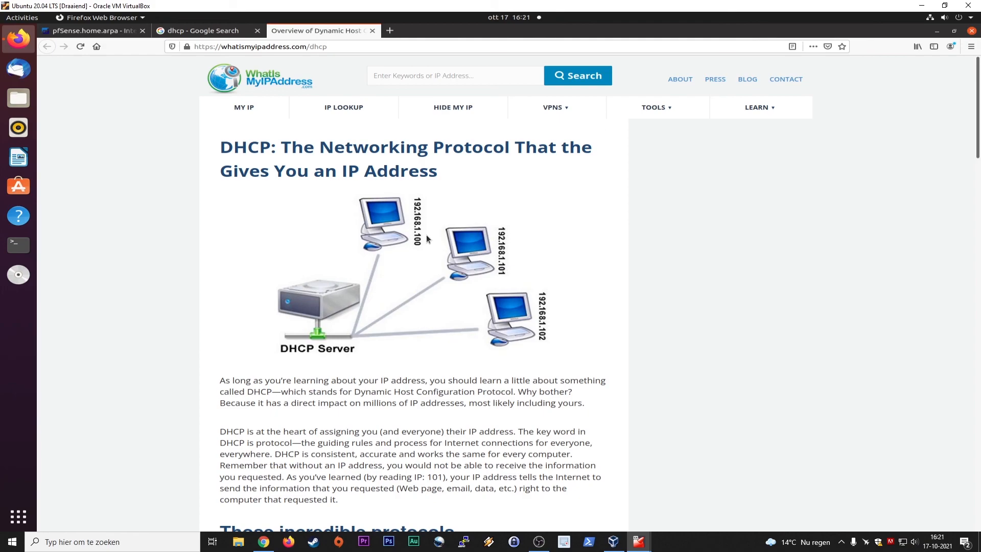
pyautogui.moveTo(366, 30)
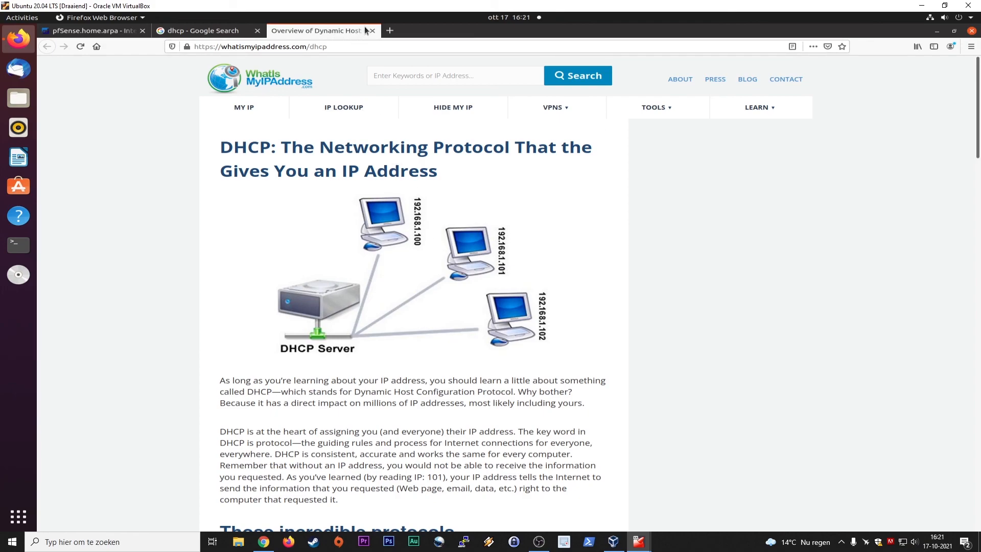